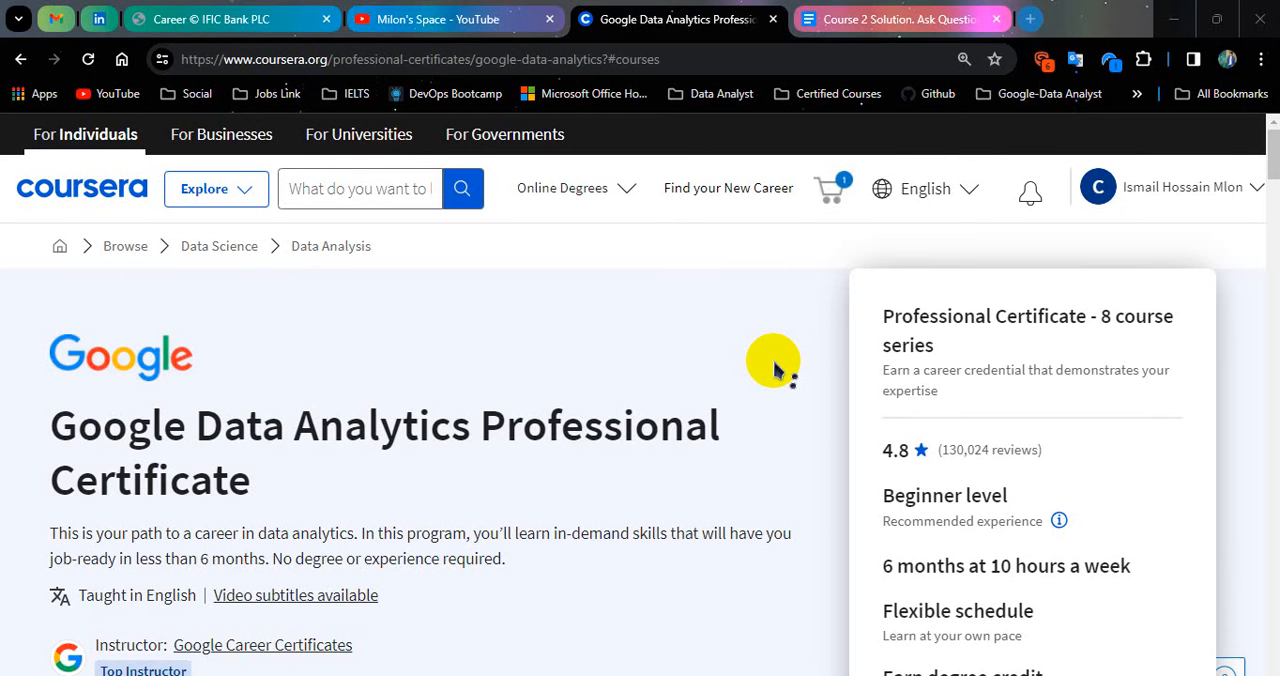
Go to the certificate's course list and open 'Ask Questions to Make Data-Driven Decisions'.
{"action": "scroll", "scroll_direction": "down", "scroll_amount": 3}
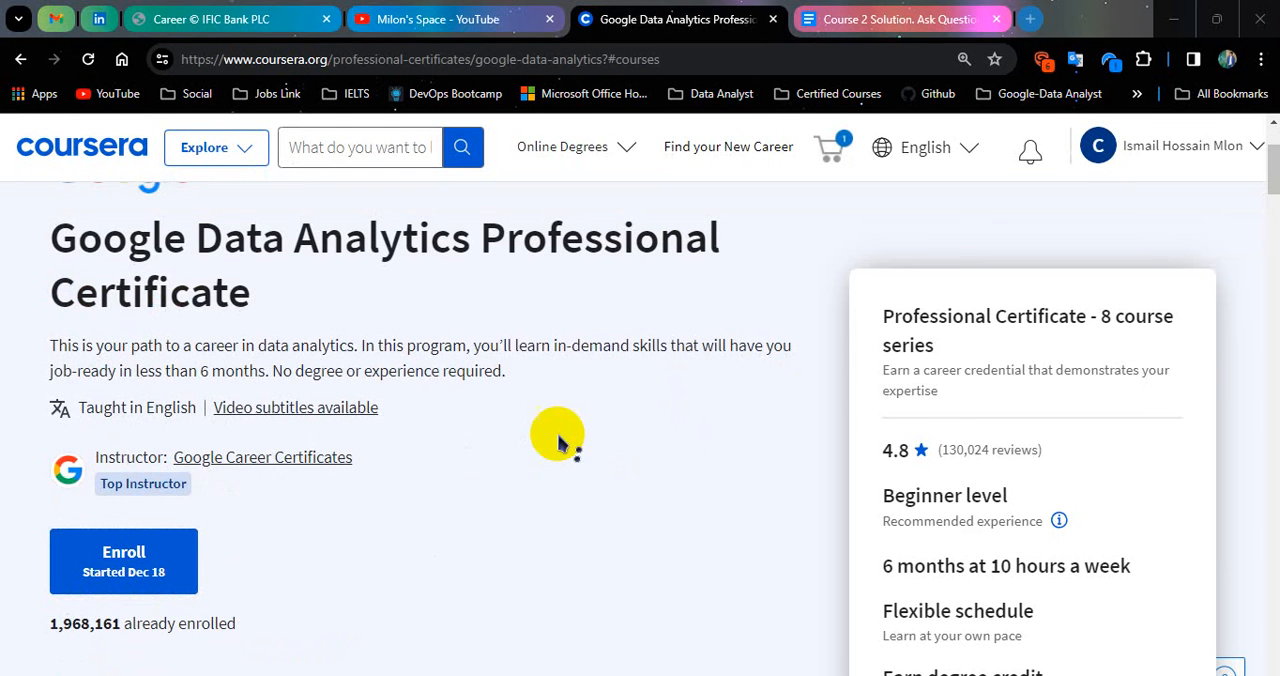
{"action": "scroll", "scroll_direction": "down", "scroll_amount": 3}
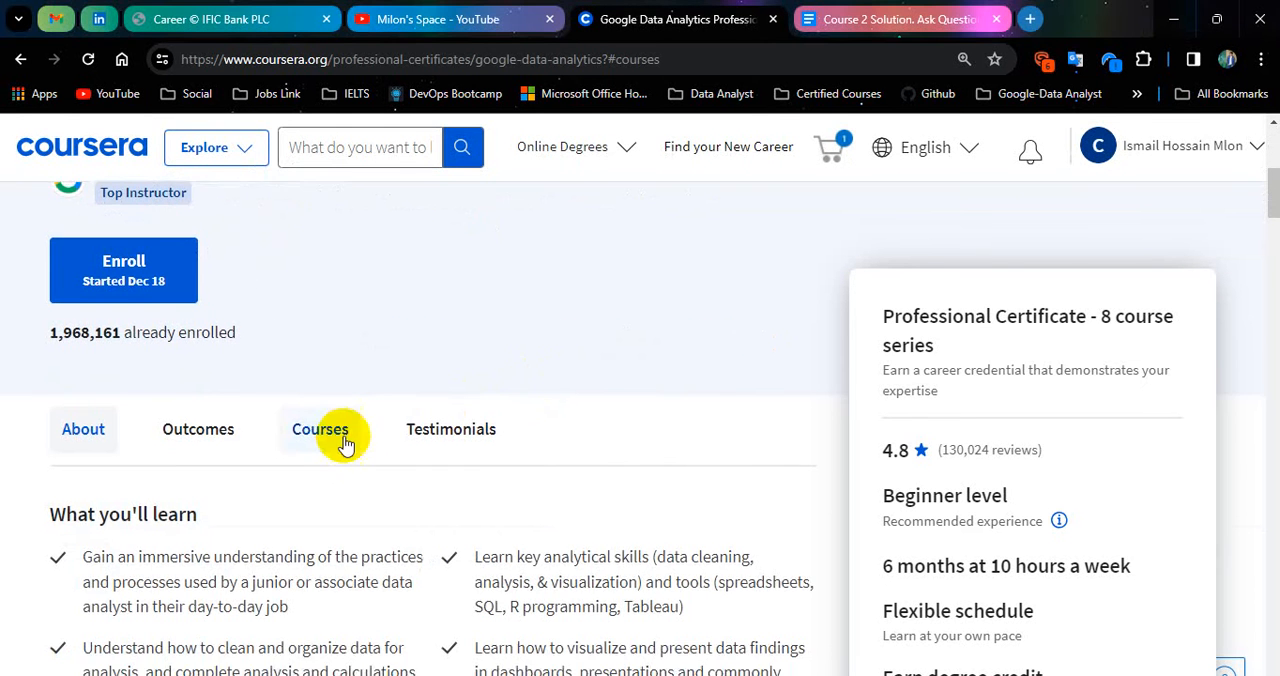
{"action": "left_click", "coordinate": [320, 429]}
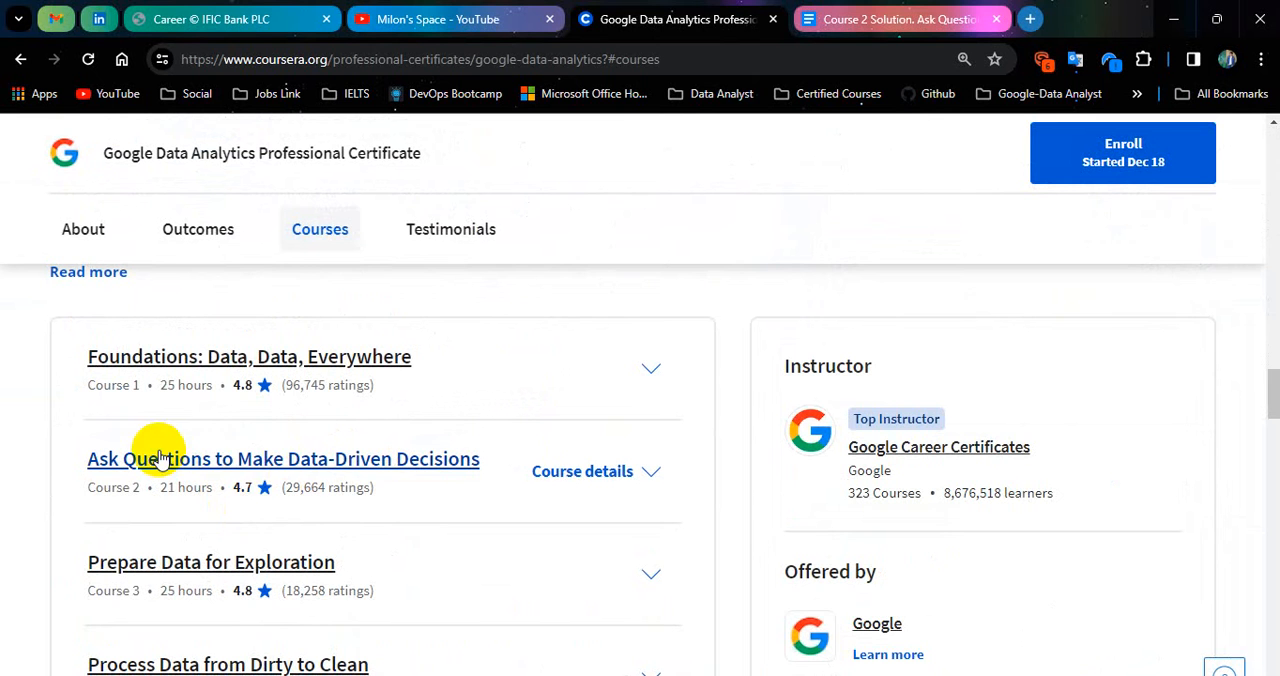
{"action": "mouse_move", "coordinate": [420, 470]}
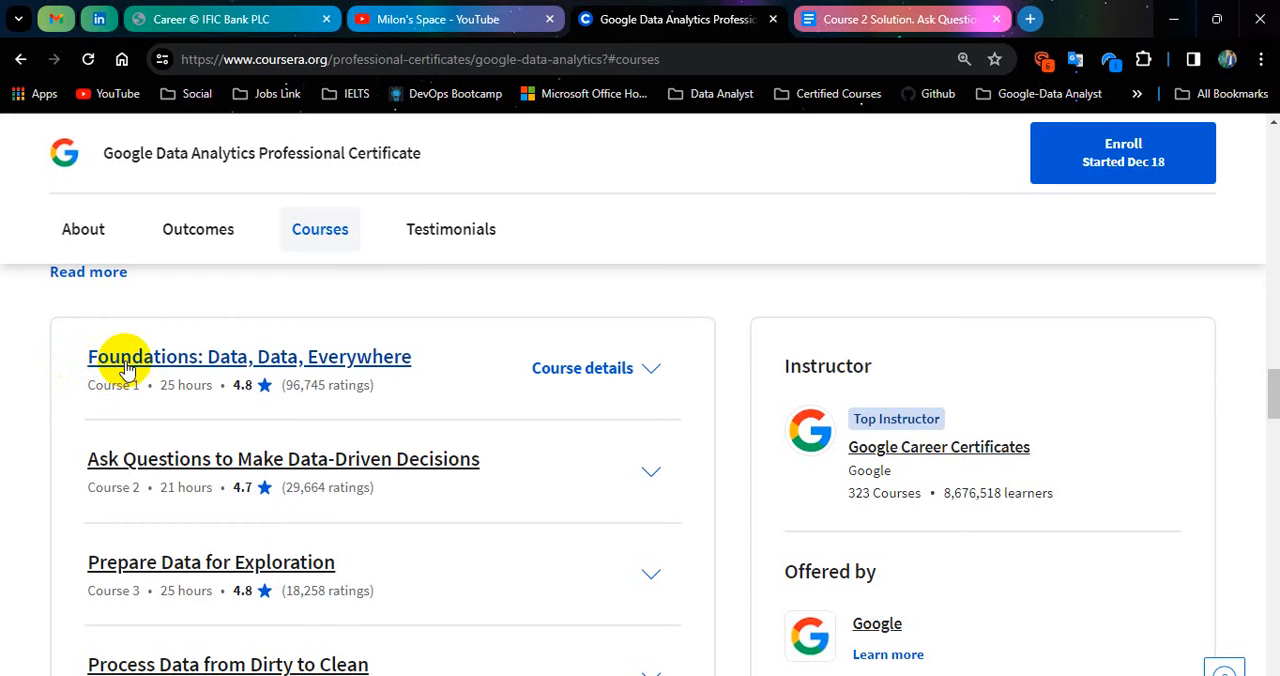
{"action": "mouse_move", "coordinate": [447, 364]}
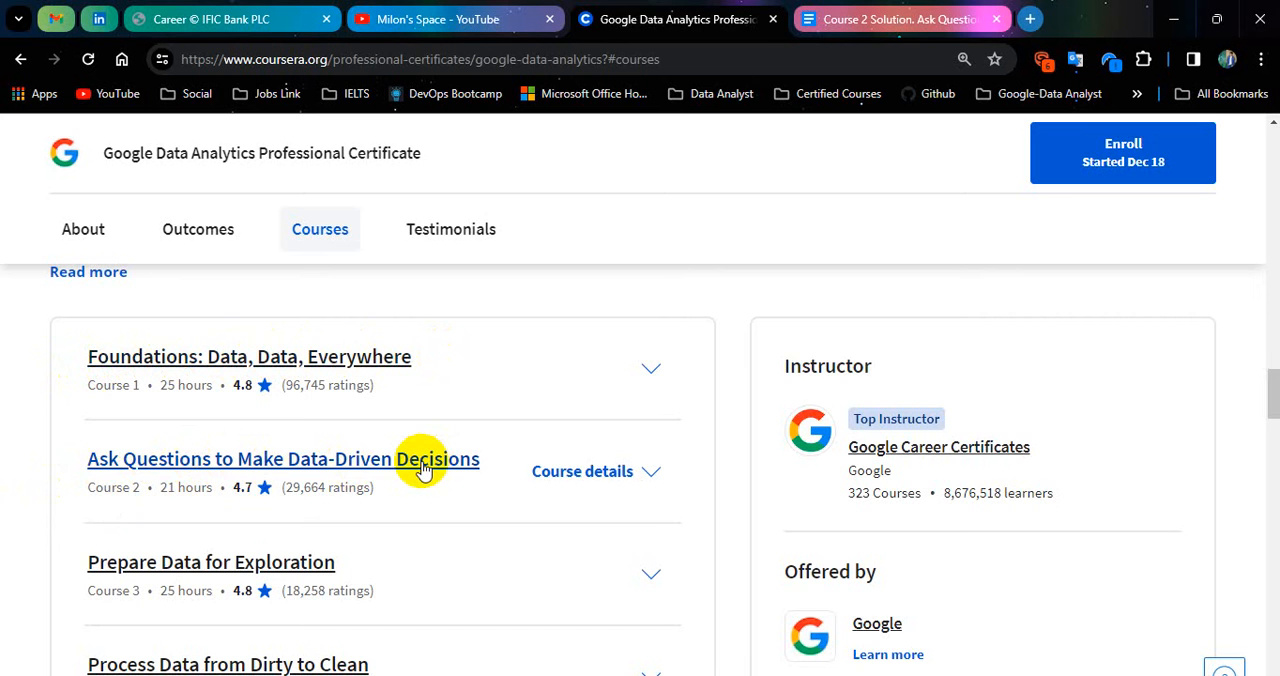
{"action": "left_click", "coordinate": [283, 458]}
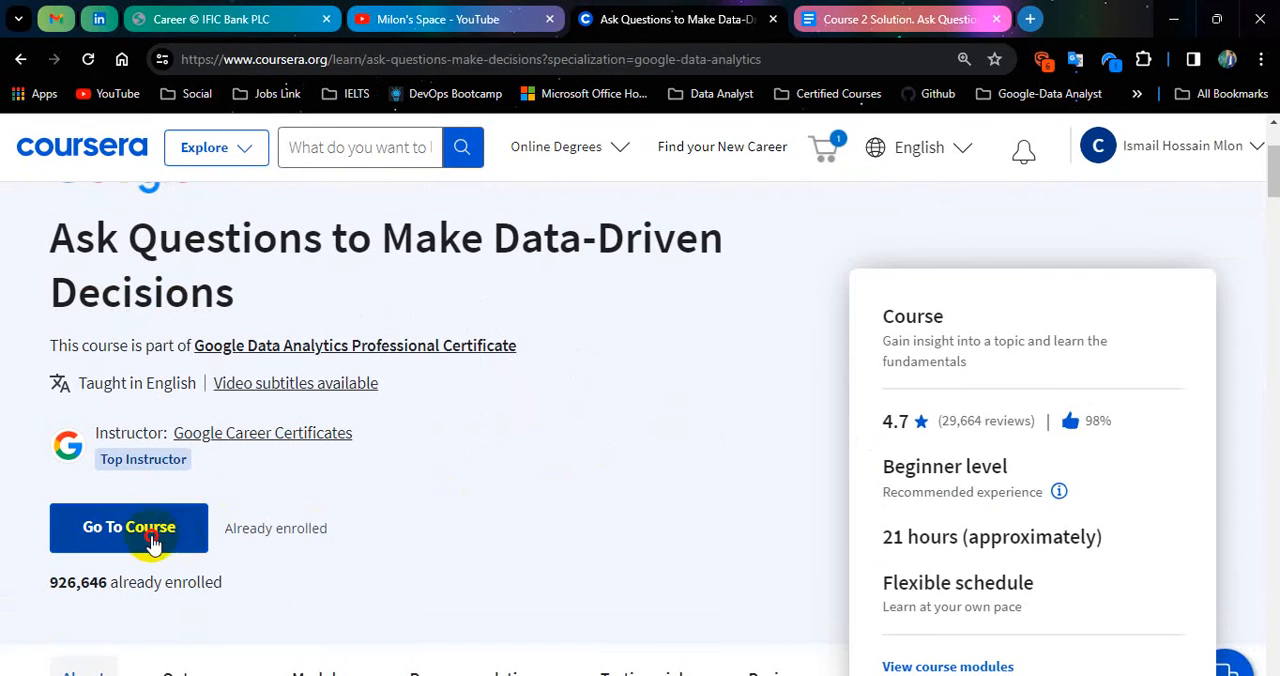
Enter the course home and show Module 1, down to its 82.50% challenge quiz.
{"action": "left_click", "coordinate": [128, 527]}
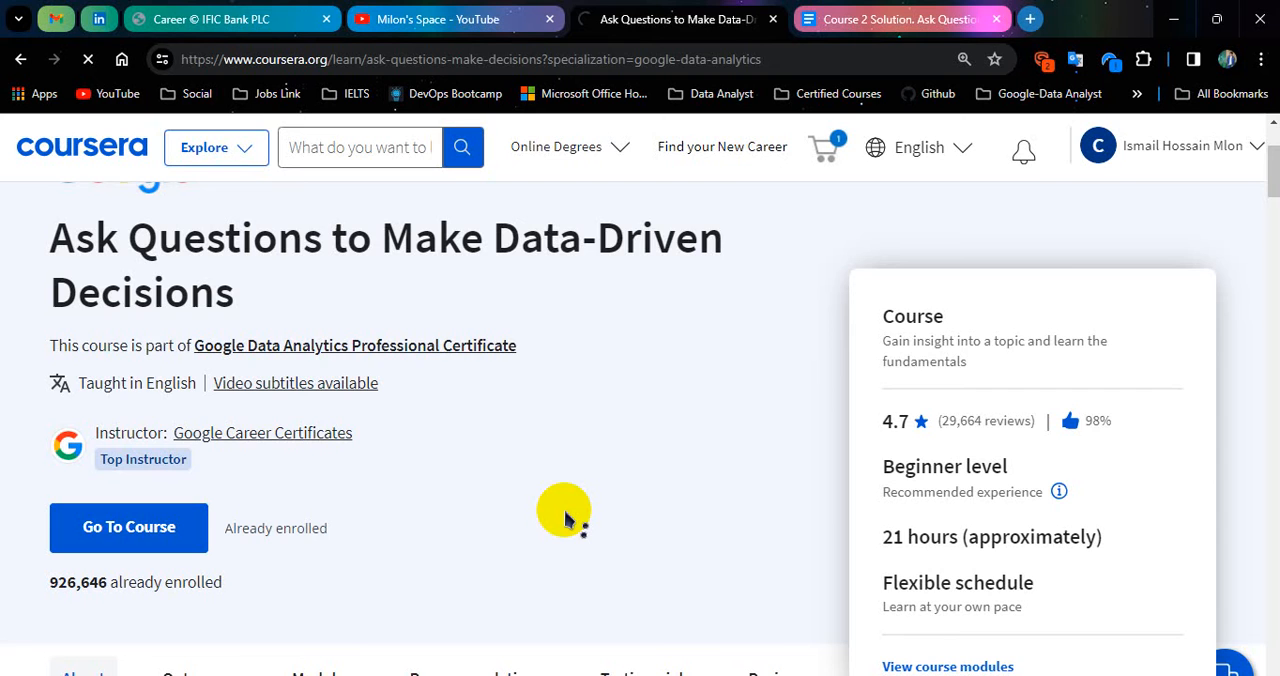
{"action": "left_click", "coordinate": [128, 527]}
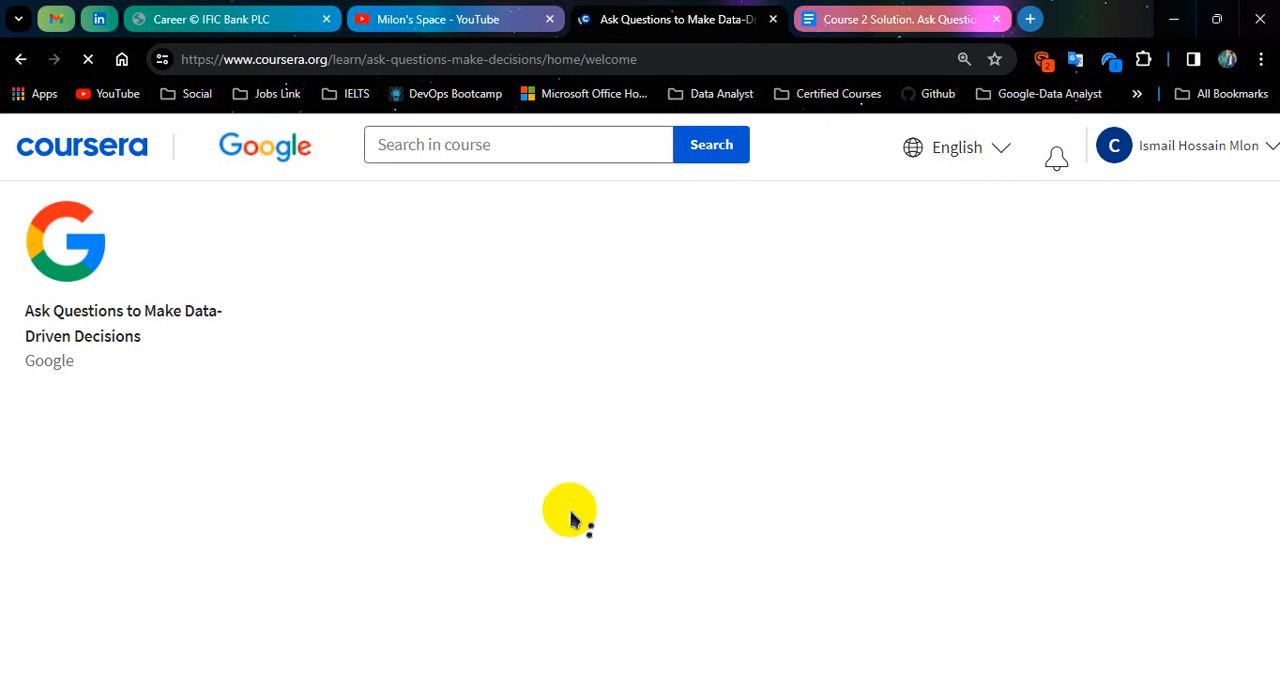
{"action": "mouse_move", "coordinate": [540, 513]}
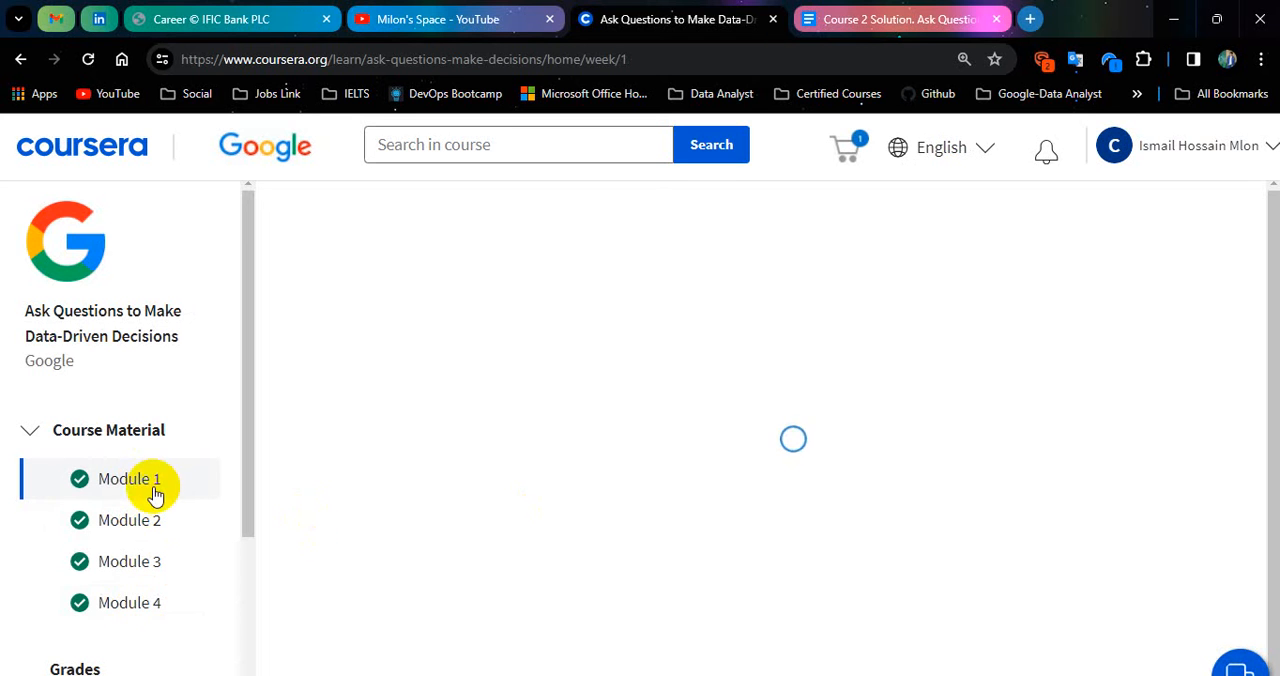
{"action": "mouse_move", "coordinate": [695, 405]}
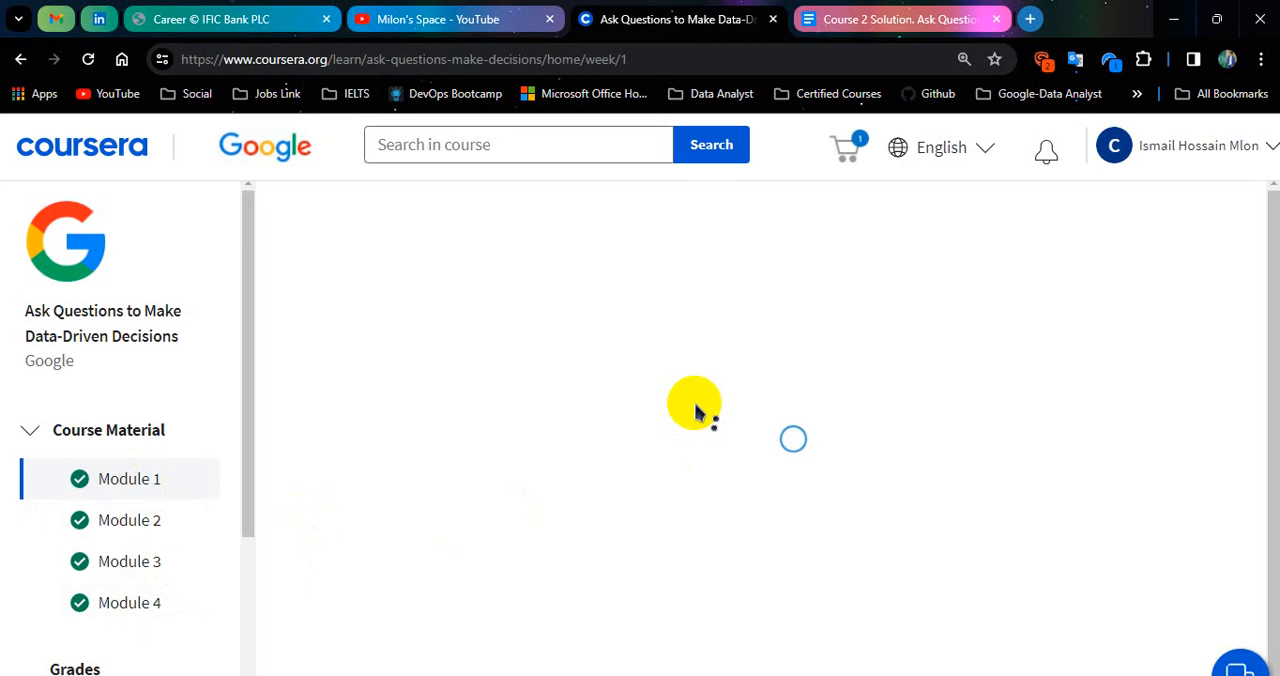
{"action": "left_click", "coordinate": [129, 478]}
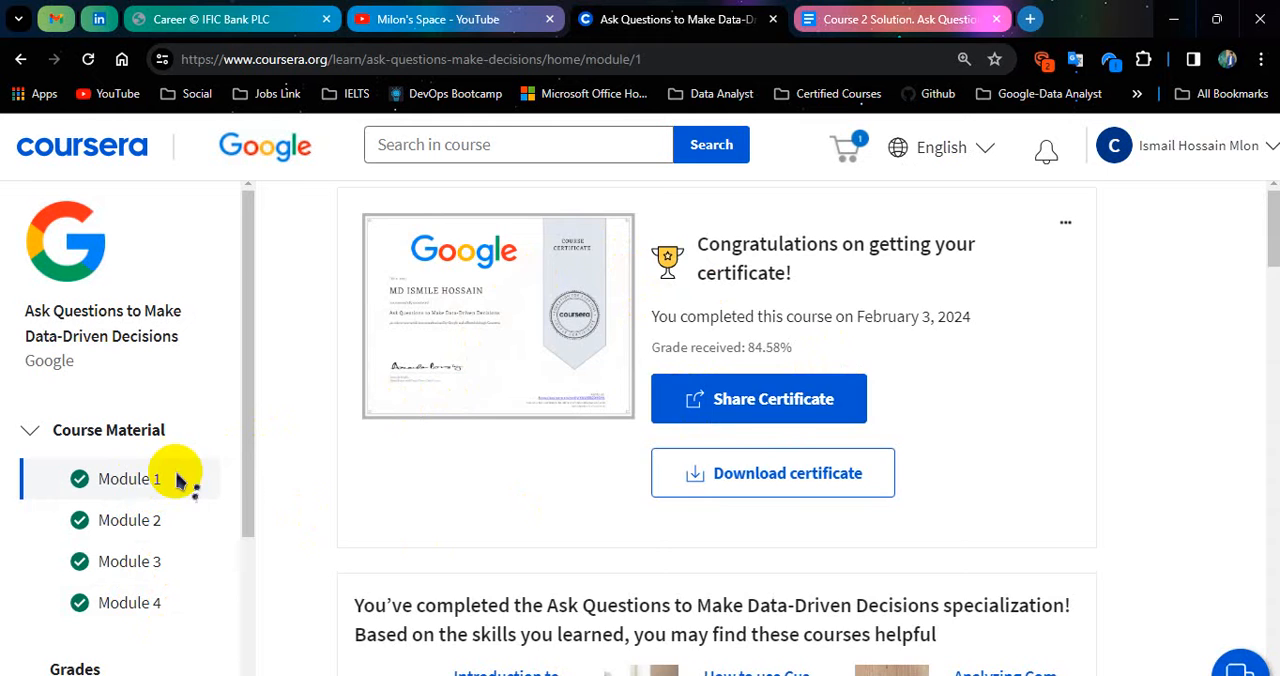
{"action": "scroll", "scroll_direction": "down", "scroll_amount": 3}
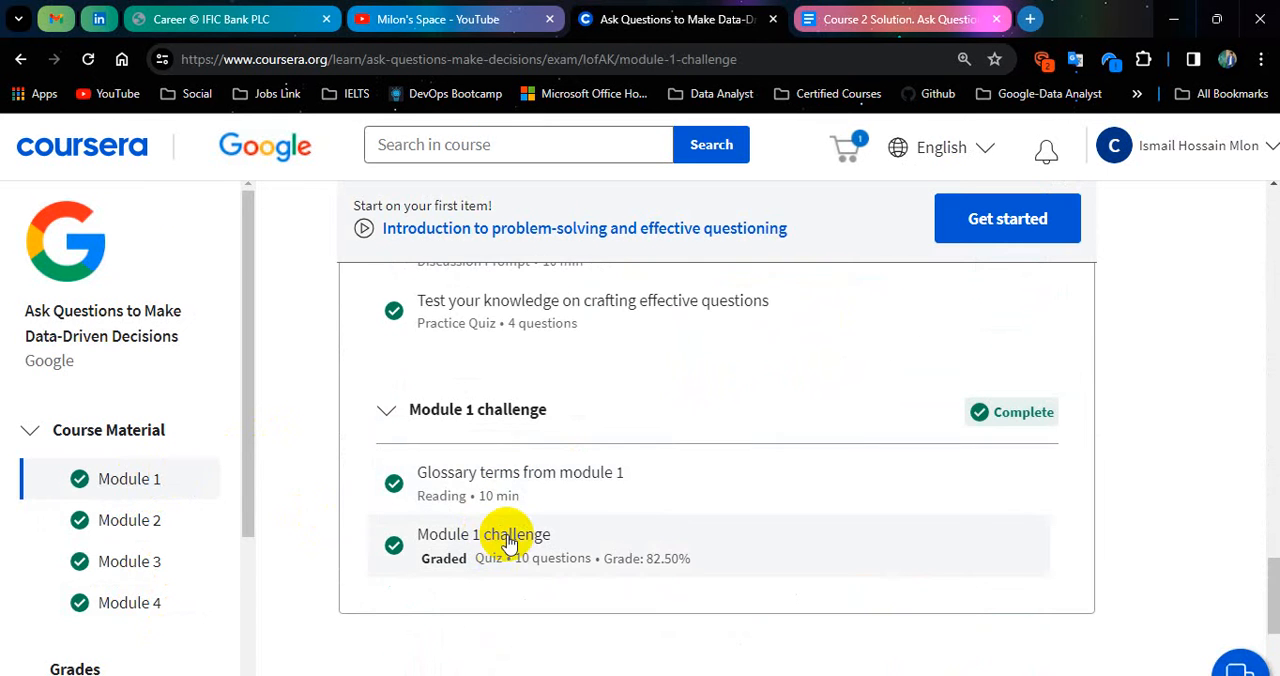
Open the Module 1 challenge results and scroll through each answer's feedback.
{"action": "left_click", "coordinate": [483, 534]}
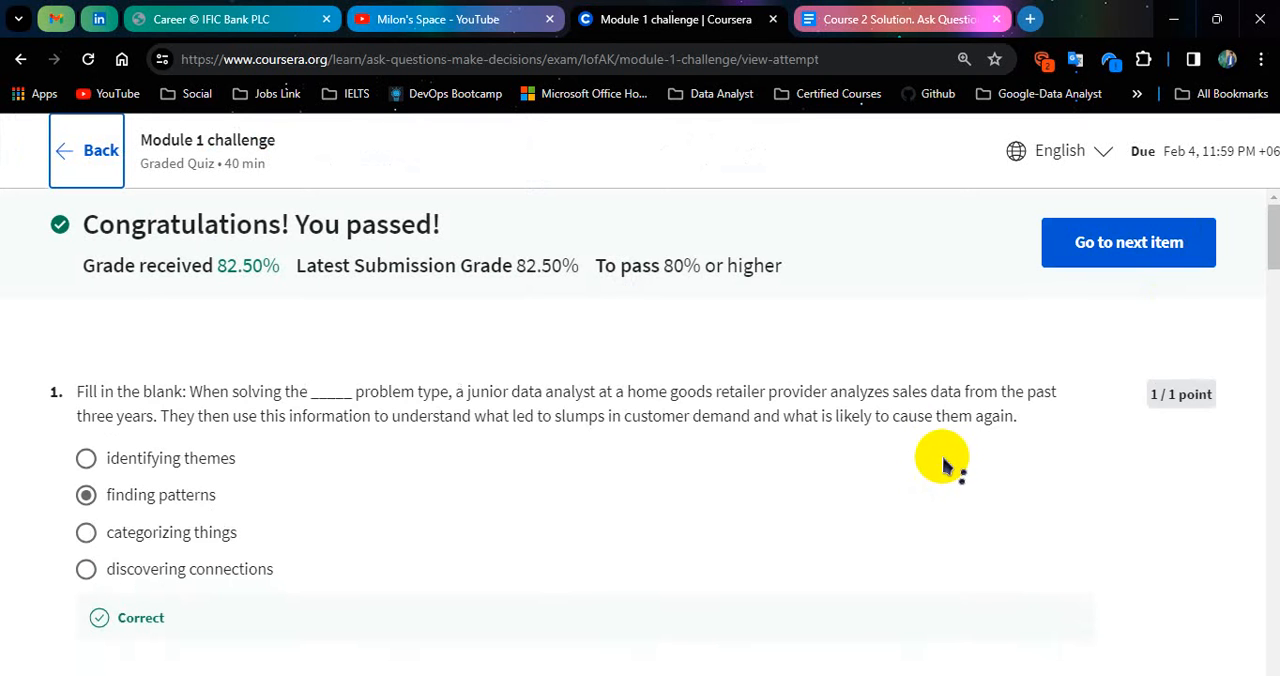
{"action": "mouse_move", "coordinate": [1250, 235]}
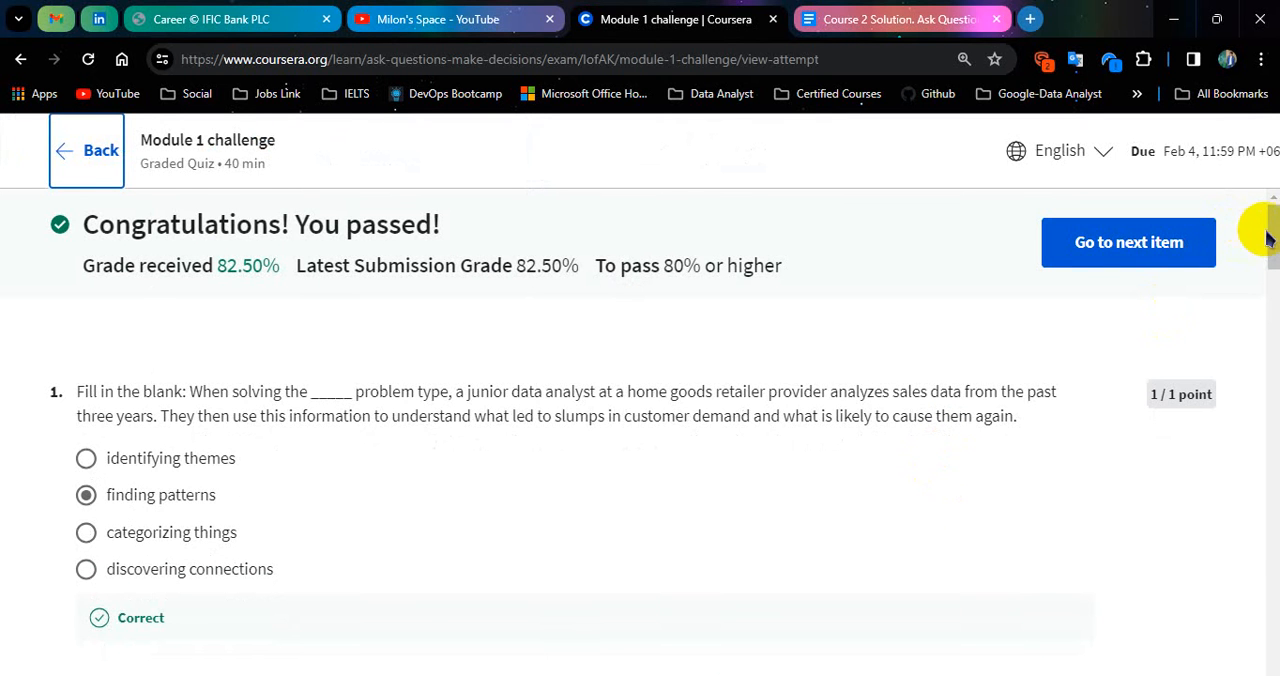
{"action": "scroll", "scroll_direction": "down", "scroll_amount": 3}
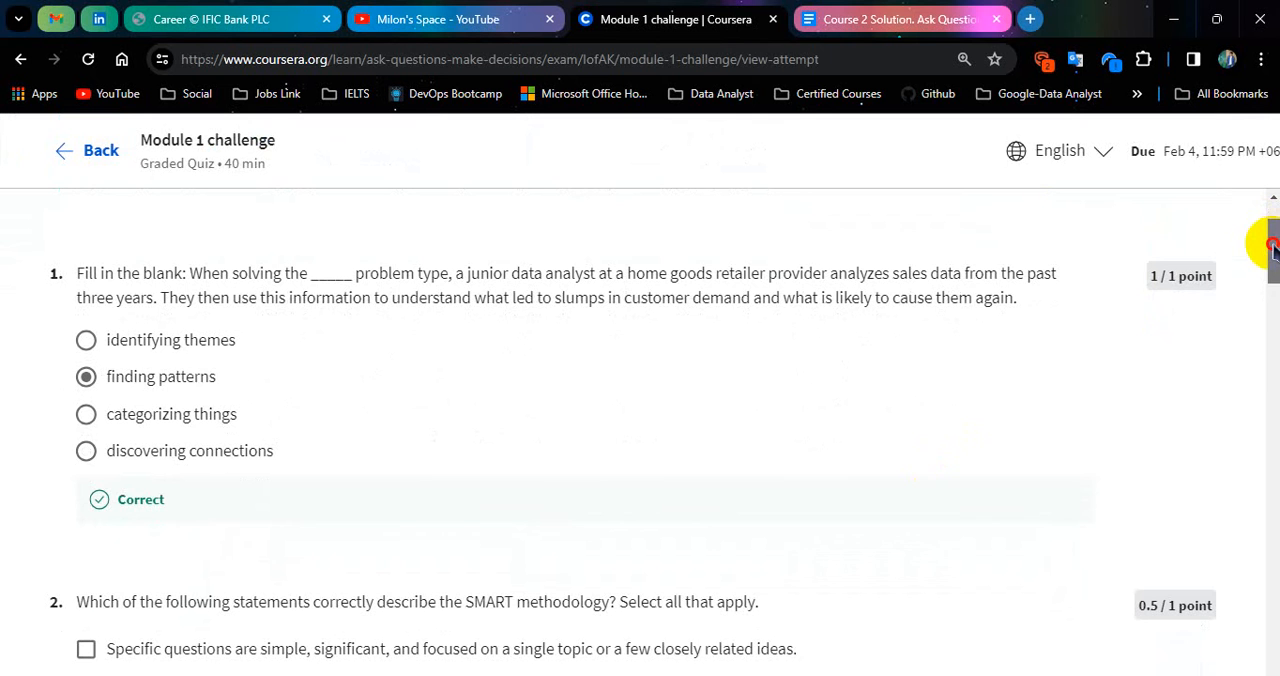
{"action": "scroll", "scroll_direction": "down", "scroll_amount": 3}
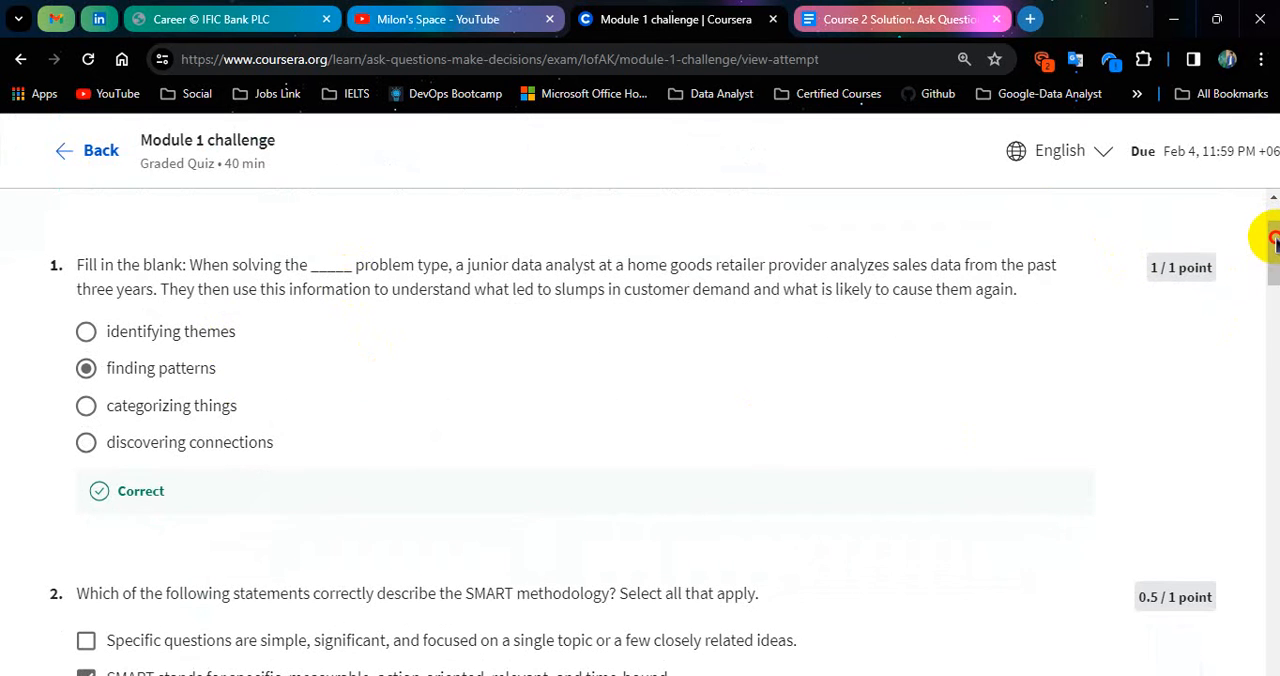
{"action": "scroll", "scroll_direction": "down", "scroll_amount": 3}
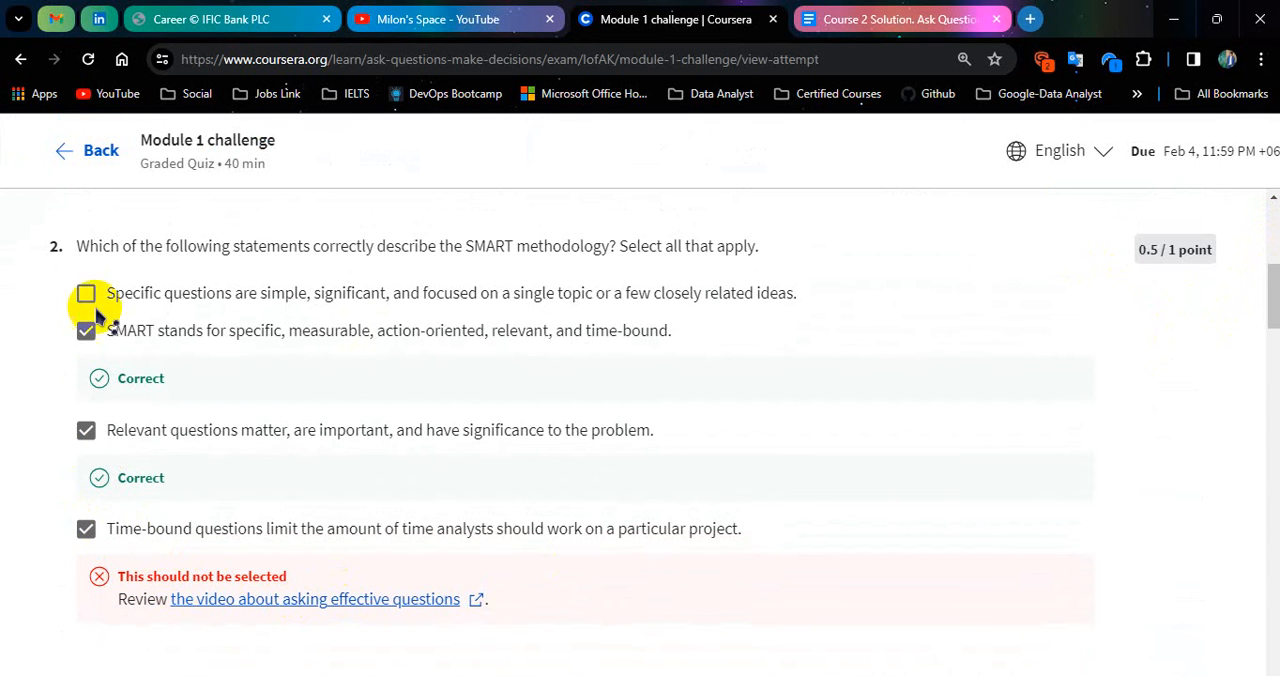
{"action": "scroll", "scroll_direction": "down", "scroll_amount": 3}
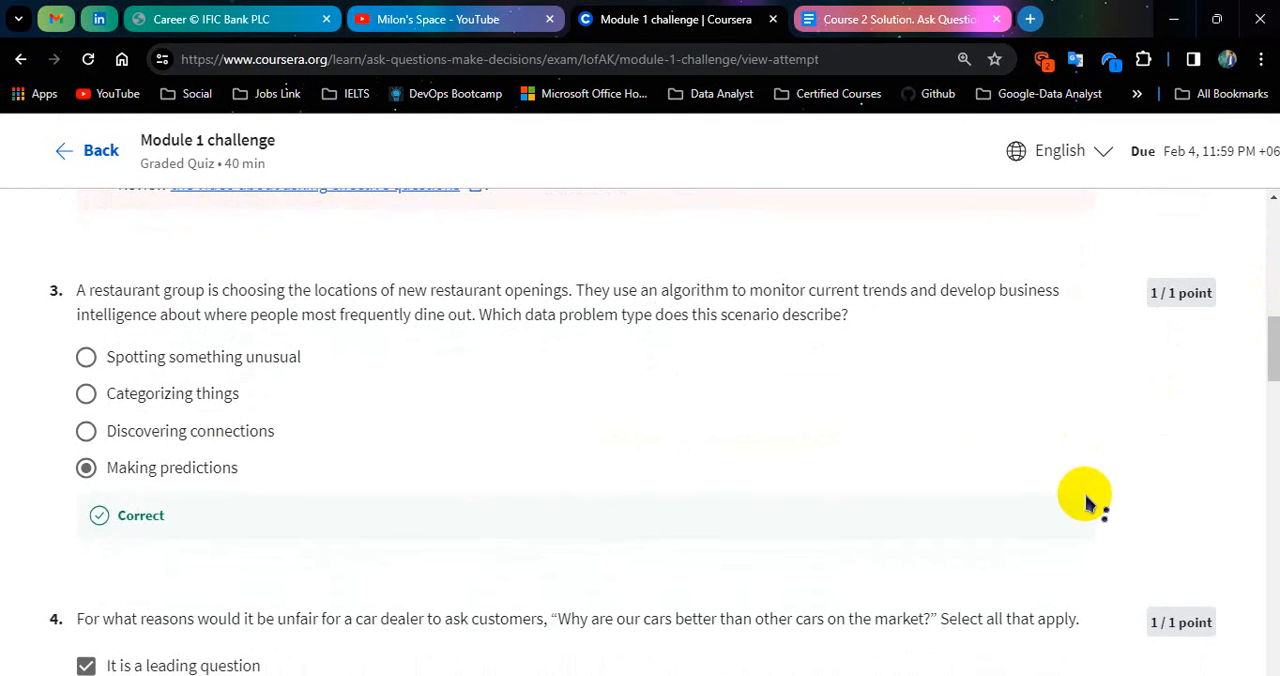
{"action": "mouse_move", "coordinate": [1270, 340]}
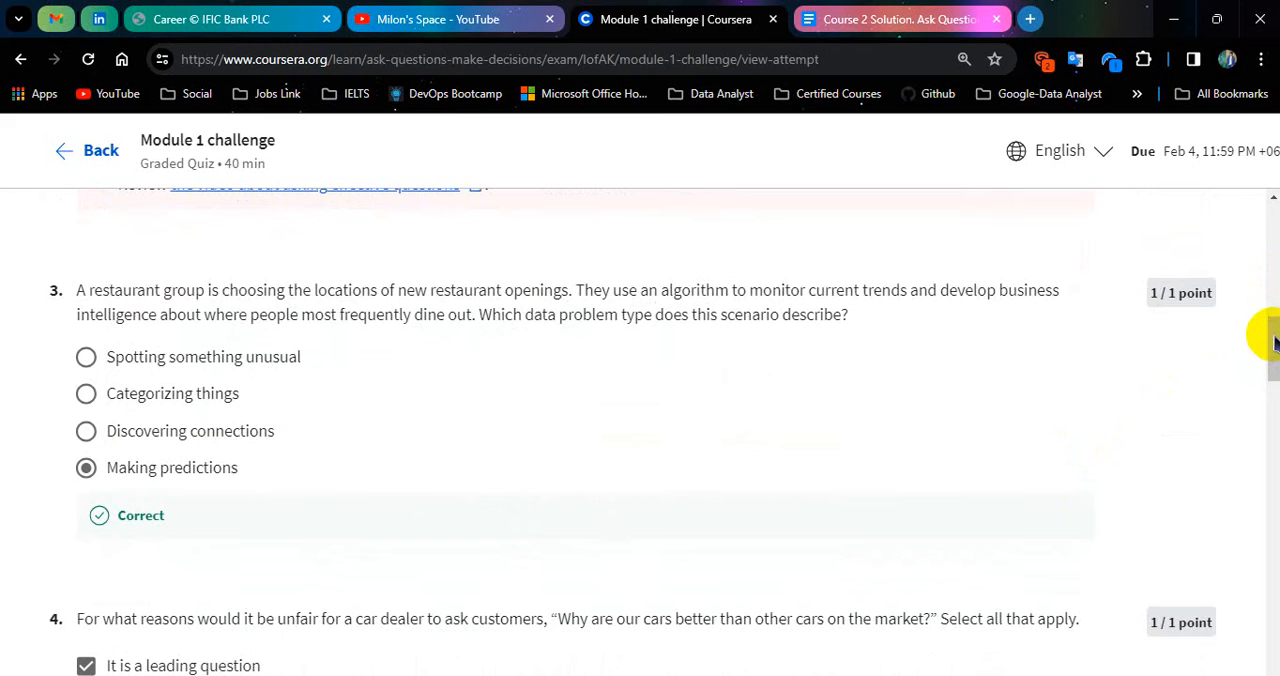
{"action": "scroll", "scroll_direction": "down", "scroll_amount": 3}
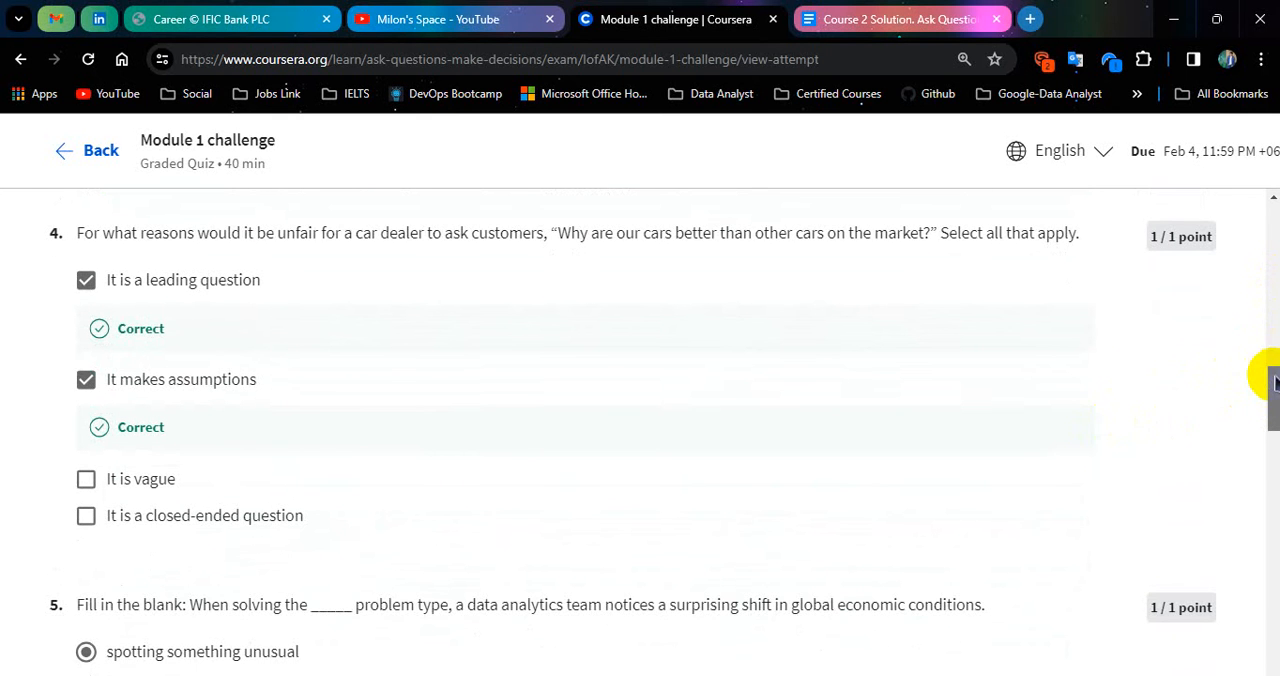
{"action": "scroll", "scroll_direction": "down", "scroll_amount": 3}
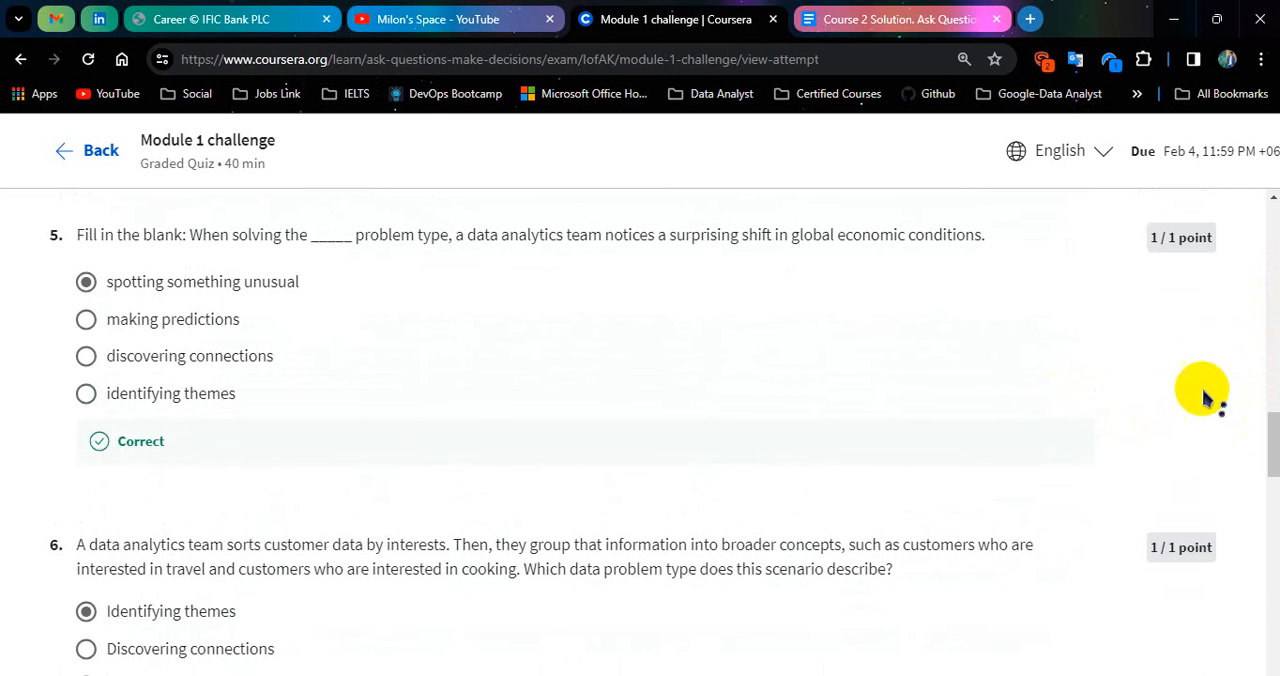
{"action": "scroll", "scroll_direction": "down", "scroll_amount": 3}
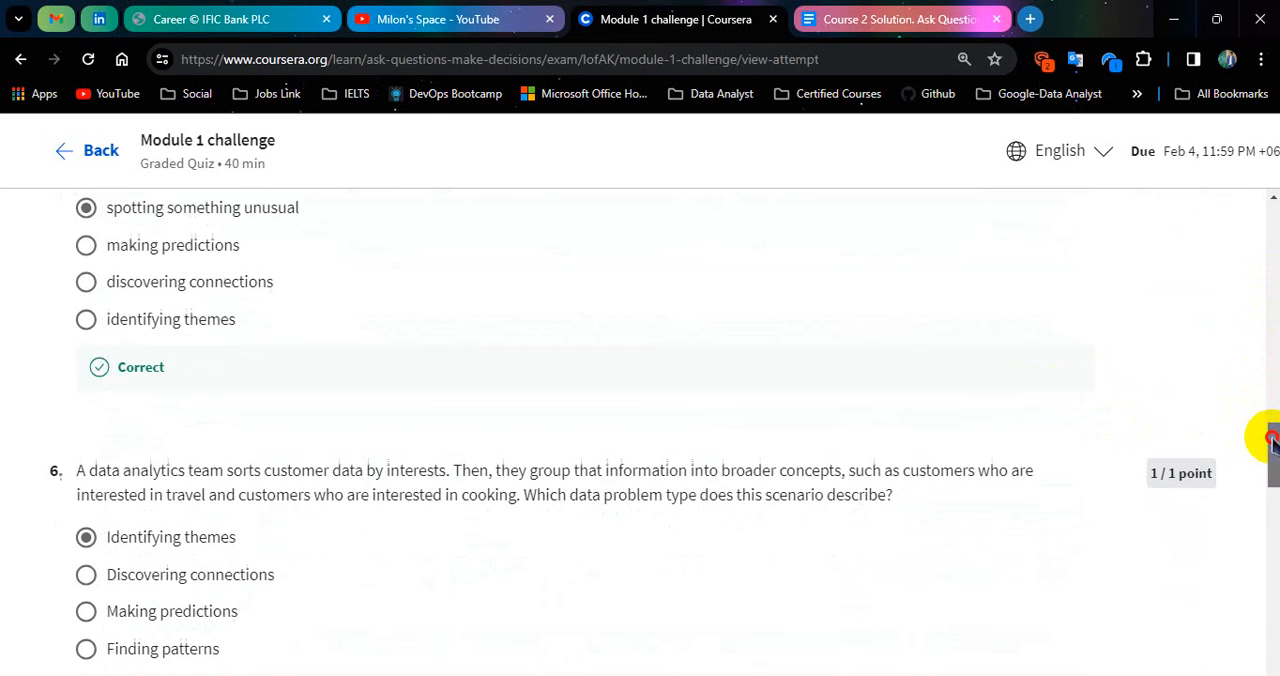
{"action": "scroll", "scroll_direction": "down", "scroll_amount": 3}
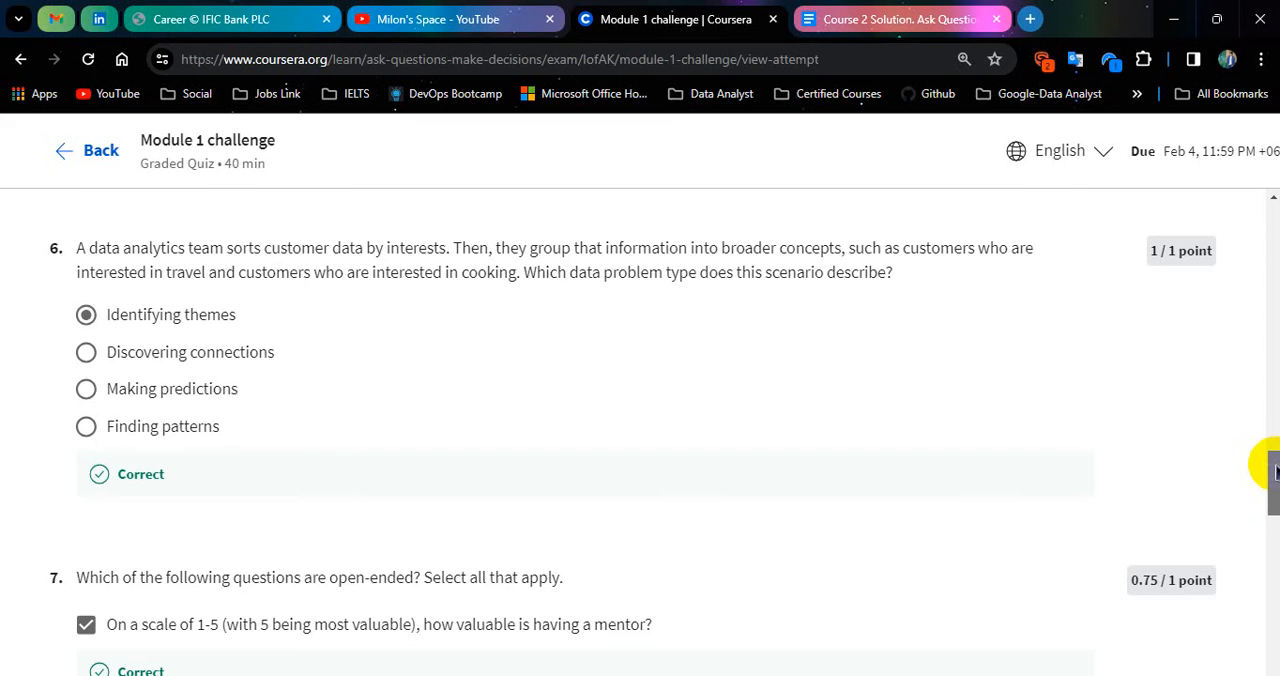
{"action": "scroll", "scroll_direction": "down", "scroll_amount": 3}
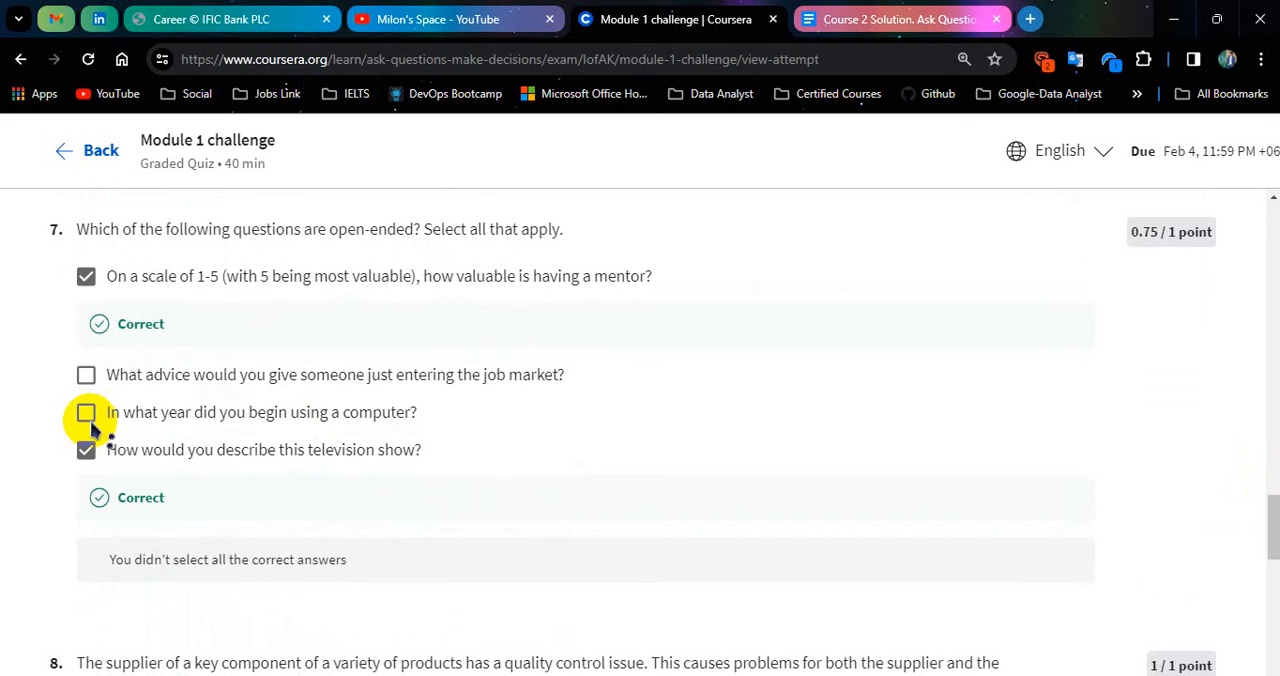
{"action": "scroll", "scroll_direction": "down", "scroll_amount": 3}
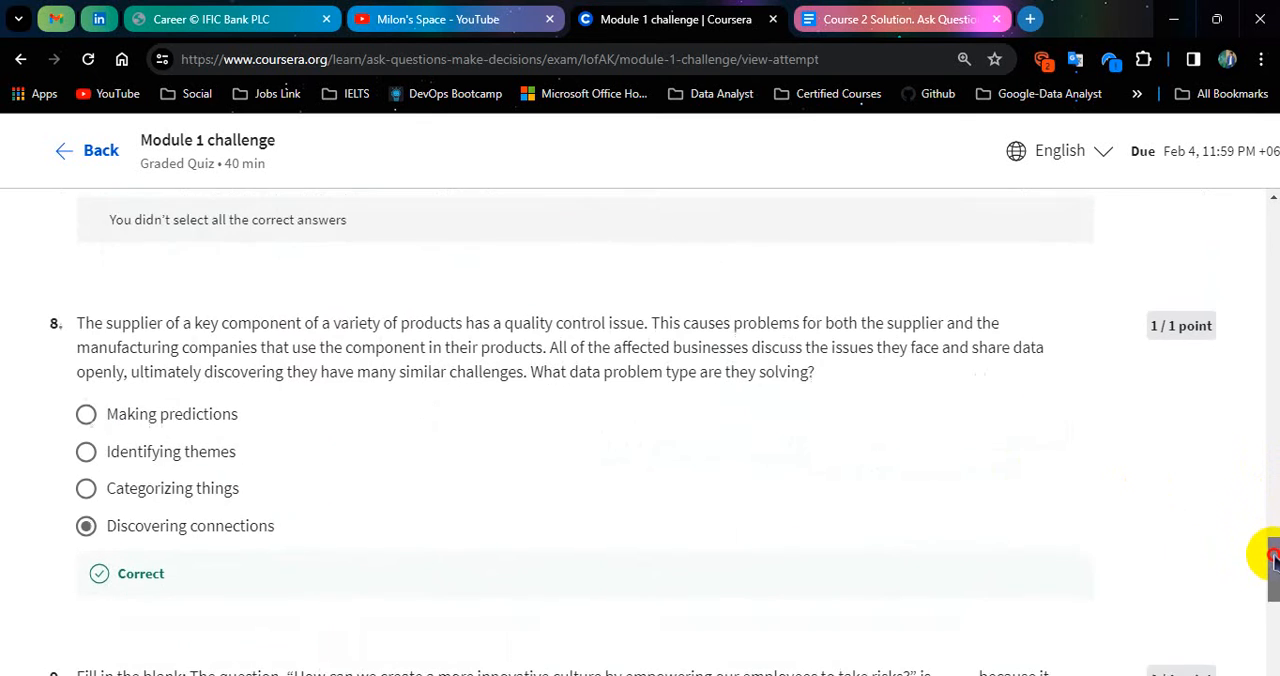
{"action": "scroll", "scroll_direction": "down", "scroll_amount": 3}
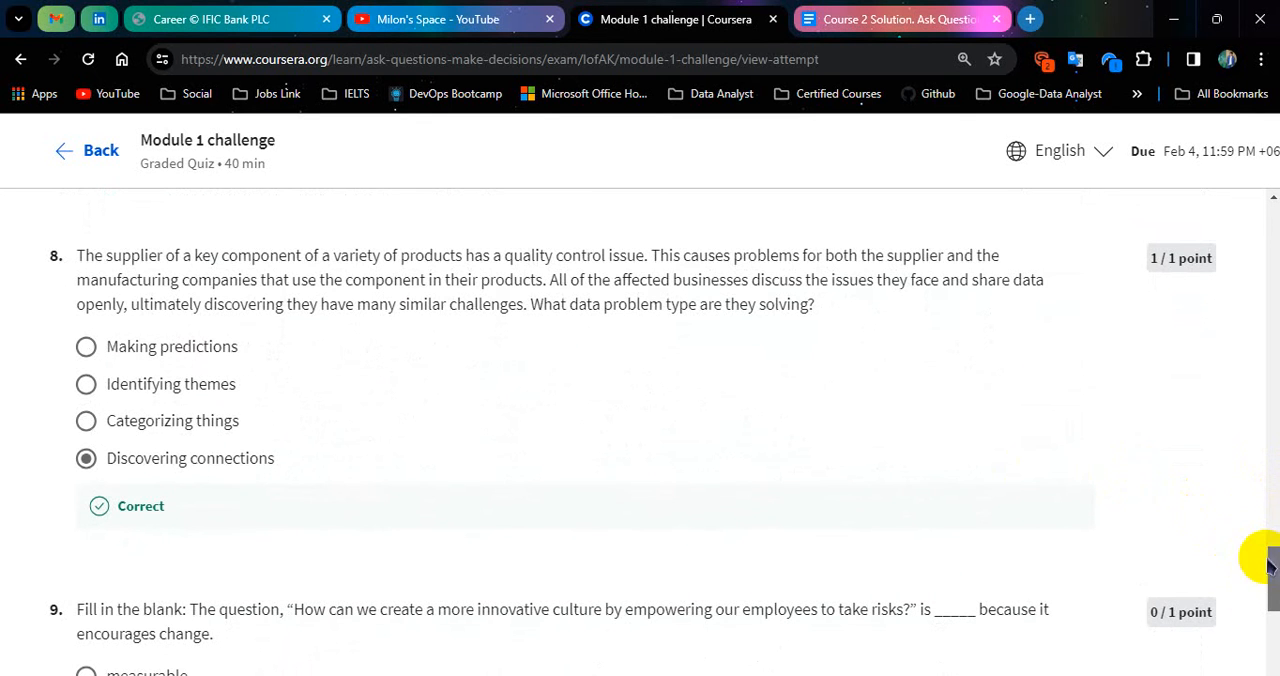
{"action": "scroll", "scroll_direction": "down", "scroll_amount": 3}
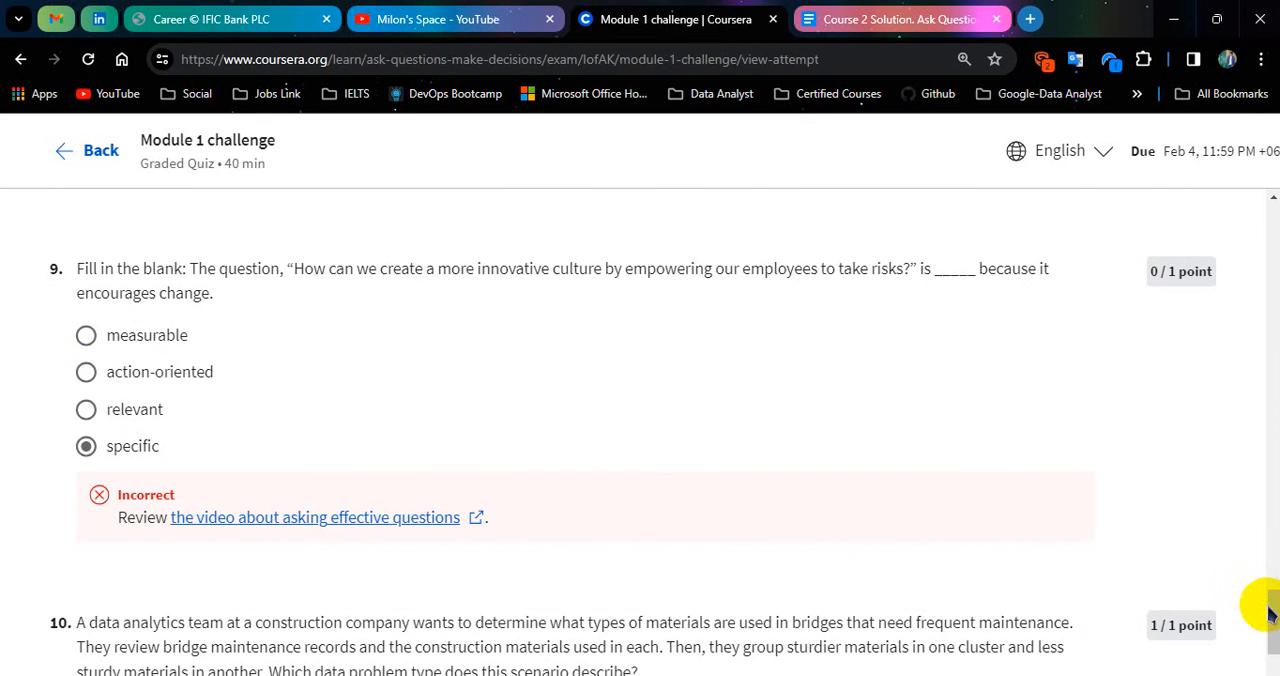
{"action": "scroll", "scroll_direction": "down", "scroll_amount": 3}
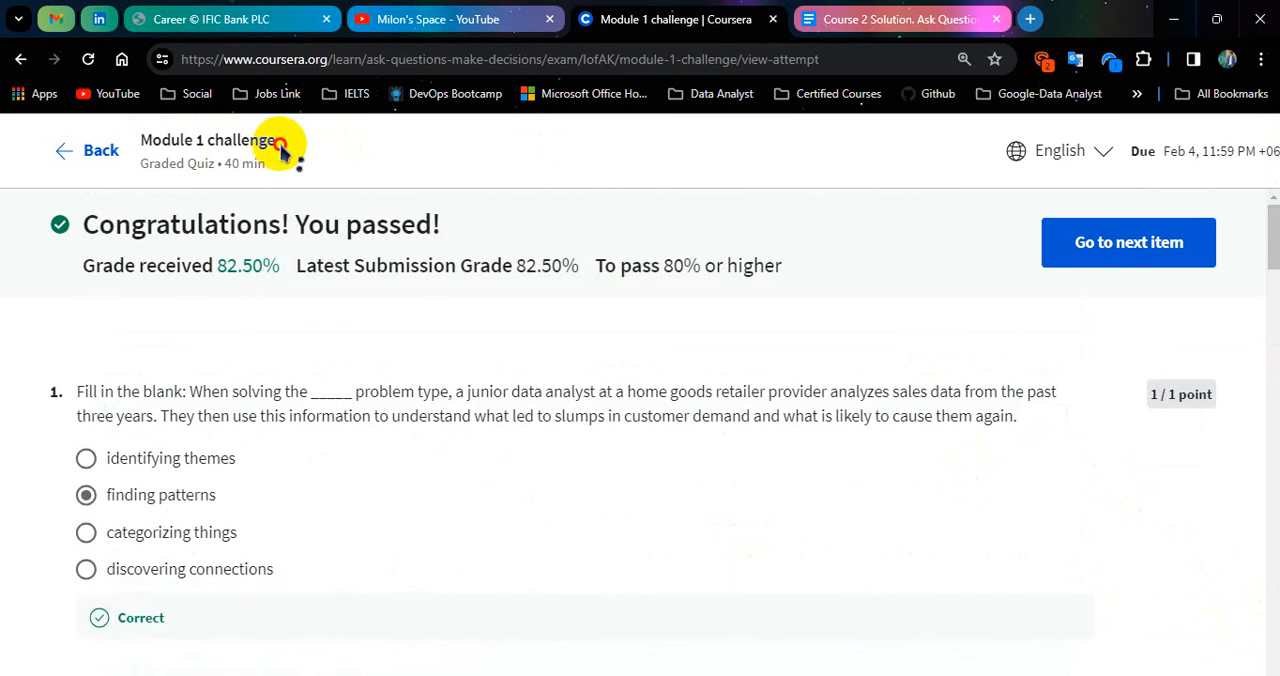
Return from the Module 1 attempt to course home and open the Module 2 challenge quiz.
{"action": "left_click", "coordinate": [88, 150]}
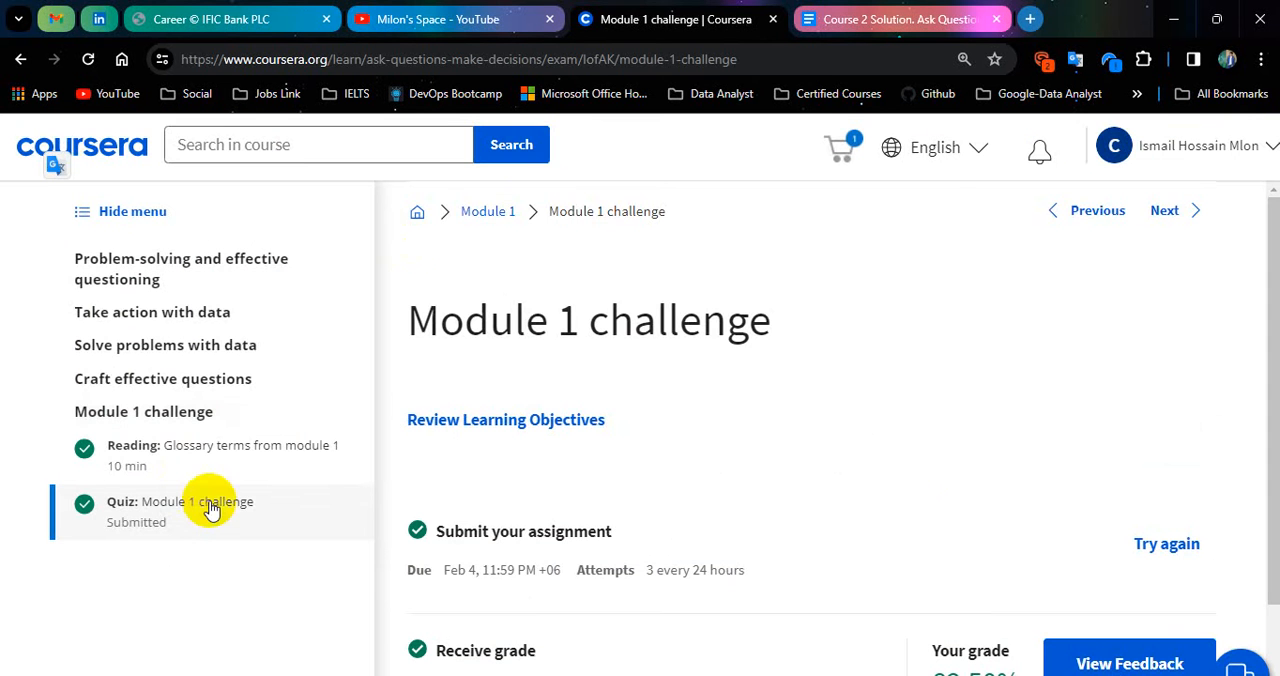
{"action": "left_click", "coordinate": [417, 211]}
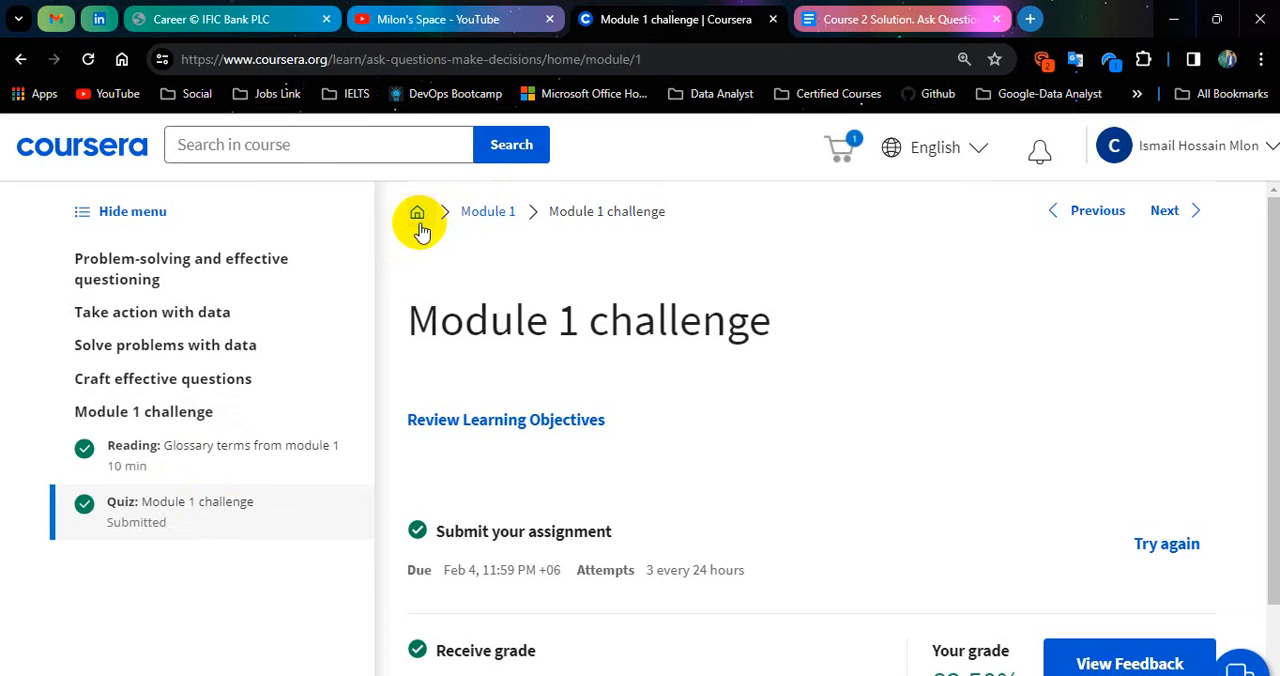
{"action": "left_click", "coordinate": [417, 211]}
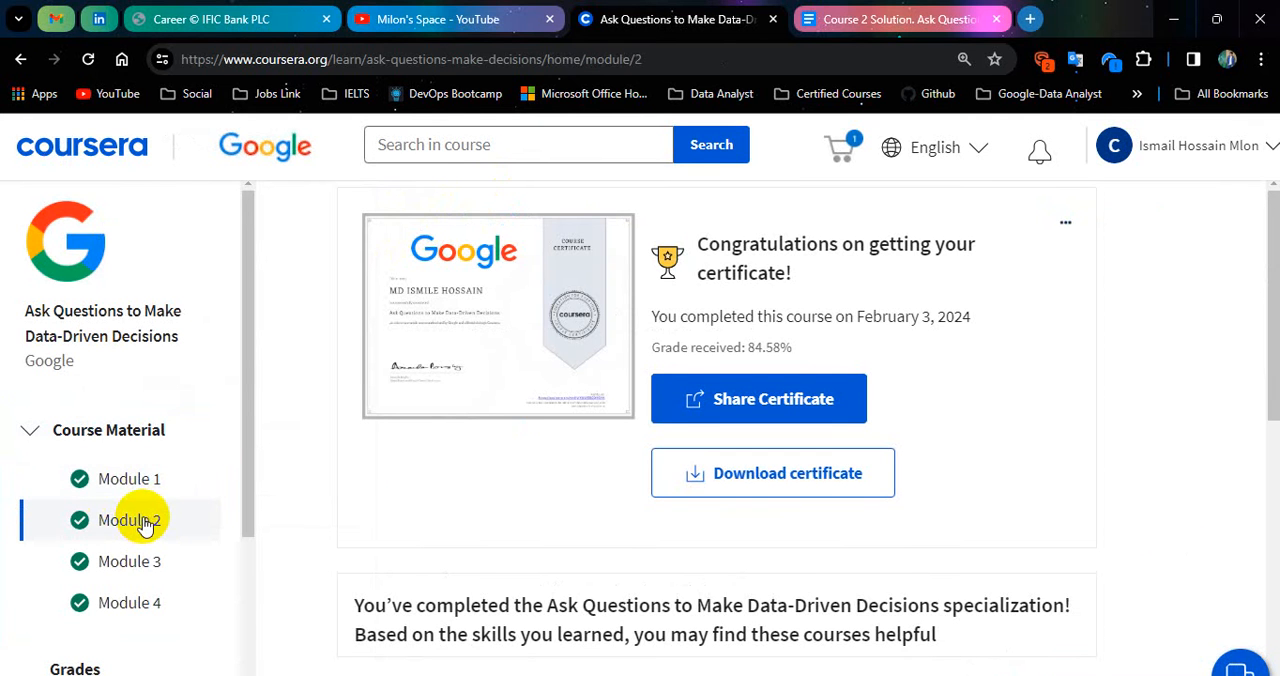
{"action": "scroll", "scroll_direction": "down", "scroll_amount": 3}
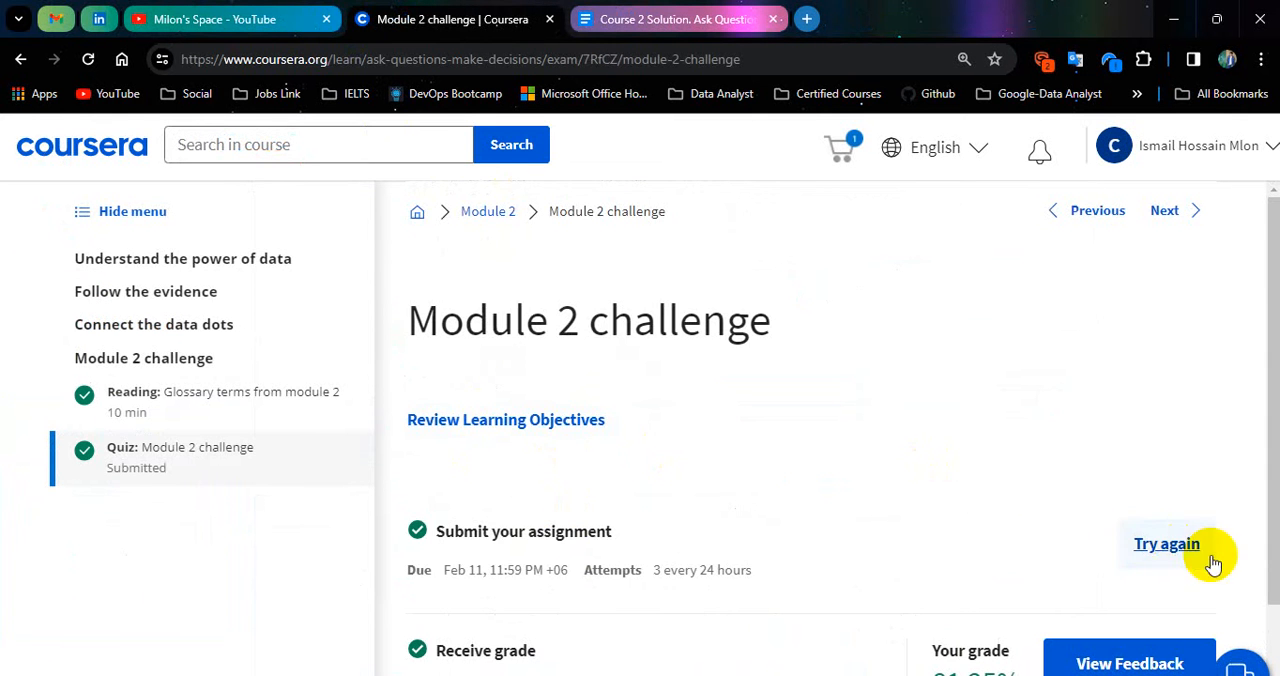
Open the graded Module 2 attempt, passed at 81.25%, and review its opening questions.
{"action": "left_click", "coordinate": [1166, 543]}
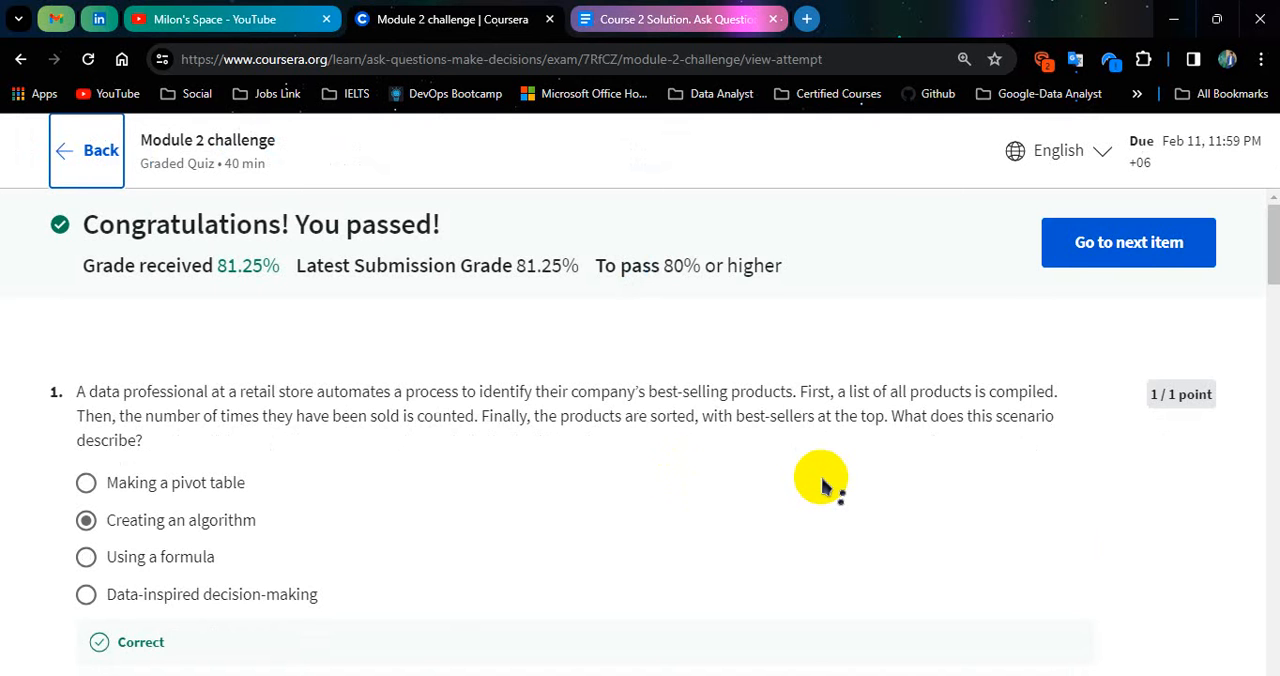
{"action": "scroll", "scroll_direction": "down", "scroll_amount": 3}
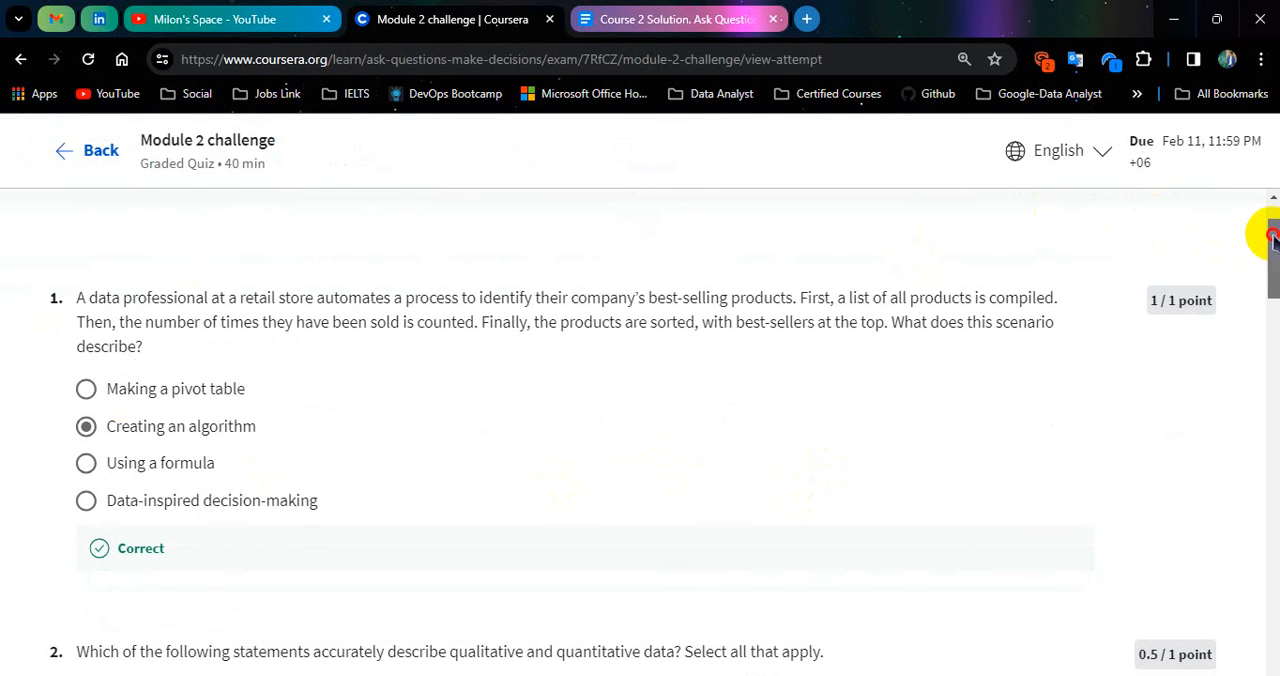
{"action": "scroll", "scroll_direction": "down", "scroll_amount": 3}
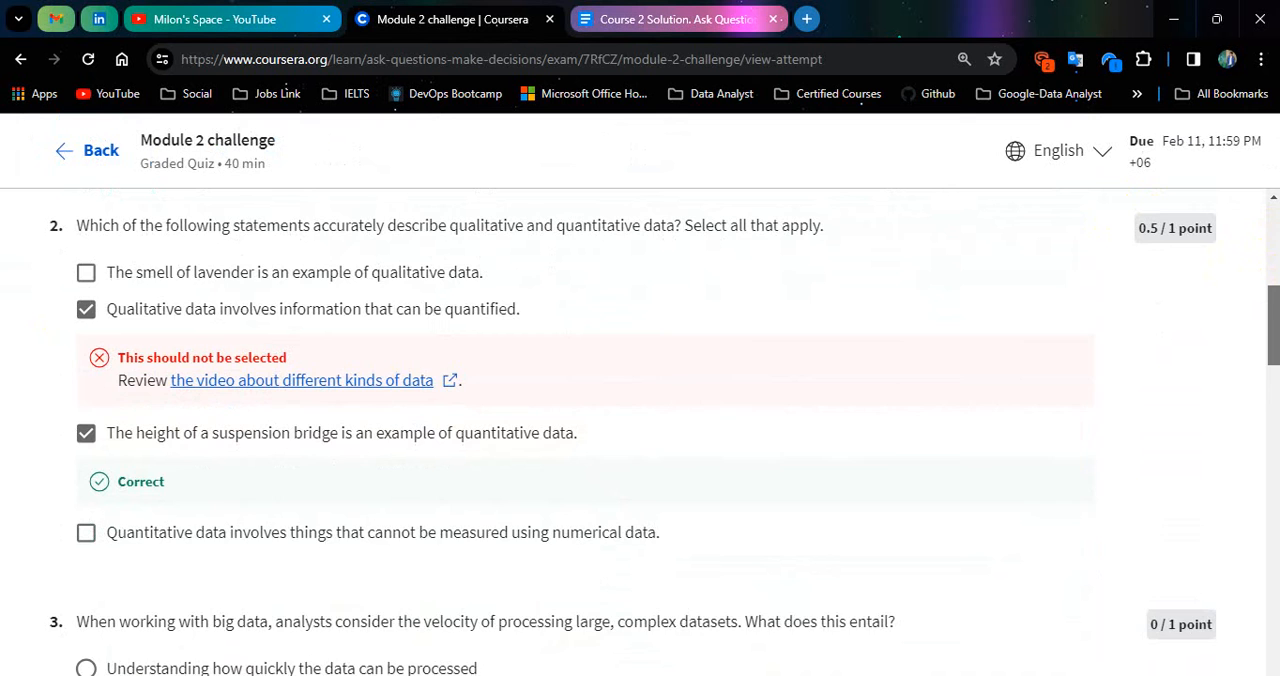
{"action": "scroll", "scroll_direction": "down", "scroll_amount": 3}
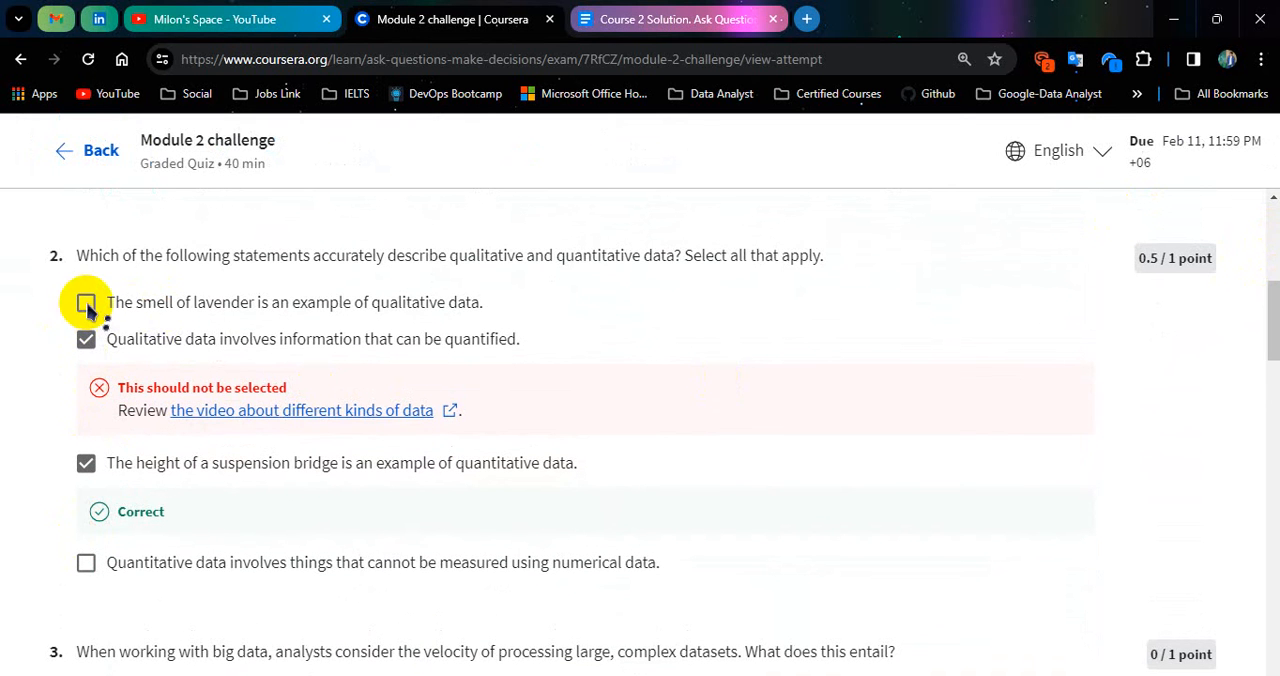
{"action": "left_click", "coordinate": [86, 302]}
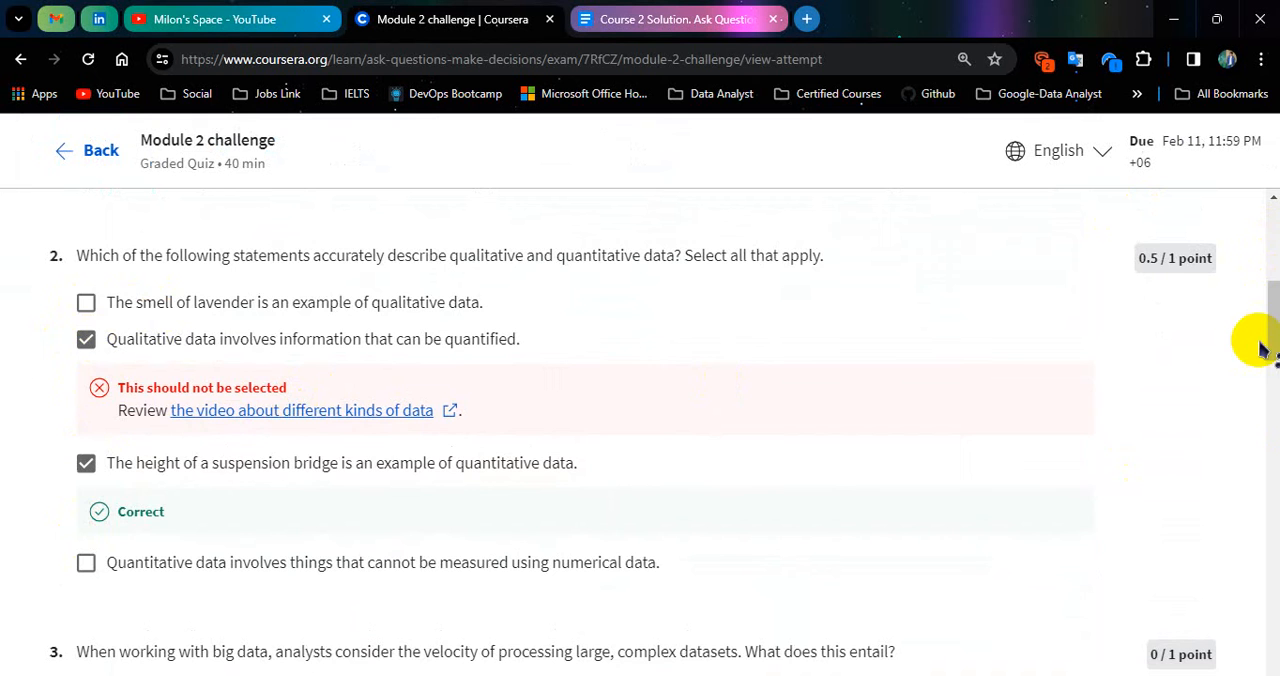
Scroll the Module 2 feedback through question 8, then go back to the course home.
{"action": "scroll", "scroll_direction": "down", "scroll_amount": 3}
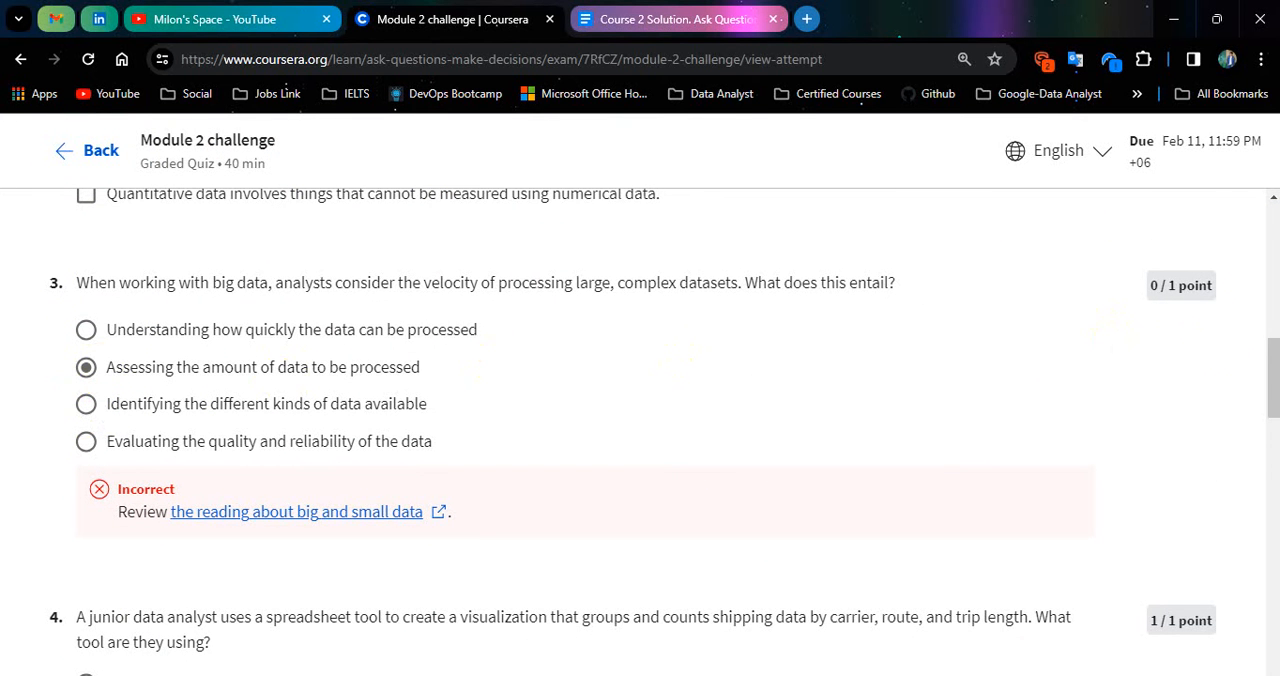
{"action": "scroll", "scroll_direction": "down", "scroll_amount": 3}
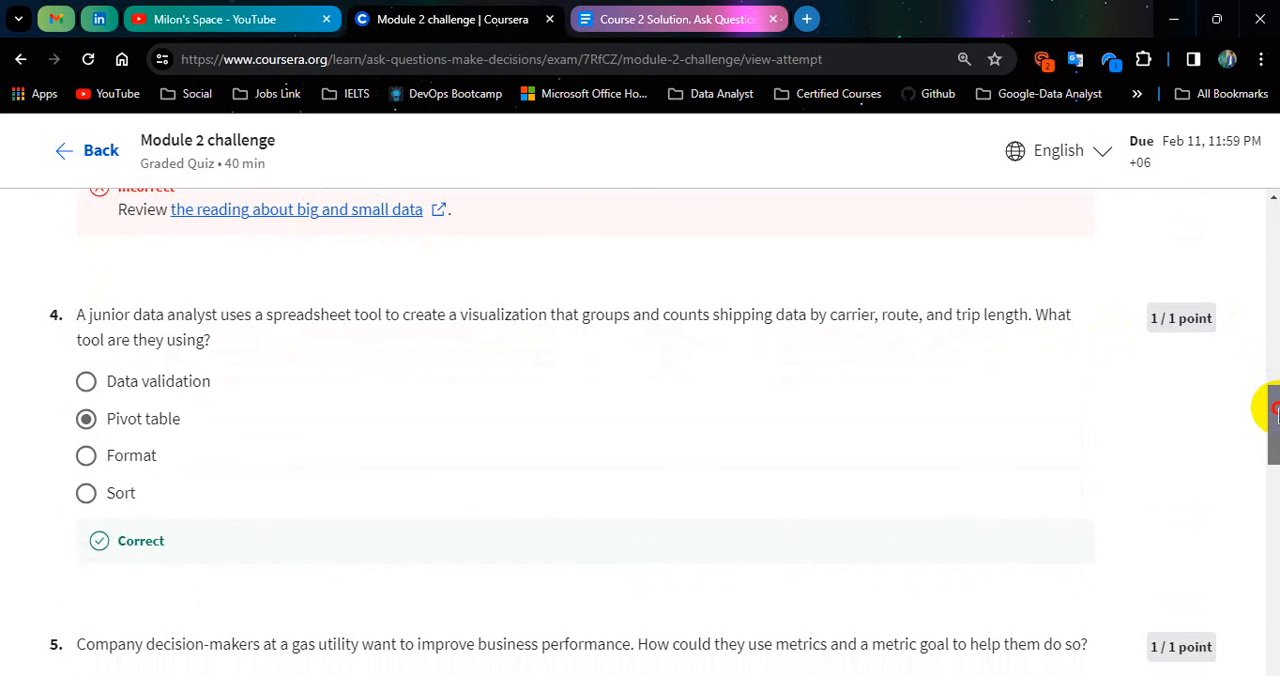
{"action": "scroll", "scroll_direction": "down", "scroll_amount": 3}
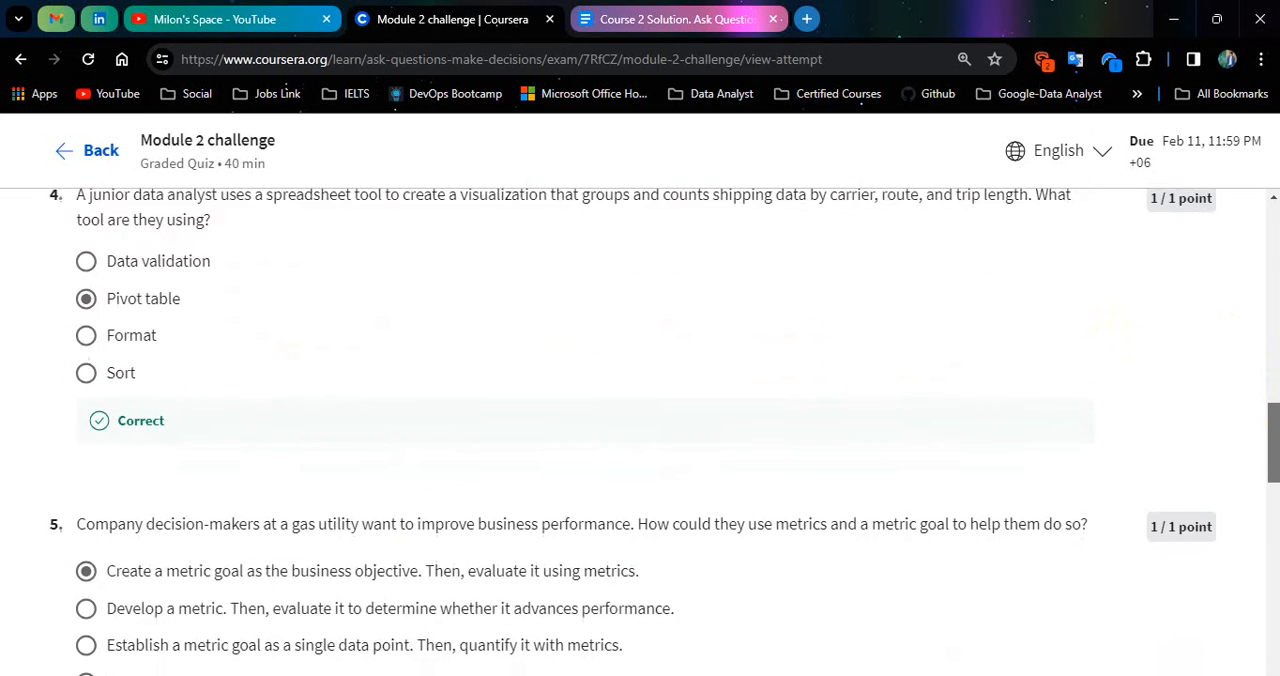
{"action": "scroll", "scroll_direction": "down", "scroll_amount": 3}
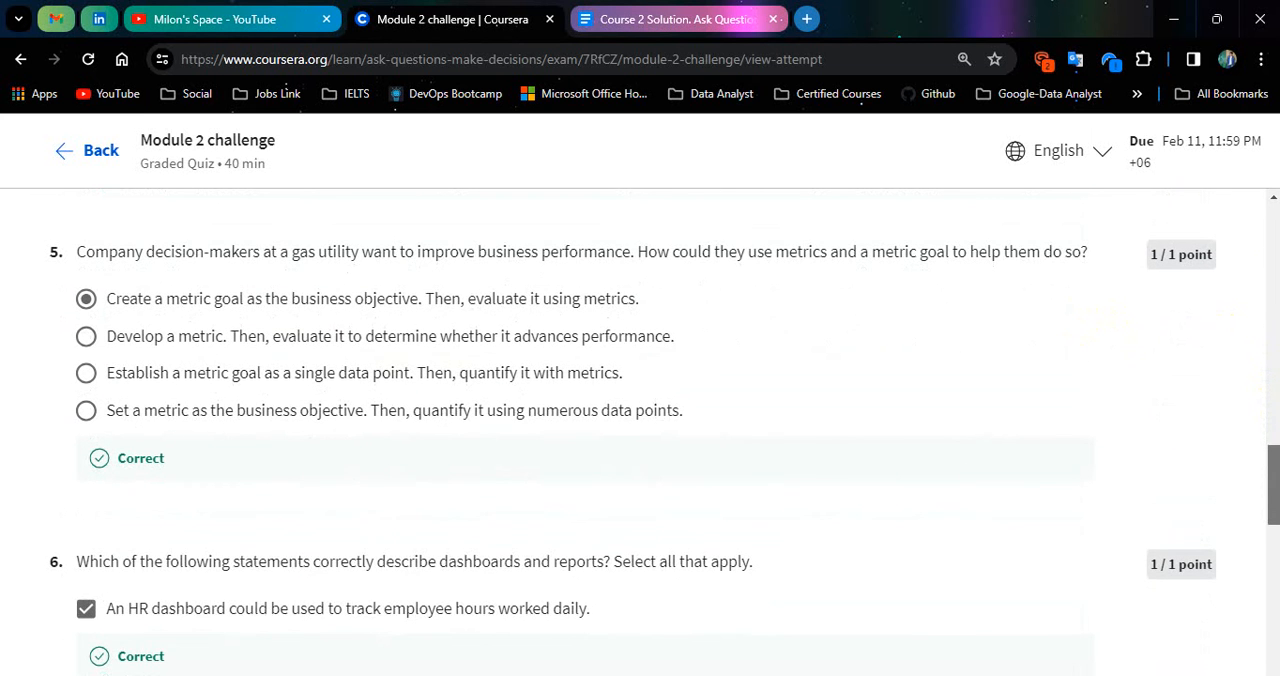
{"action": "scroll", "scroll_direction": "down", "scroll_amount": 3}
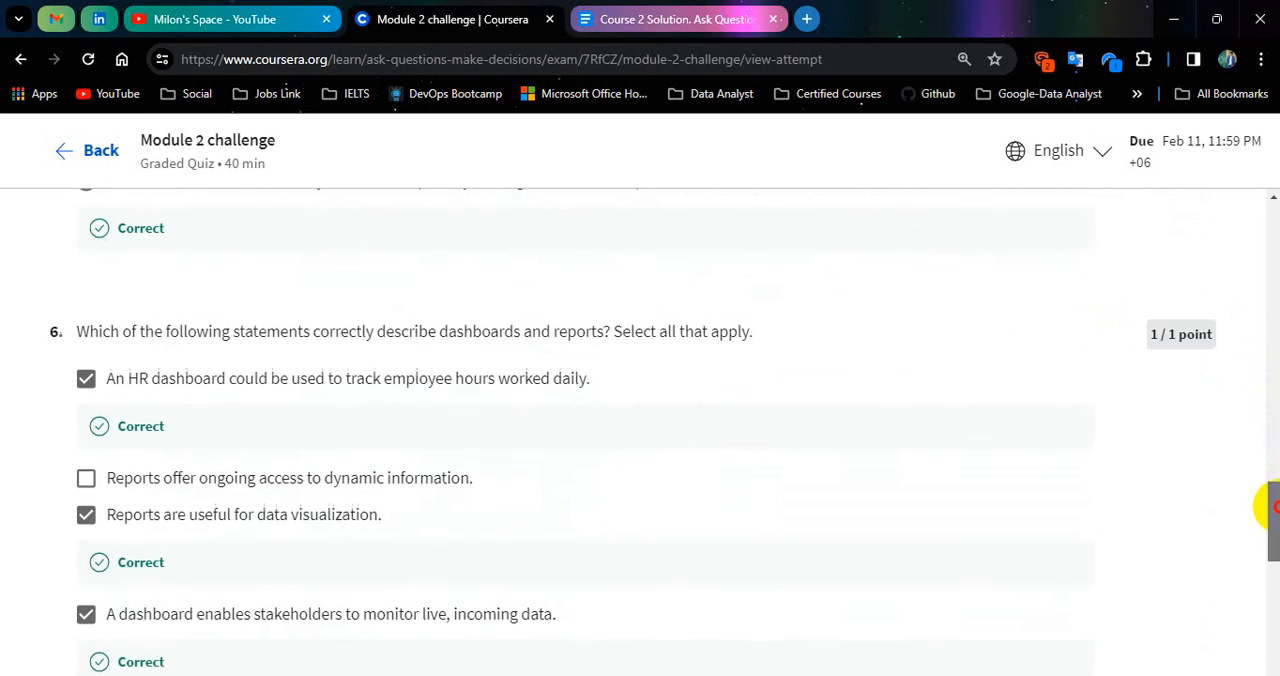
{"action": "scroll", "scroll_direction": "down", "scroll_amount": 3}
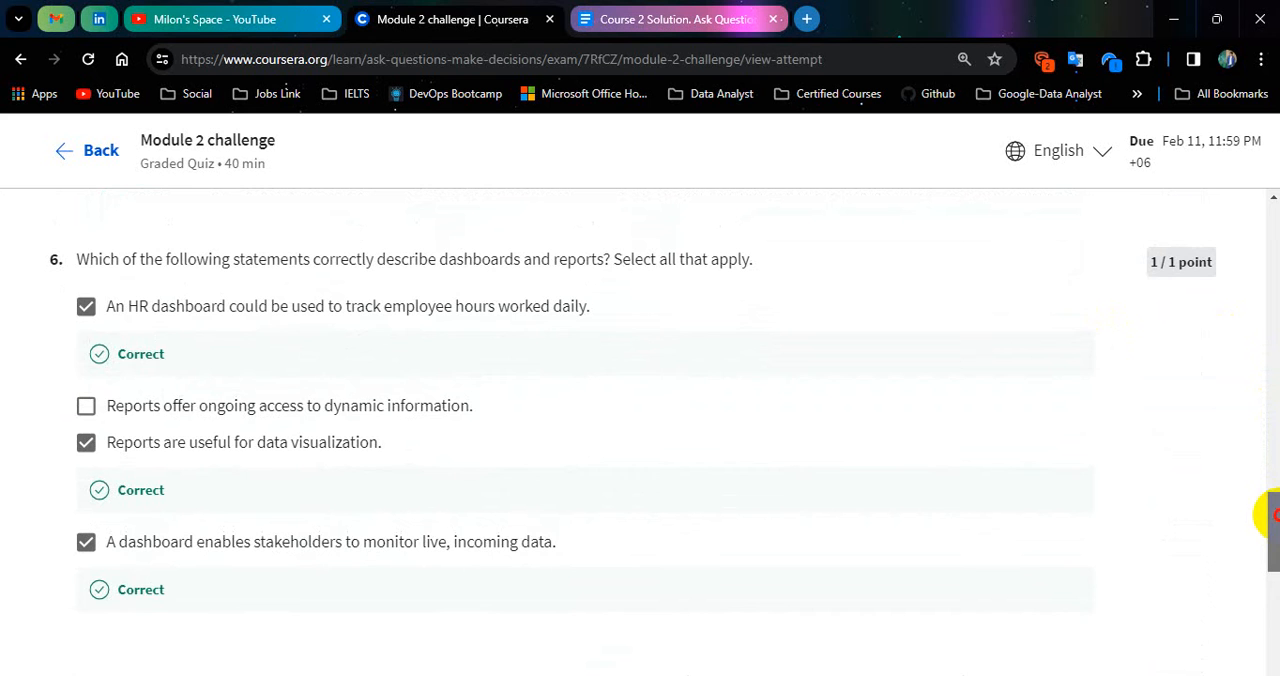
{"action": "scroll", "scroll_direction": "down", "scroll_amount": 3}
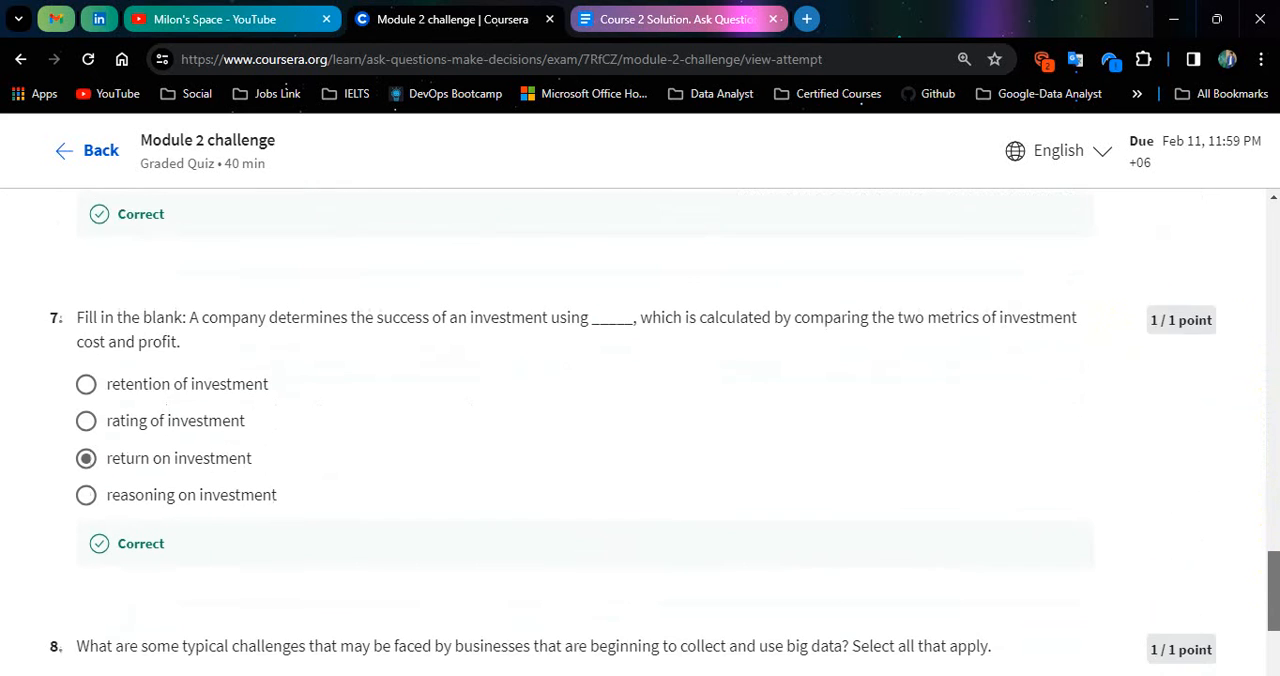
{"action": "scroll", "scroll_direction": "down", "scroll_amount": 3}
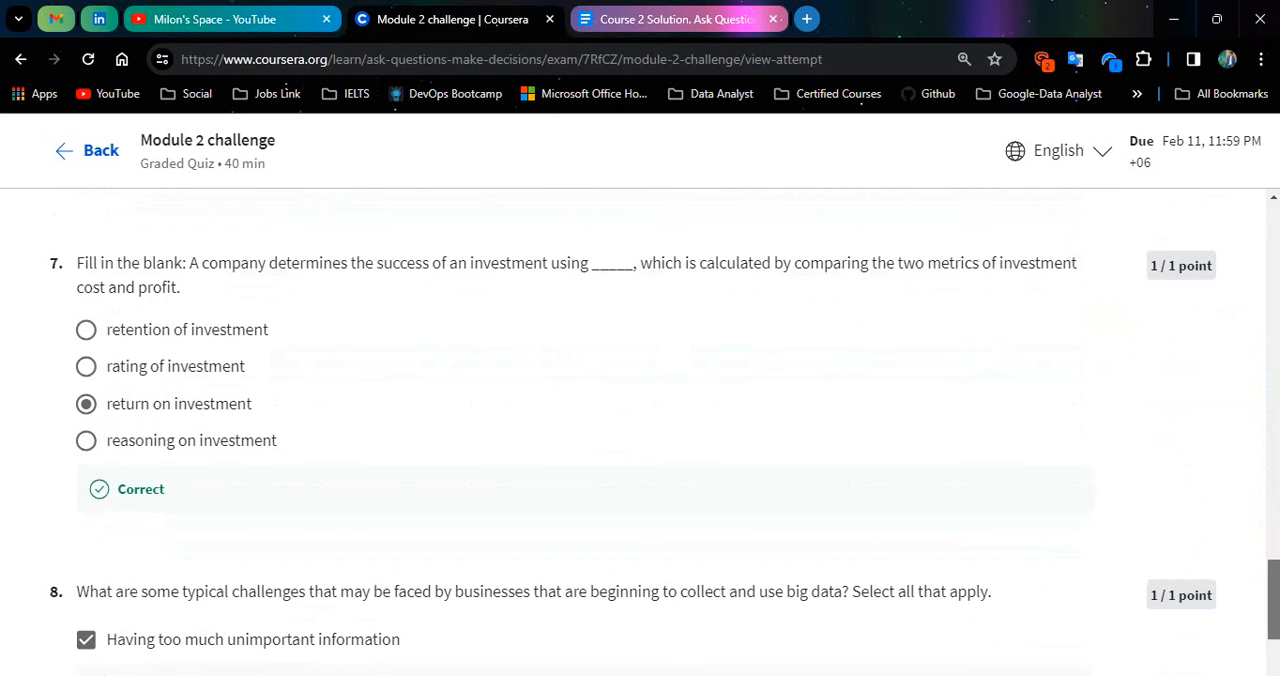
{"action": "scroll", "scroll_direction": "down", "scroll_amount": 3}
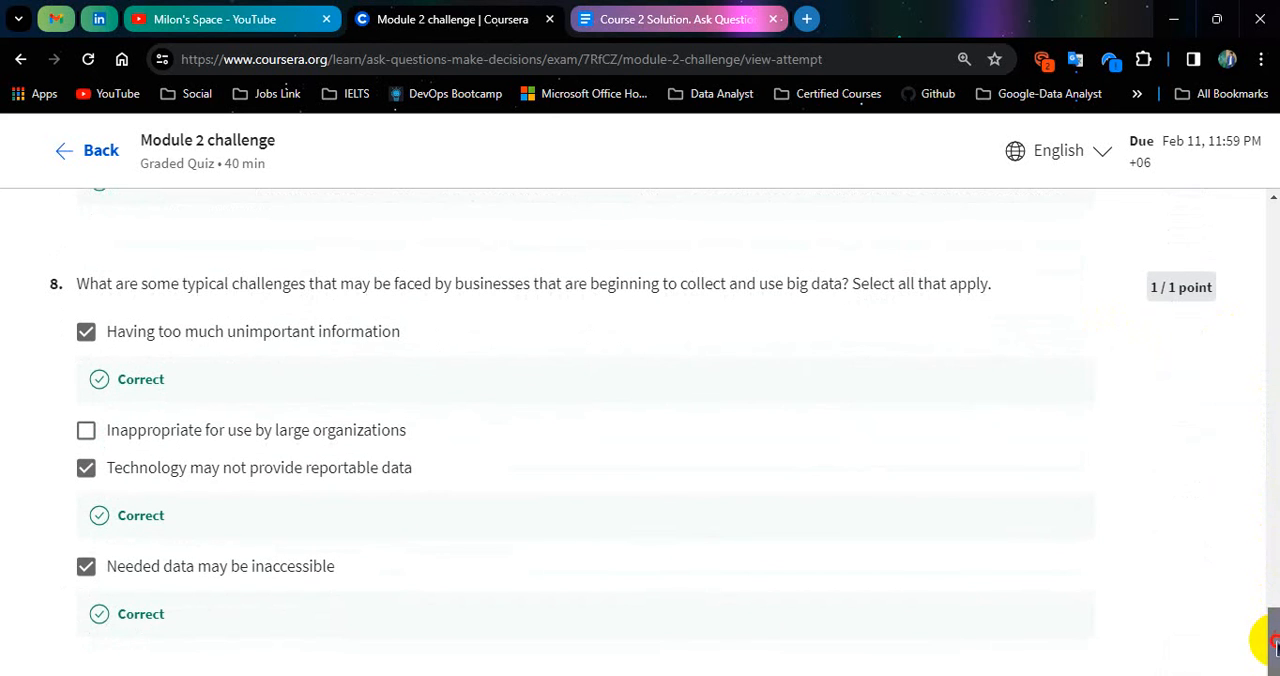
{"action": "mouse_move", "coordinate": [815, 408]}
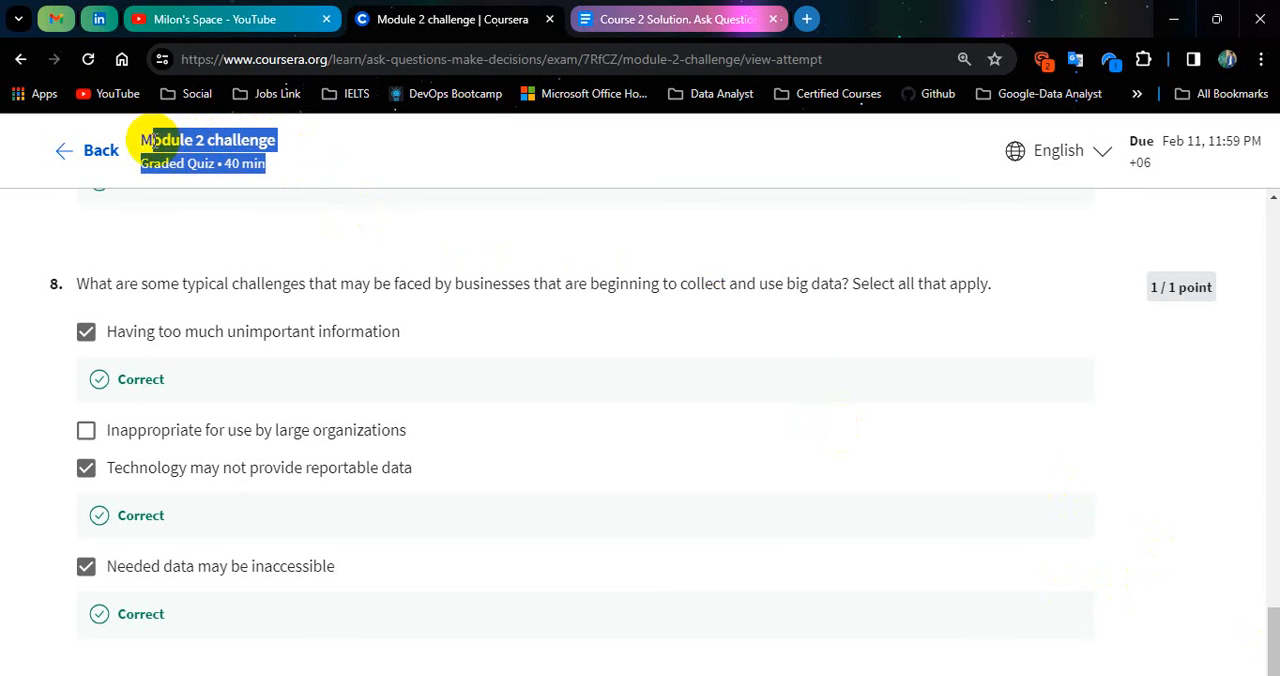
{"action": "left_click", "coordinate": [89, 150]}
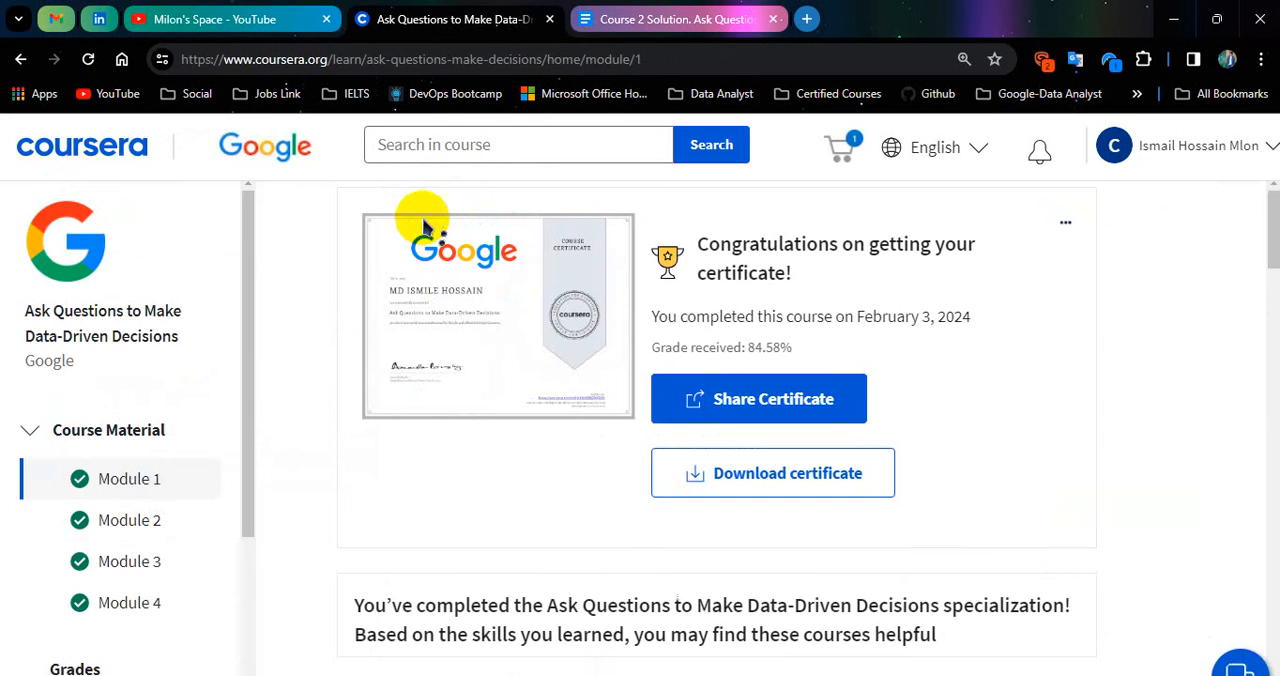
Select Module 3 and open its 84.37% graded challenge quiz.
{"action": "left_click", "coordinate": [129, 561]}
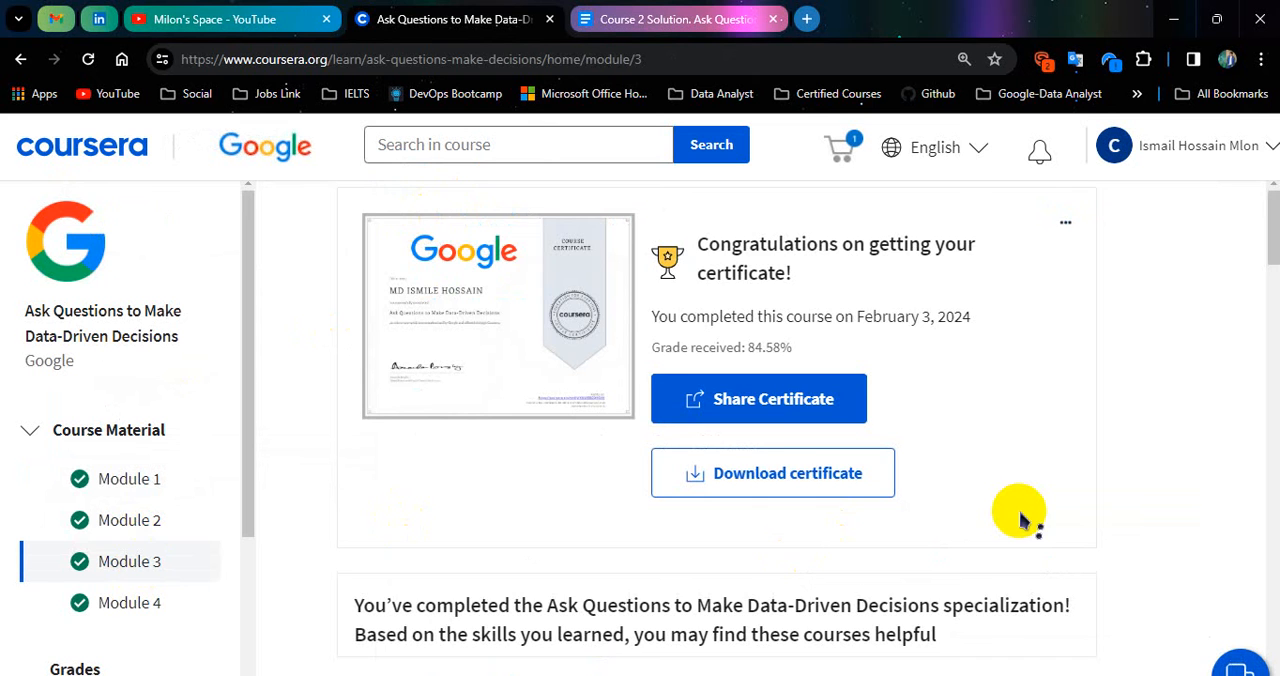
{"action": "scroll", "scroll_direction": "down", "scroll_amount": 3}
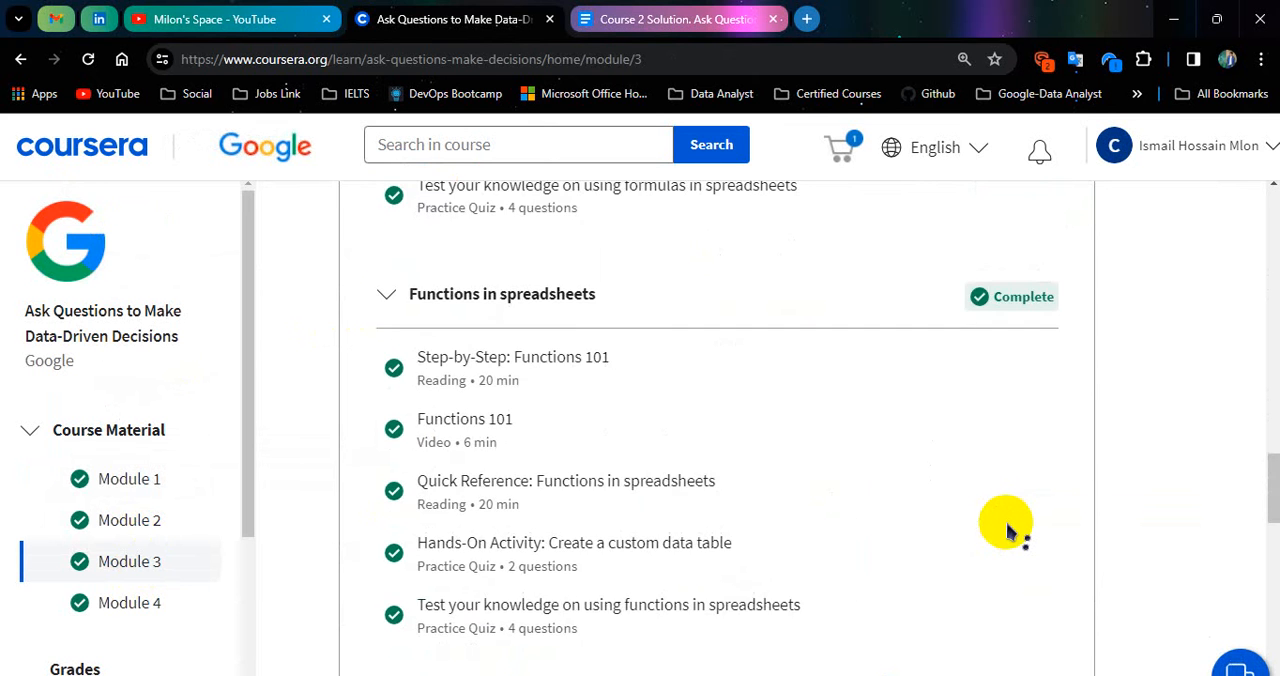
{"action": "scroll", "scroll_direction": "down", "scroll_amount": 3}
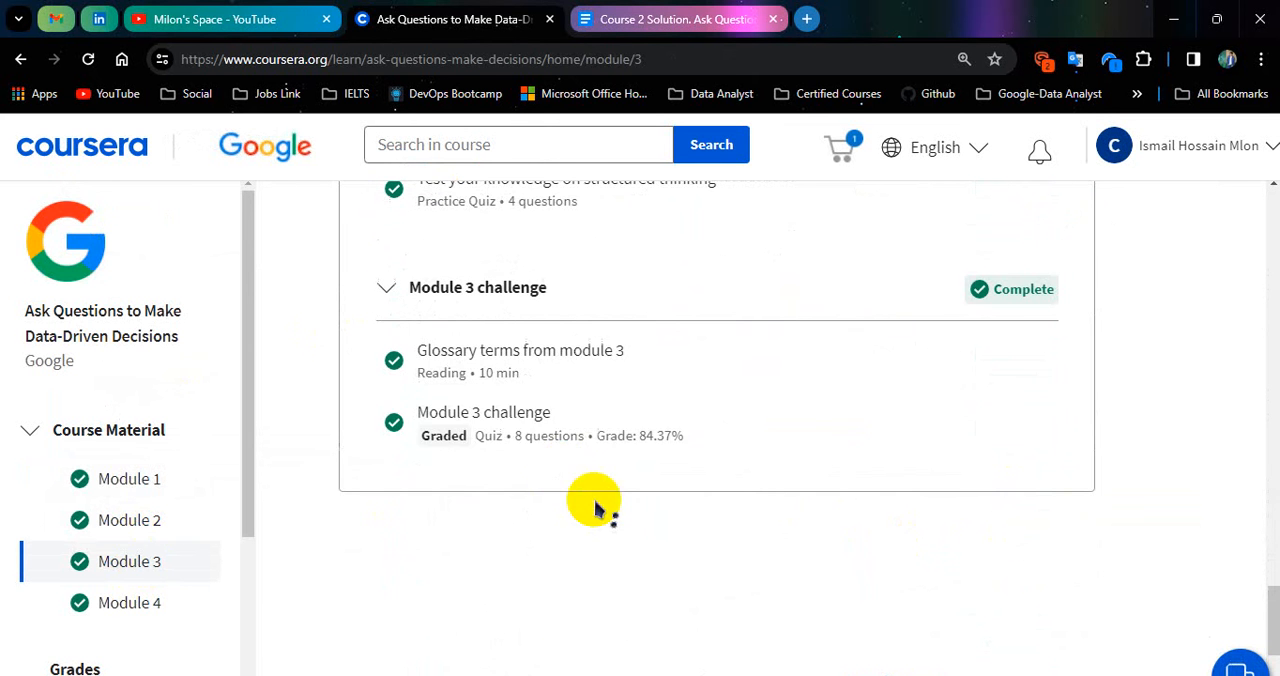
{"action": "left_click", "coordinate": [483, 411]}
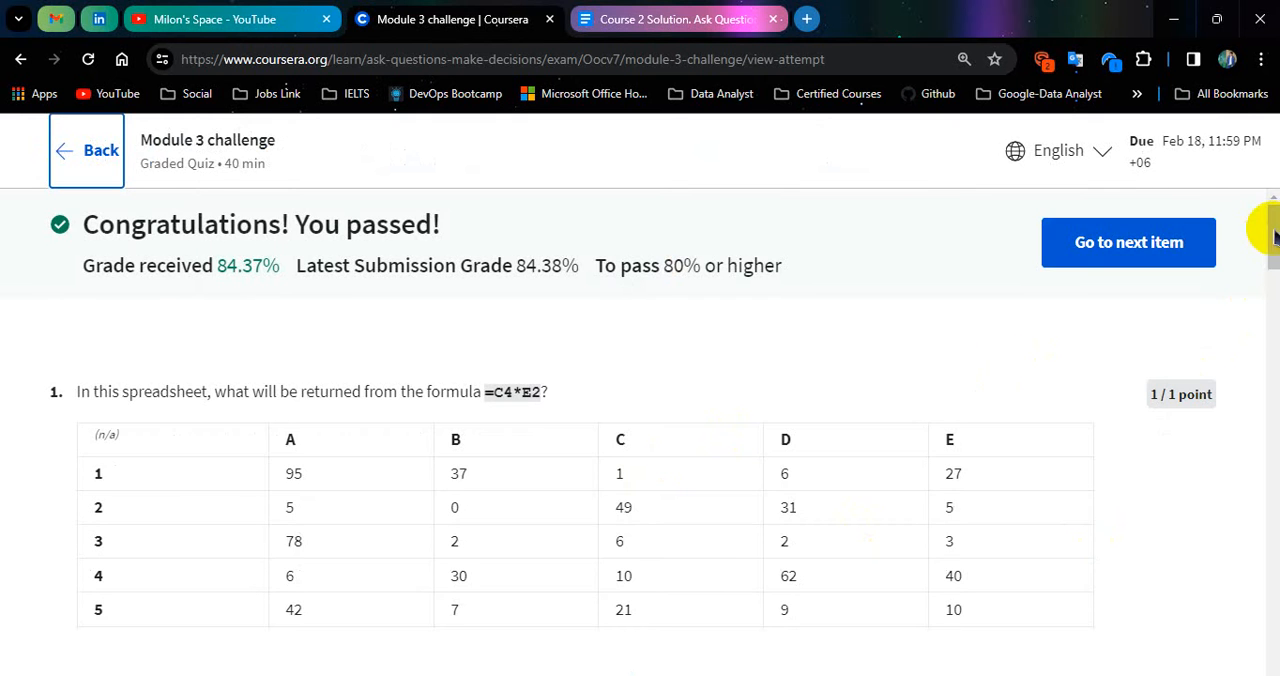
Scroll through the early questions of the Module 3 attempt's feedback.
{"action": "scroll", "scroll_direction": "down", "scroll_amount": 3}
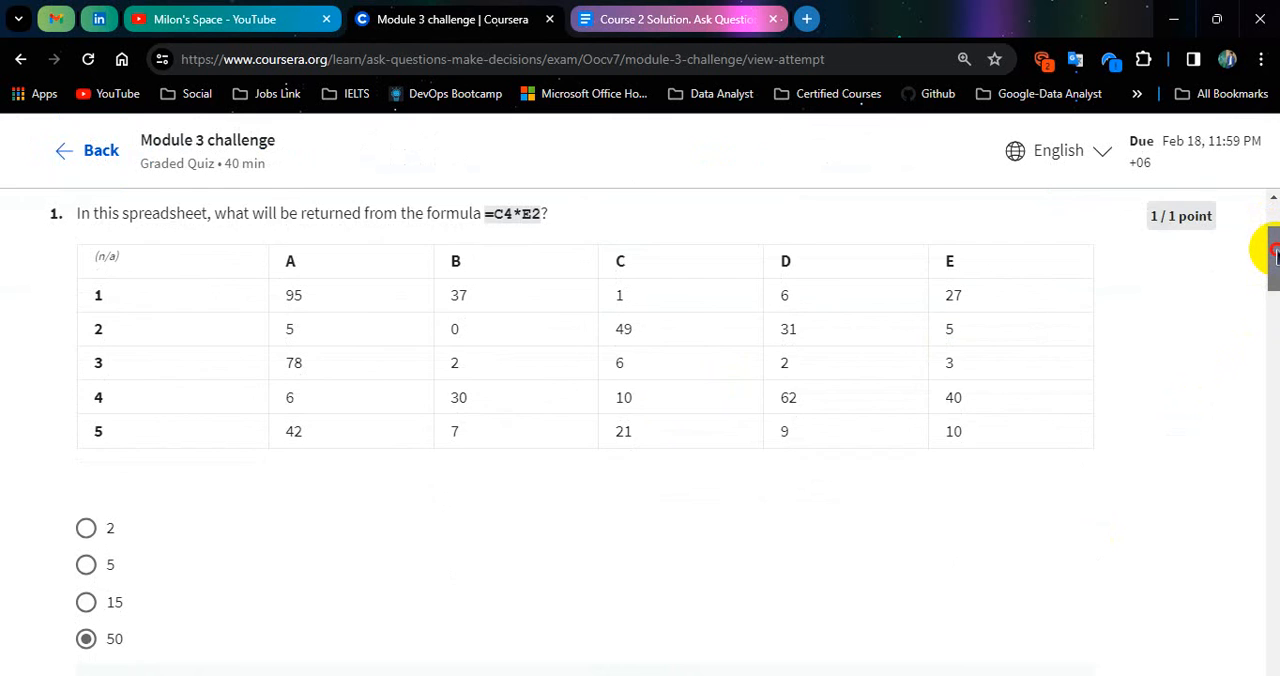
{"action": "scroll", "scroll_direction": "down", "scroll_amount": 3}
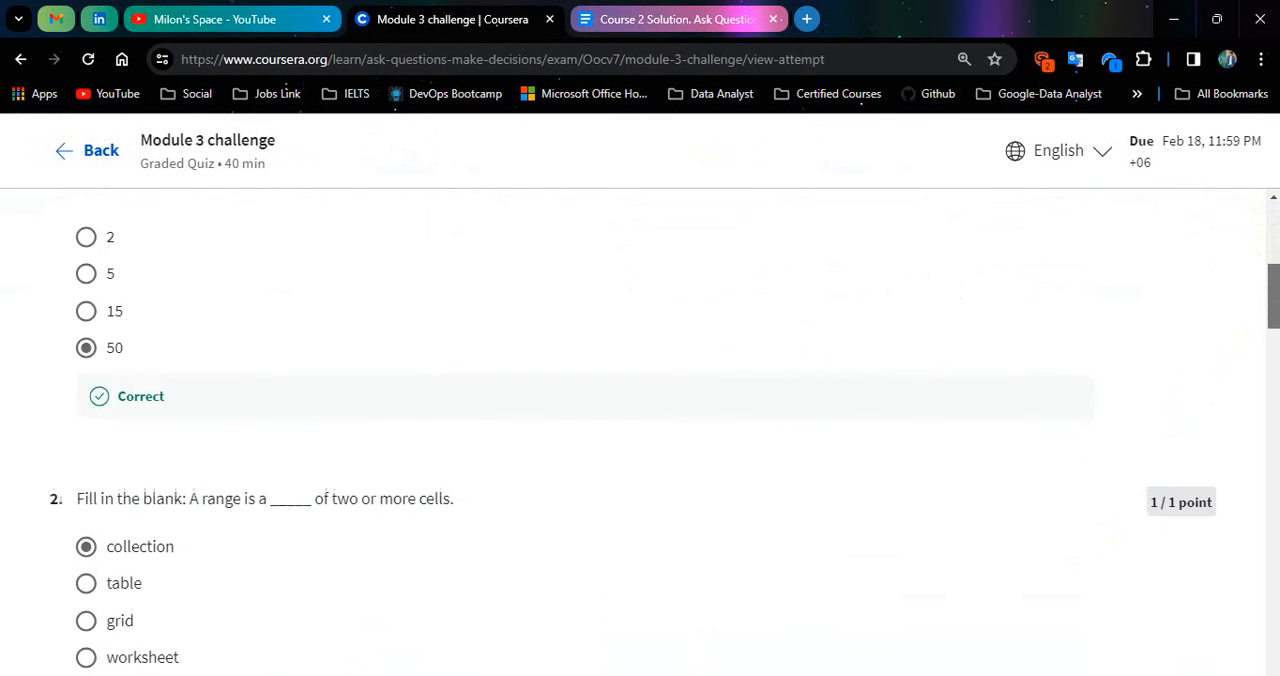
{"action": "scroll", "scroll_direction": "down", "scroll_amount": 3}
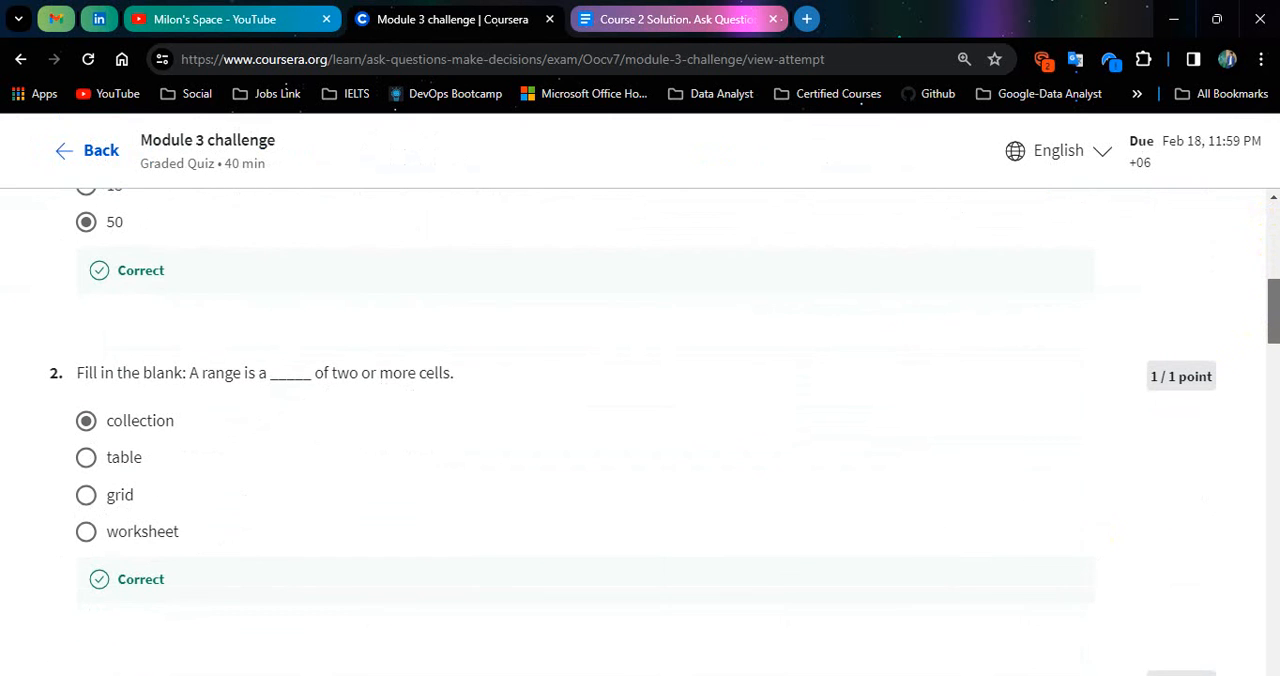
{"action": "scroll", "scroll_direction": "down", "scroll_amount": 3}
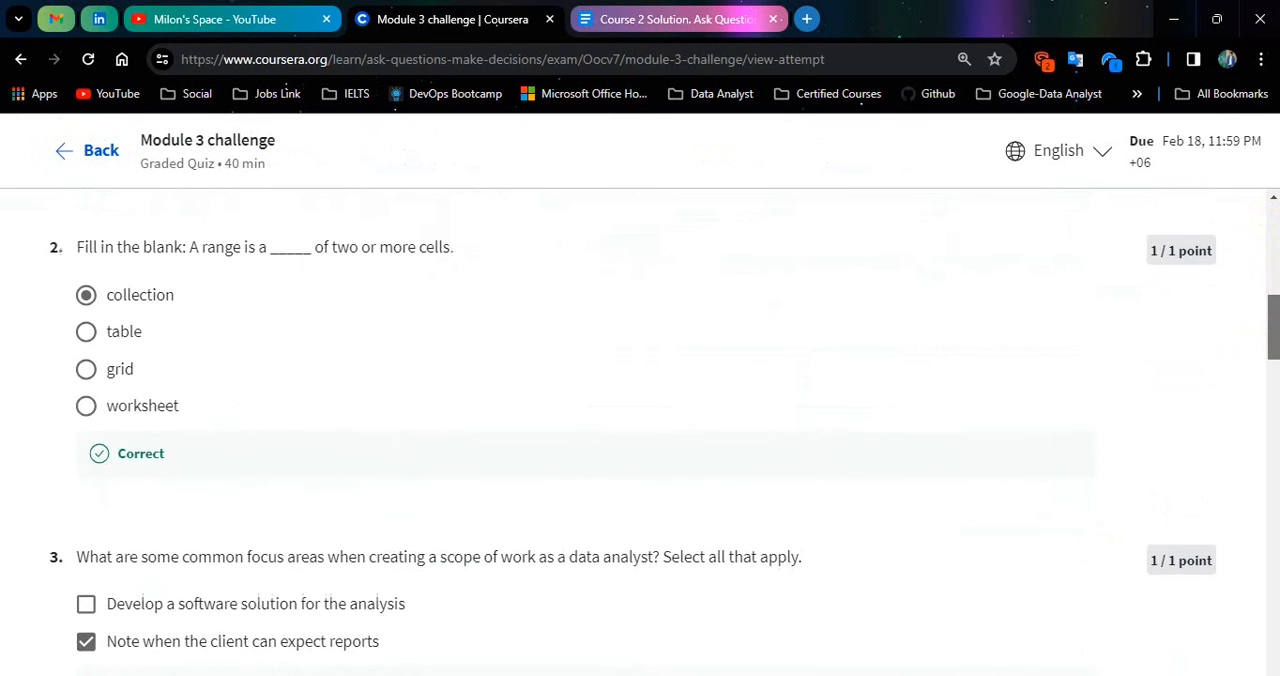
{"action": "scroll", "scroll_direction": "down", "scroll_amount": 3}
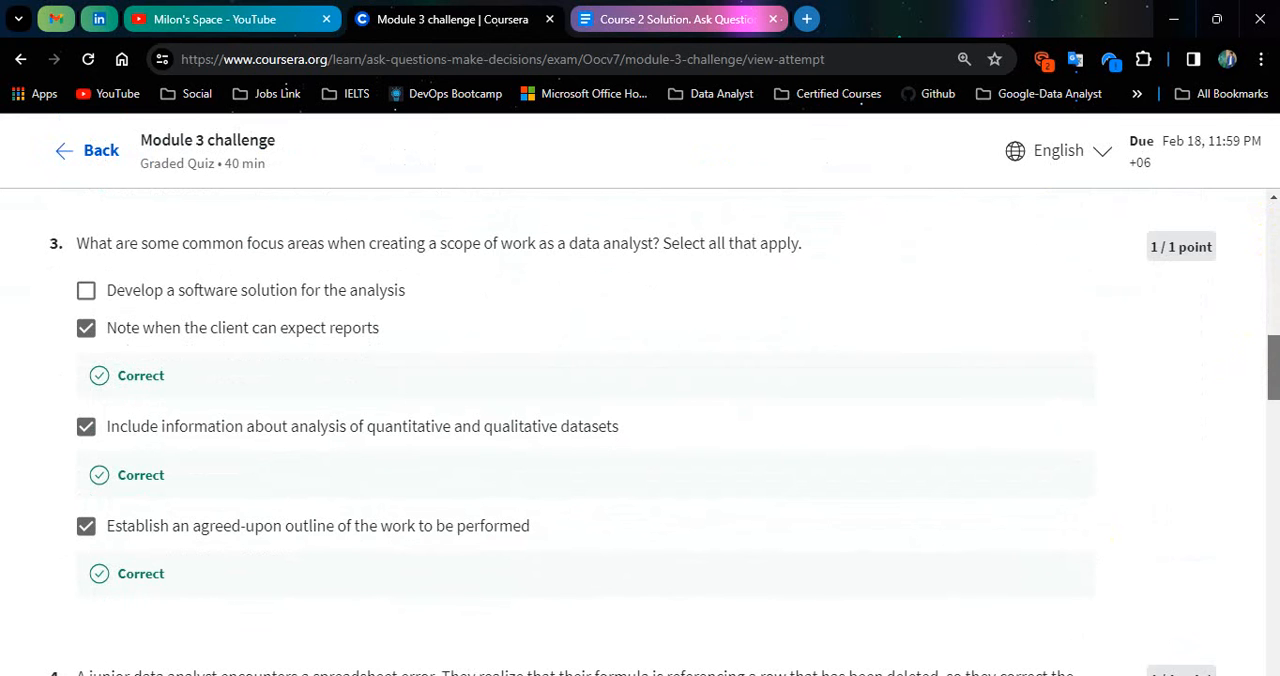
{"action": "scroll", "scroll_direction": "down", "scroll_amount": 3}
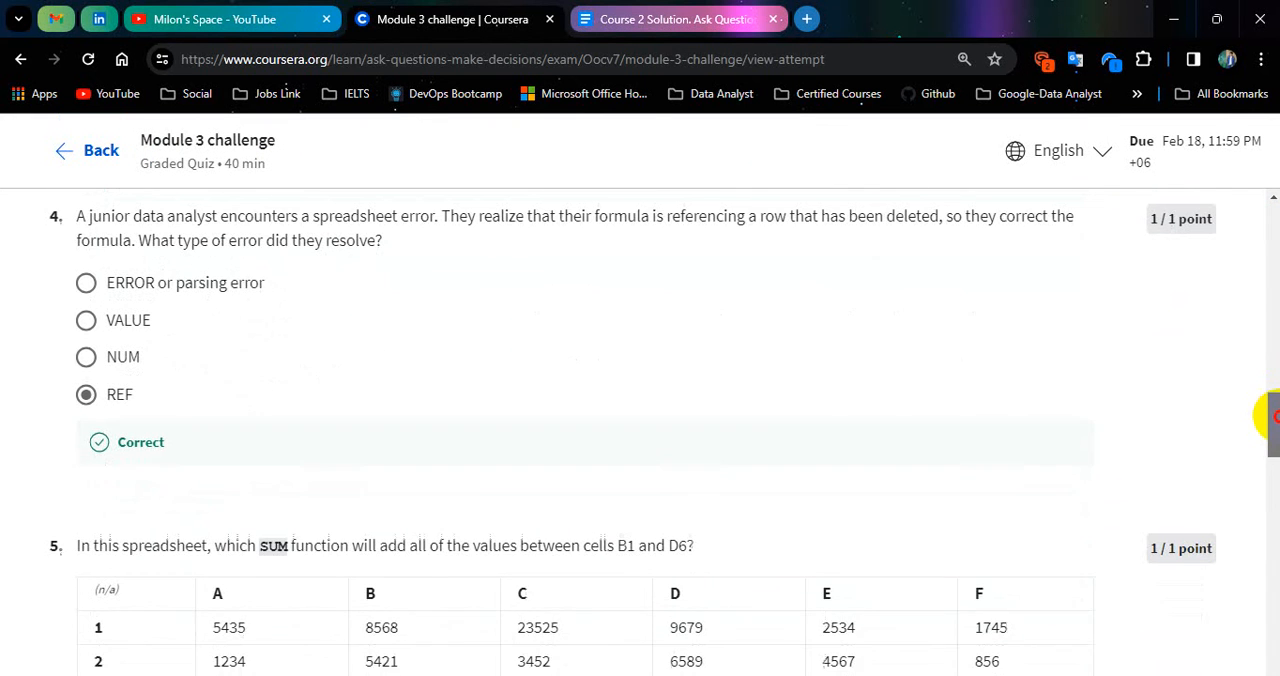
{"action": "scroll", "scroll_direction": "down", "scroll_amount": 3}
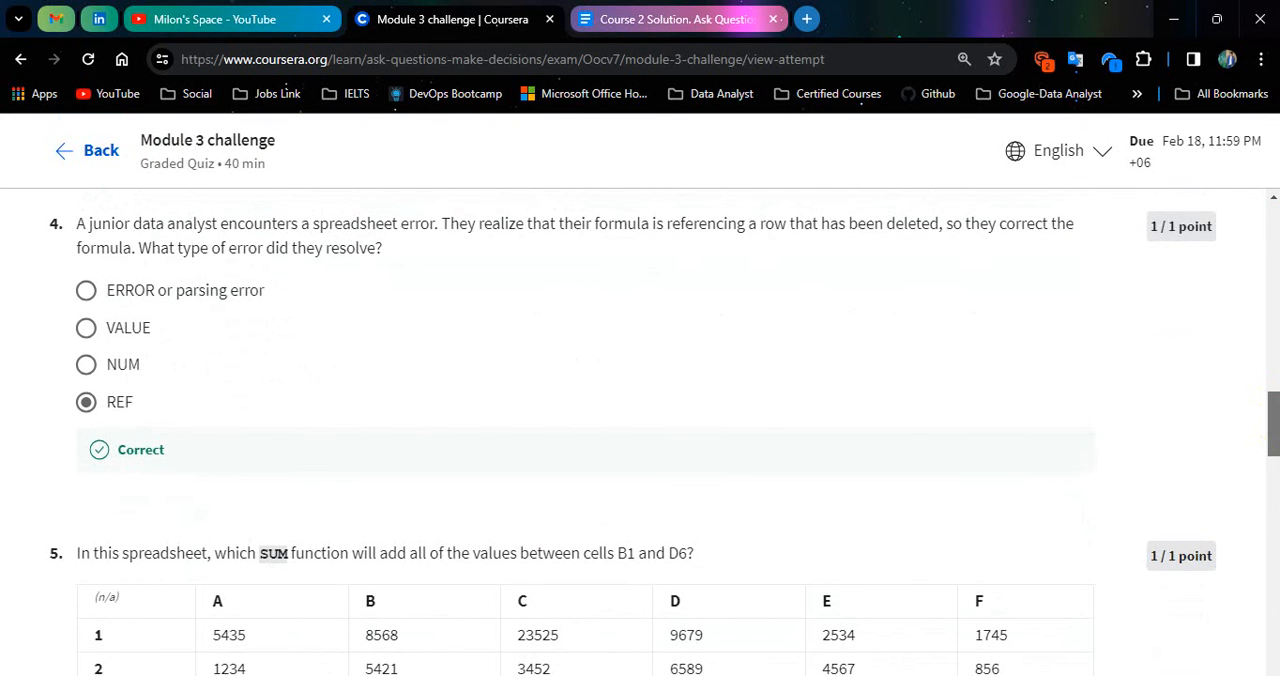
{"action": "scroll", "scroll_direction": "down", "scroll_amount": 3}
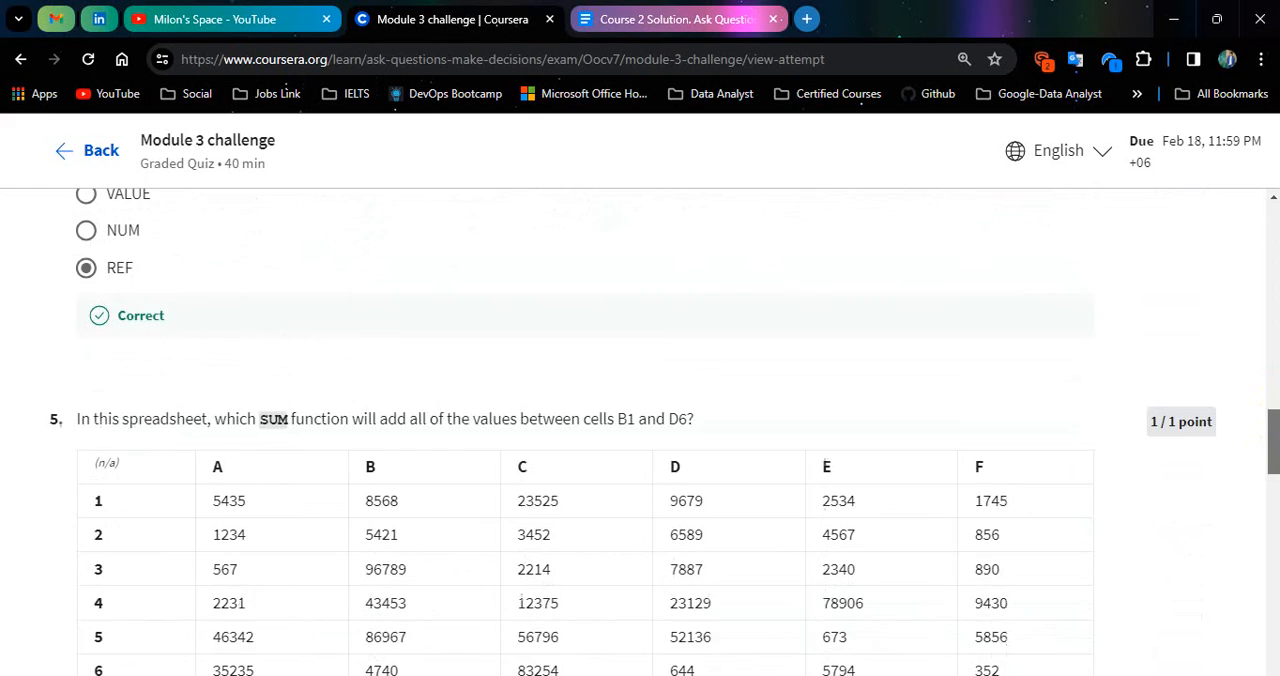
{"action": "scroll", "scroll_direction": "down", "scroll_amount": 3}
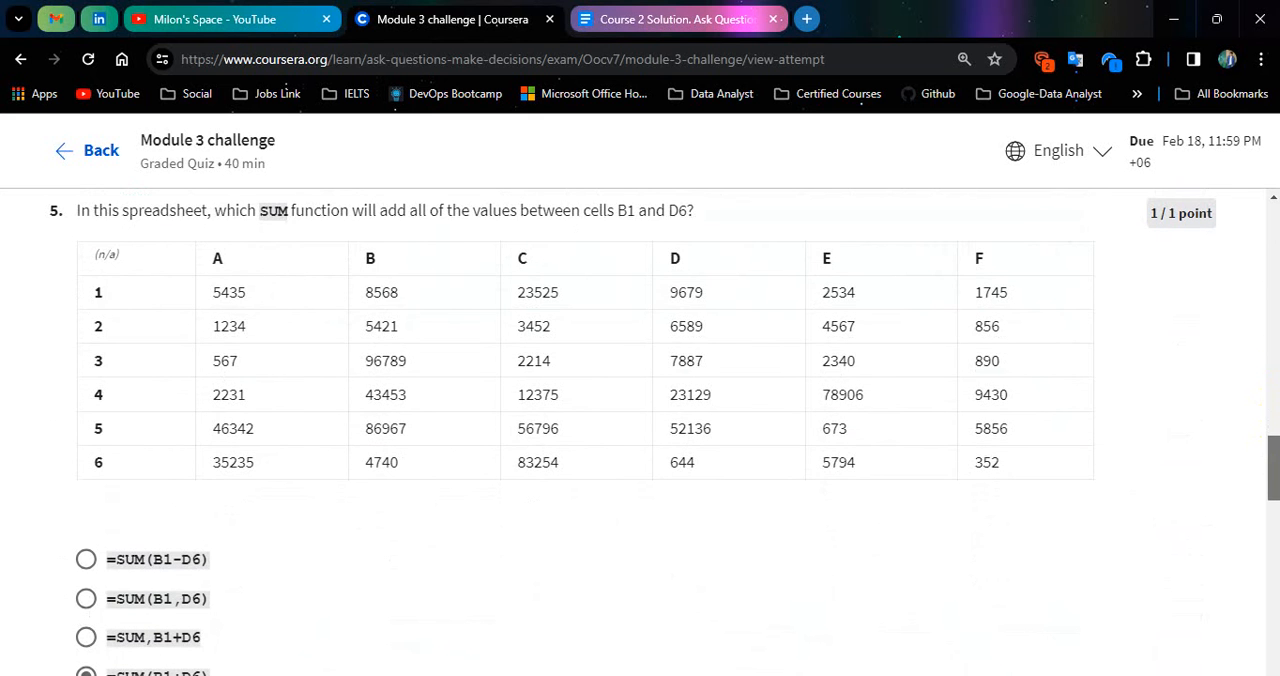
Continue reviewing the Module 3 feedback through question 7.
{"action": "left_click", "coordinate": [85, 587]}
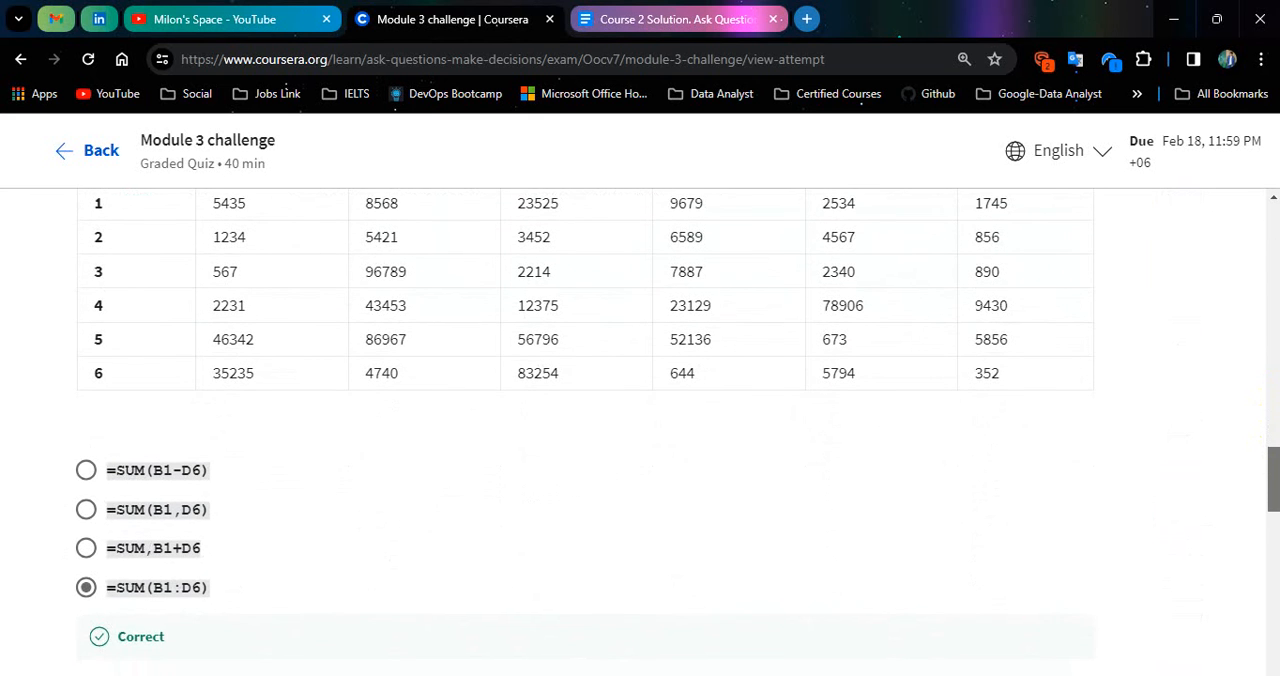
{"action": "scroll", "scroll_direction": "down", "scroll_amount": 3}
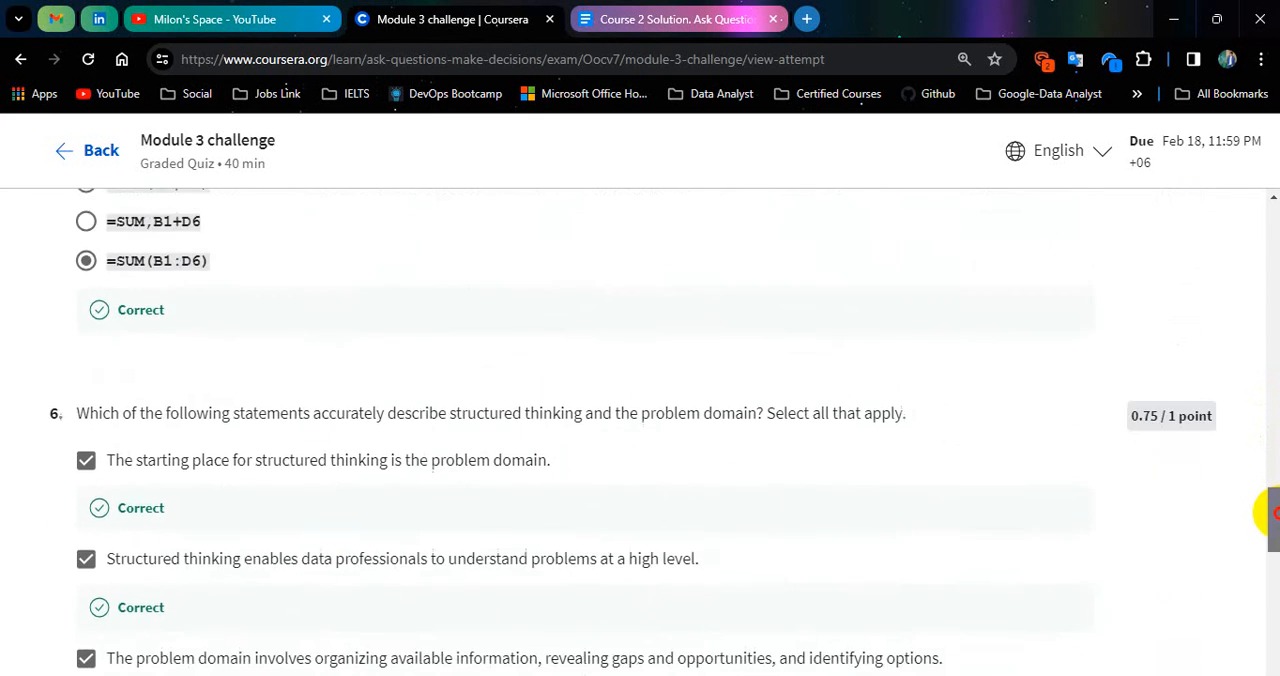
{"action": "scroll", "scroll_direction": "down", "scroll_amount": 3}
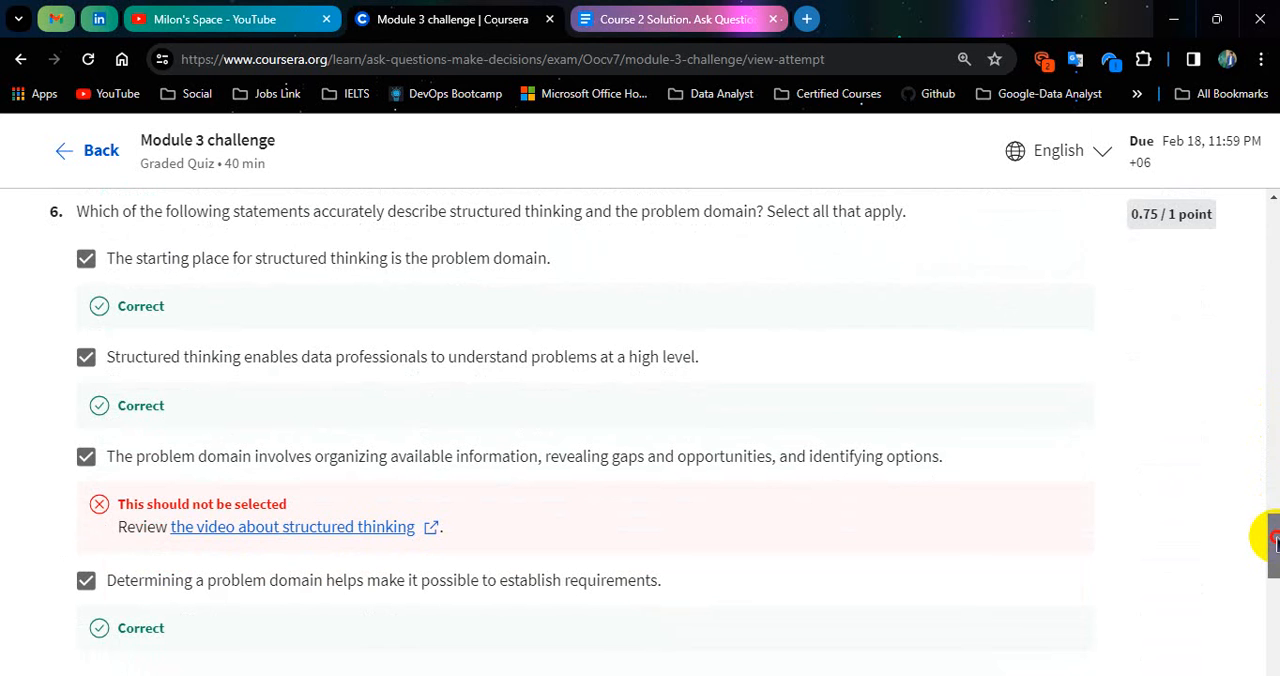
{"action": "mouse_move", "coordinate": [157, 465]}
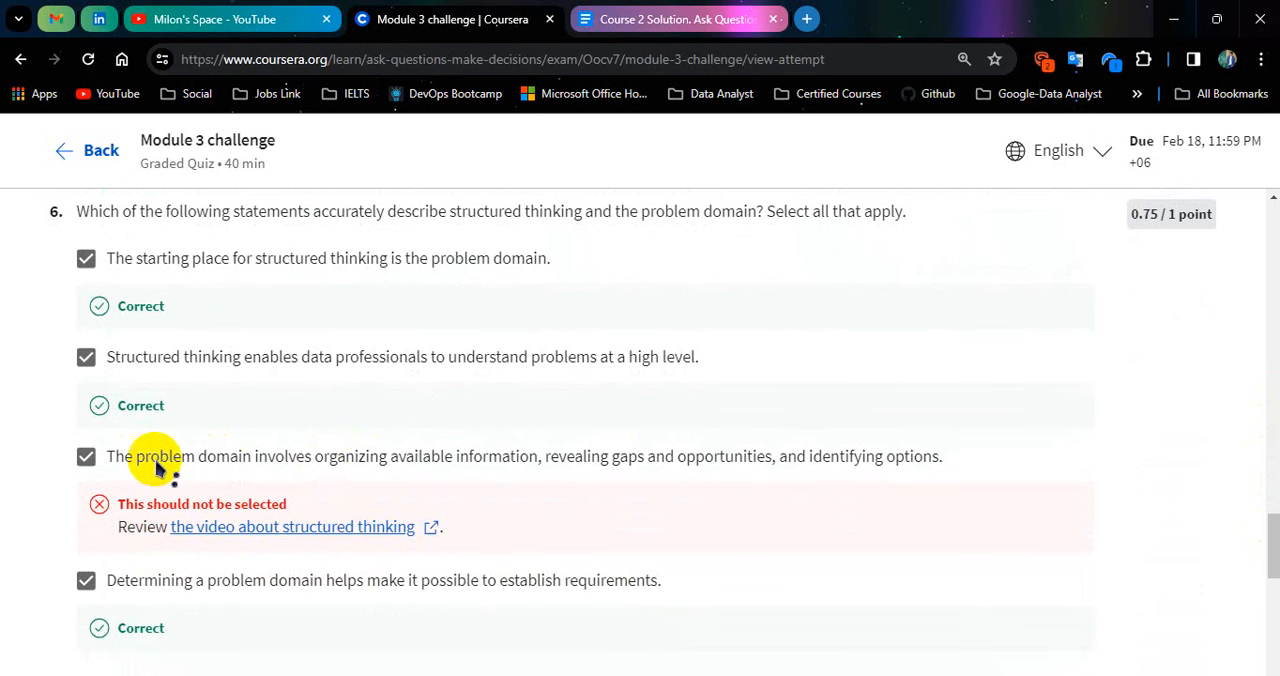
{"action": "mouse_move", "coordinate": [1225, 548]}
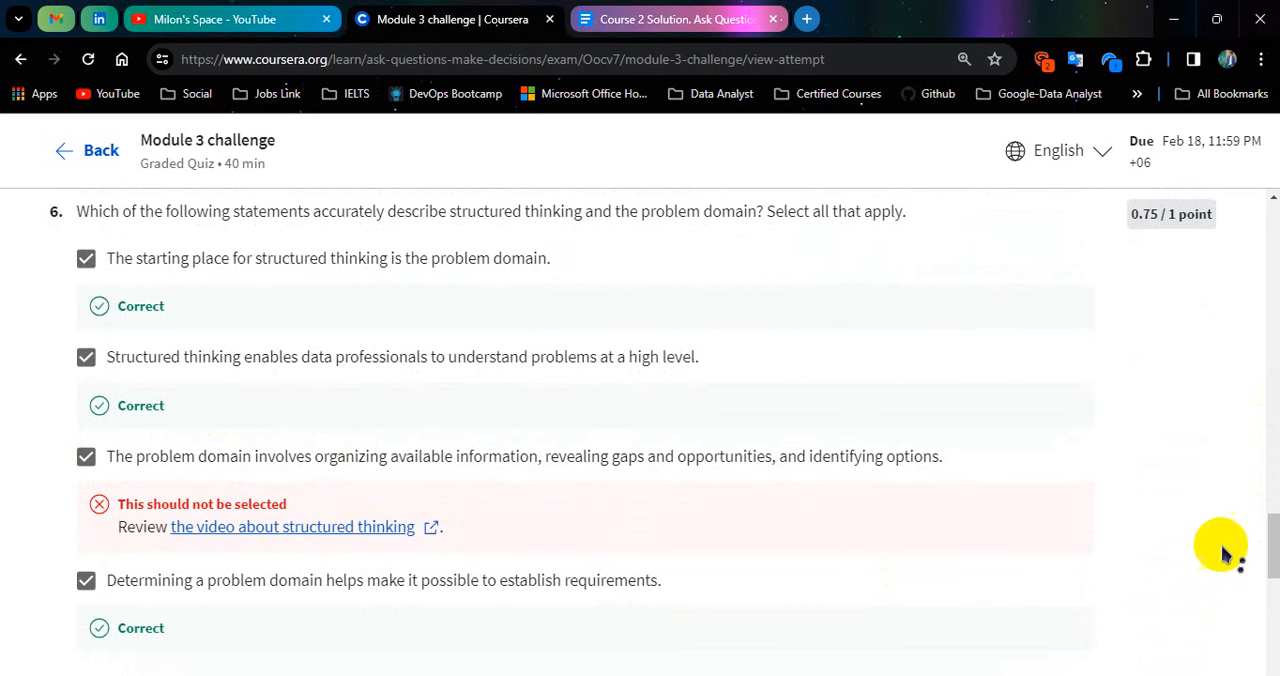
{"action": "scroll", "scroll_direction": "down", "scroll_amount": 3}
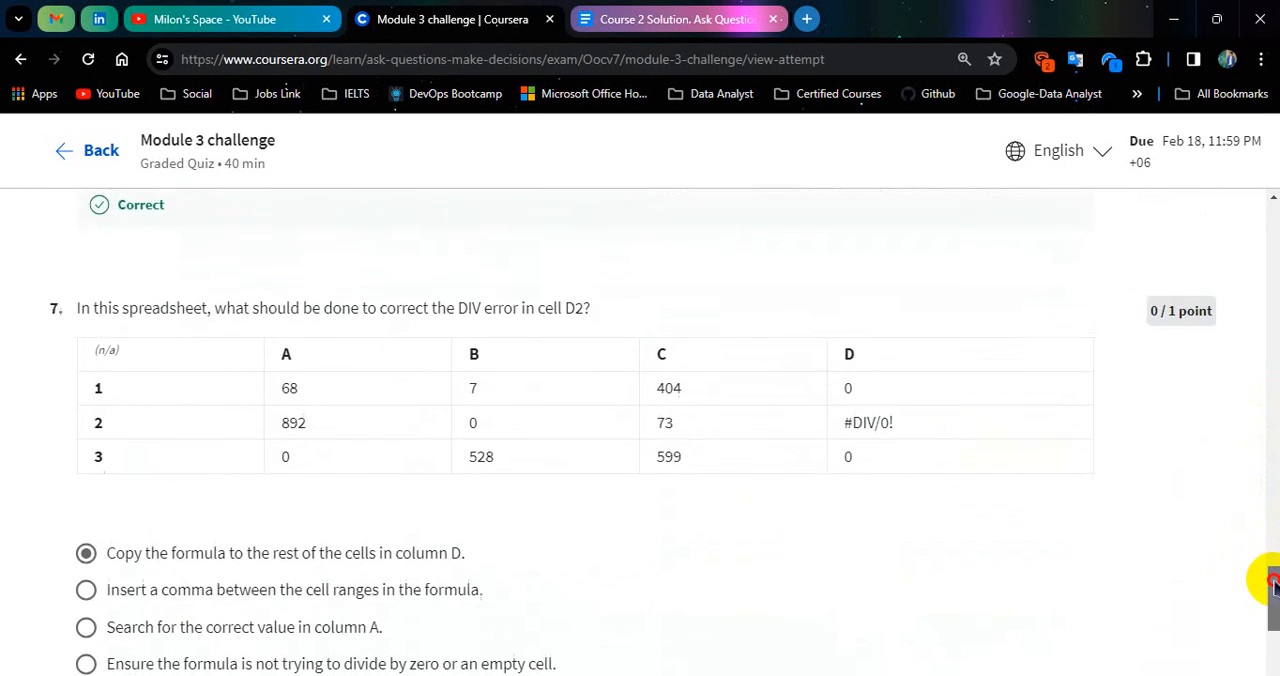
{"action": "scroll", "scroll_direction": "down", "scroll_amount": 3}
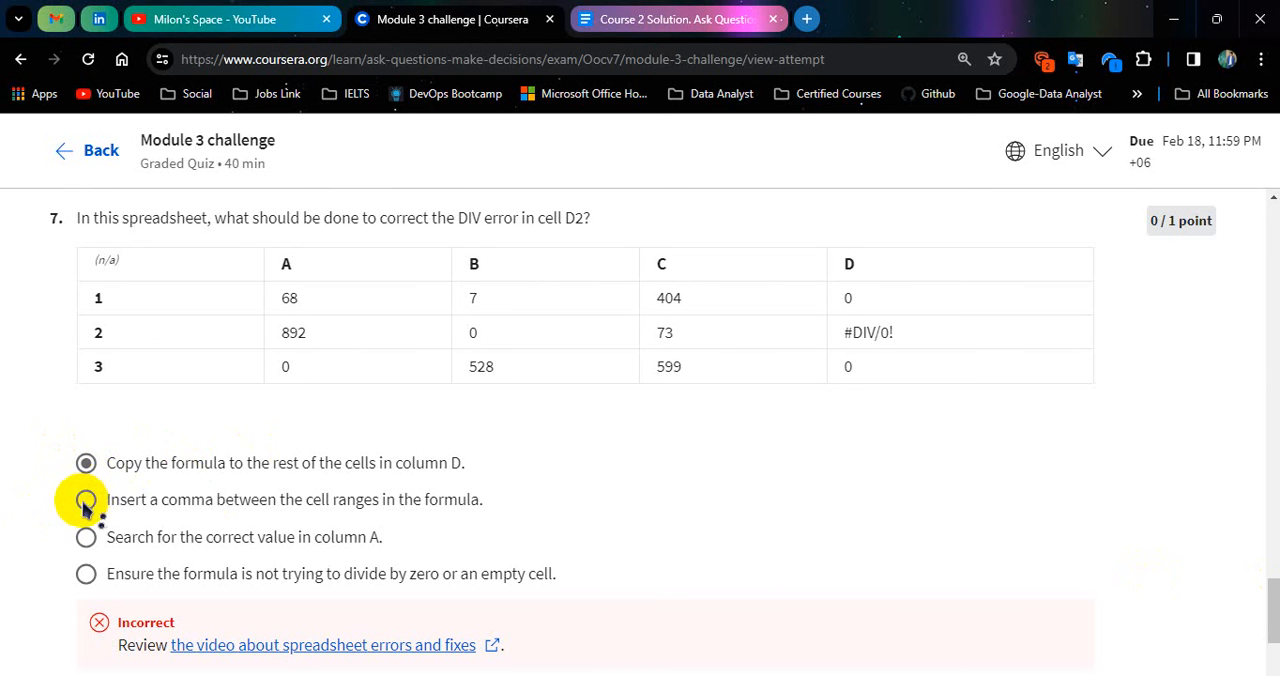
{"action": "scroll", "scroll_direction": "down", "scroll_amount": 3}
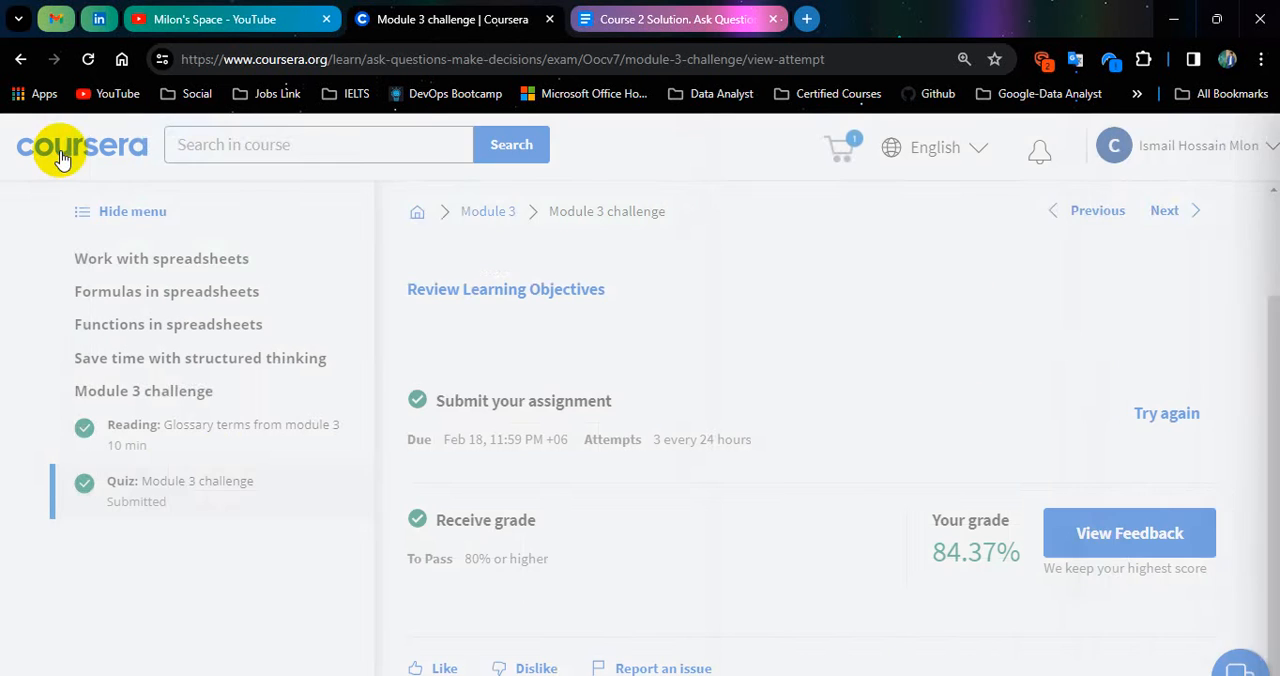
Return to course home, select Module 4, and open its 87.50% challenge results.
{"action": "left_click", "coordinate": [416, 211]}
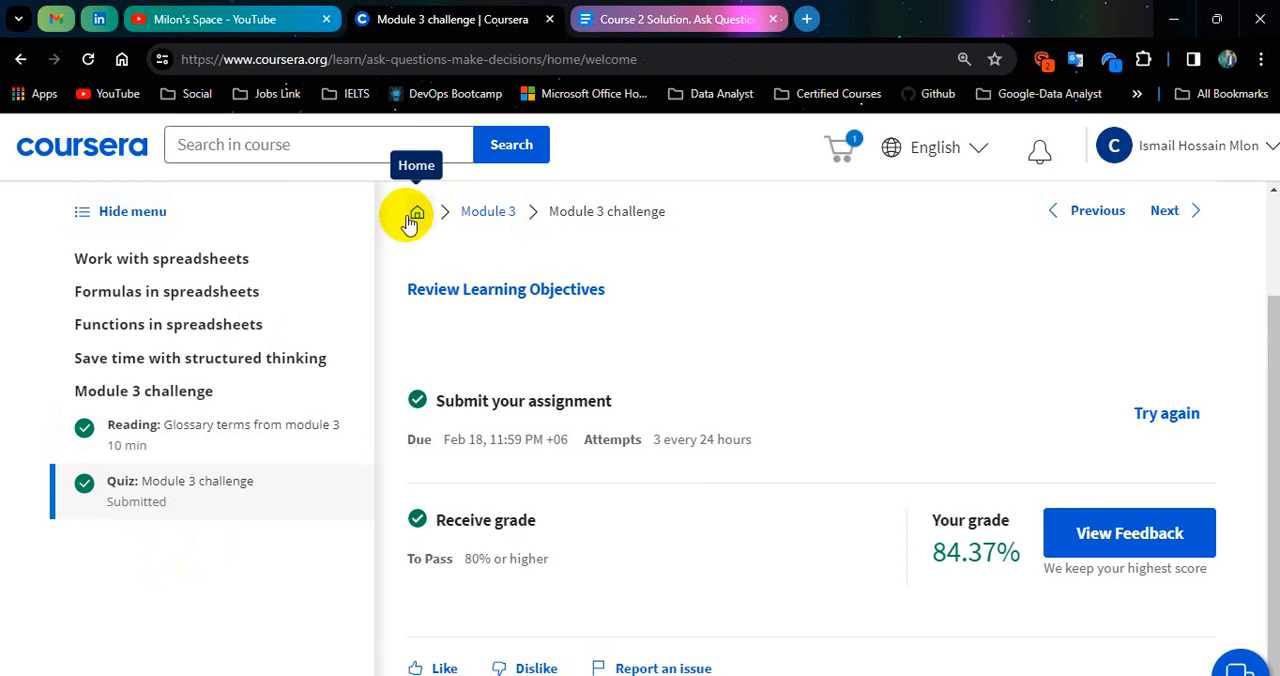
{"action": "left_click", "coordinate": [415, 213]}
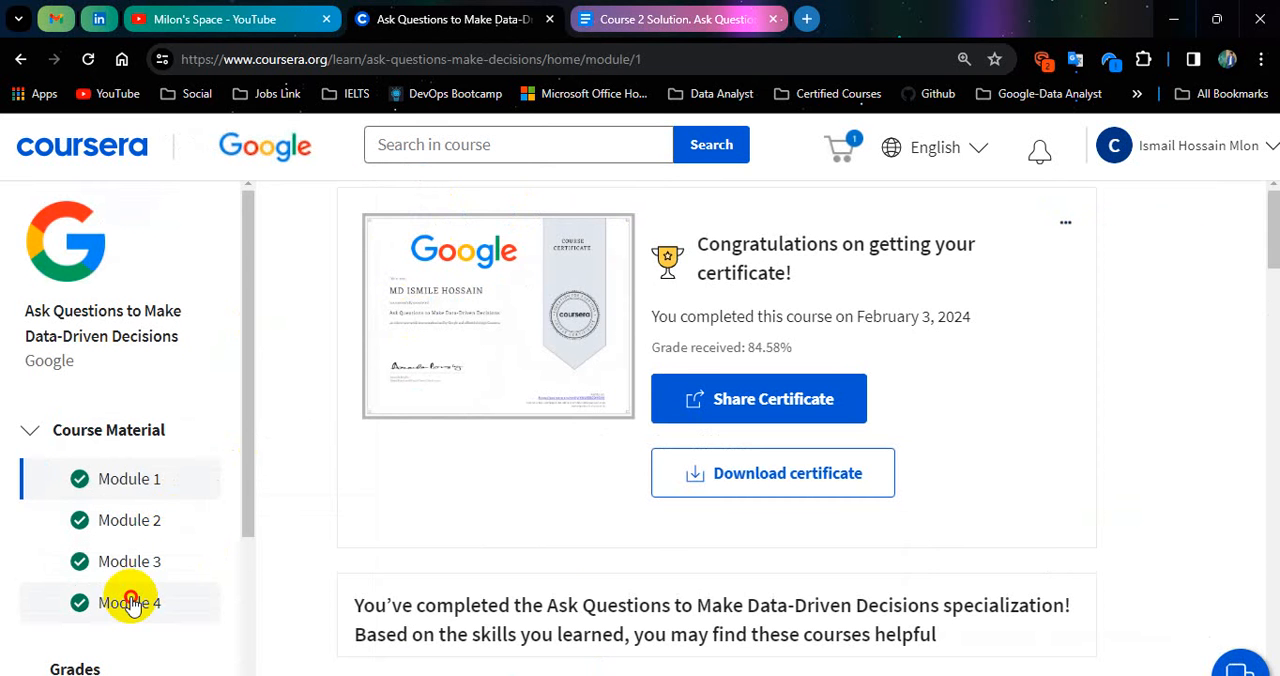
{"action": "left_click", "coordinate": [129, 602]}
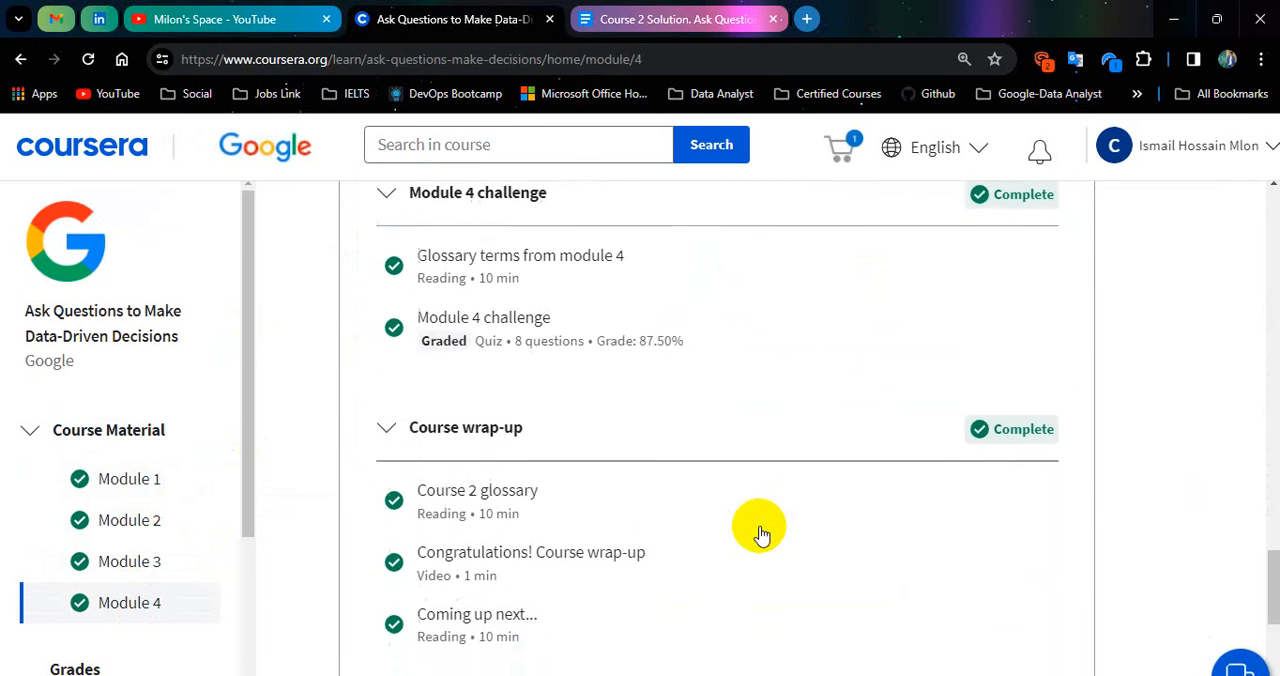
{"action": "mouse_move", "coordinate": [500, 330]}
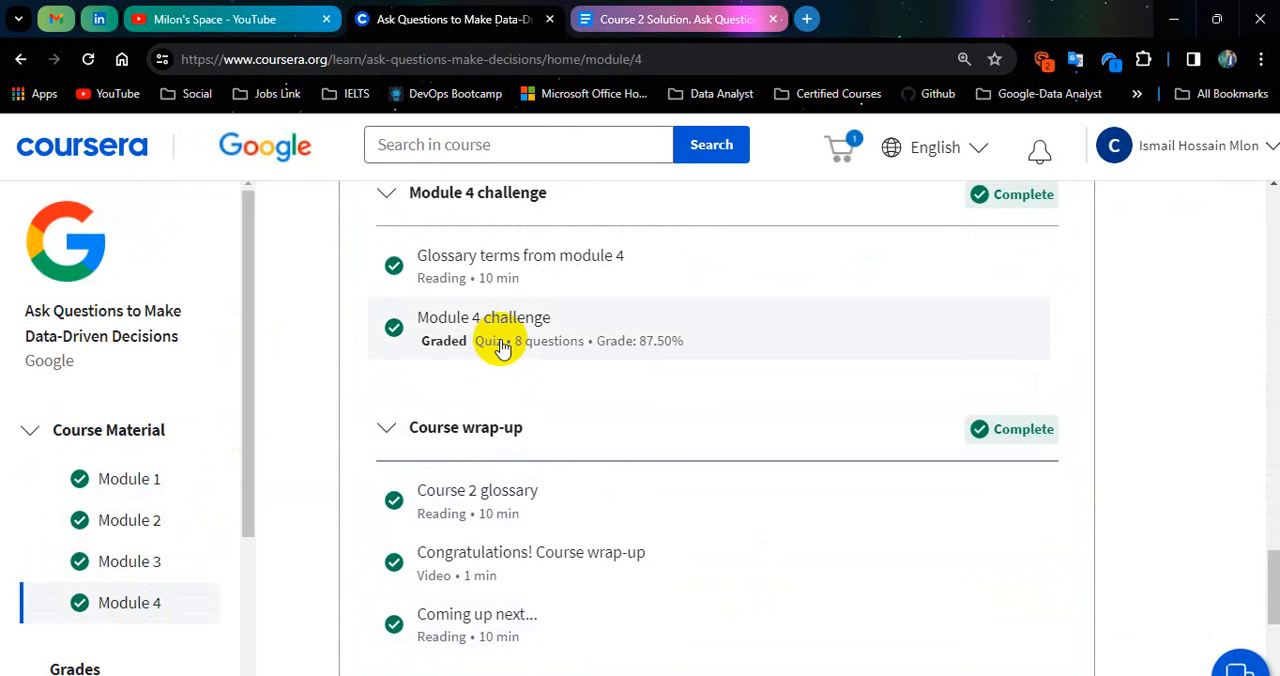
{"action": "left_click", "coordinate": [483, 328]}
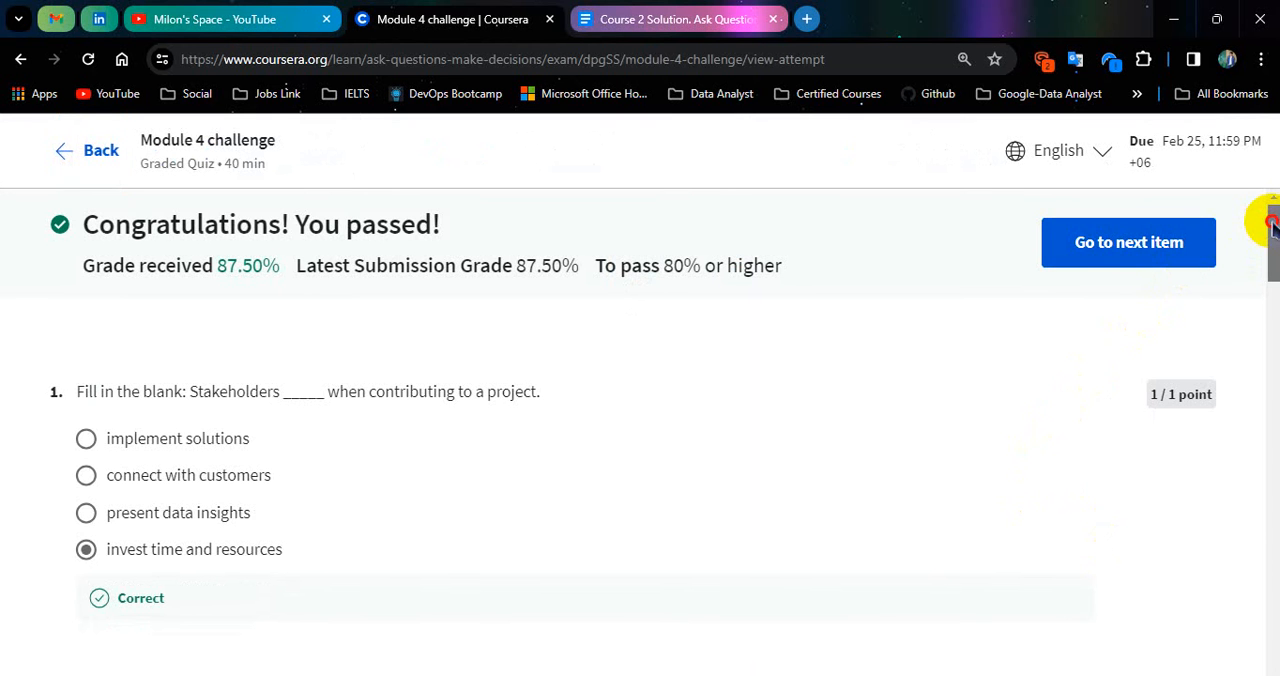
Scroll the Module 4 feedback down to question 8, marked incorrect.
{"action": "scroll", "scroll_direction": "down", "scroll_amount": 3}
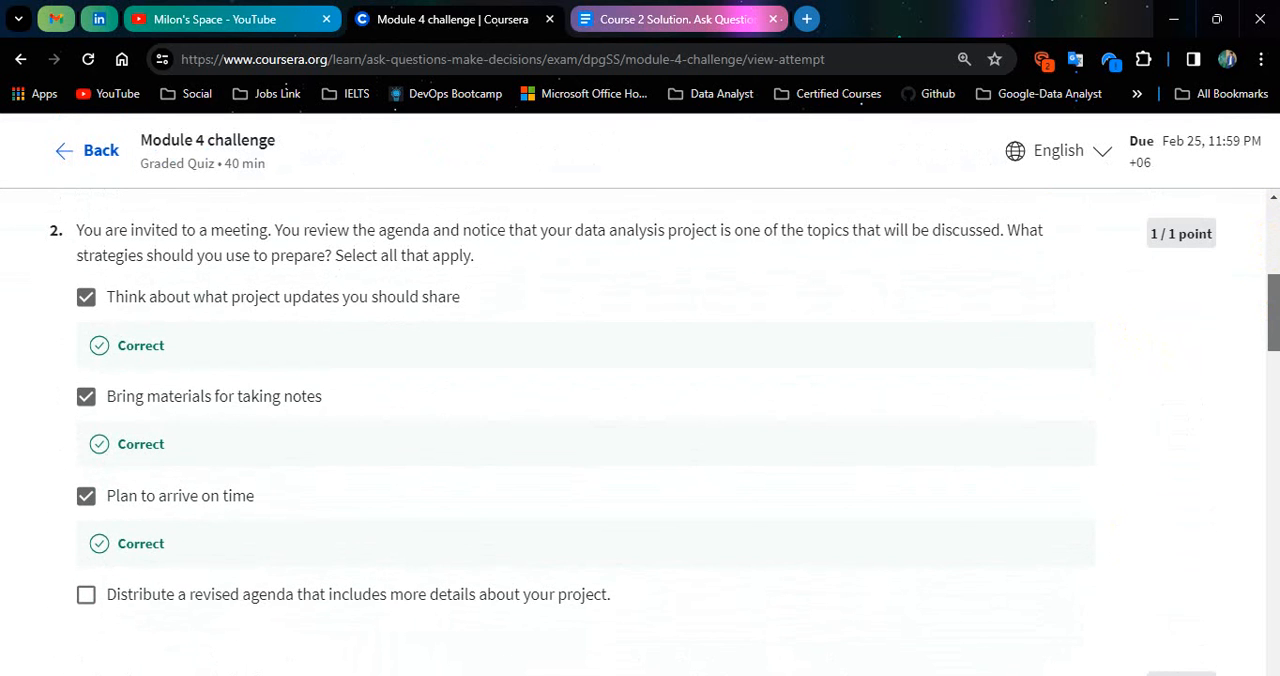
{"action": "scroll", "scroll_direction": "down", "scroll_amount": 3}
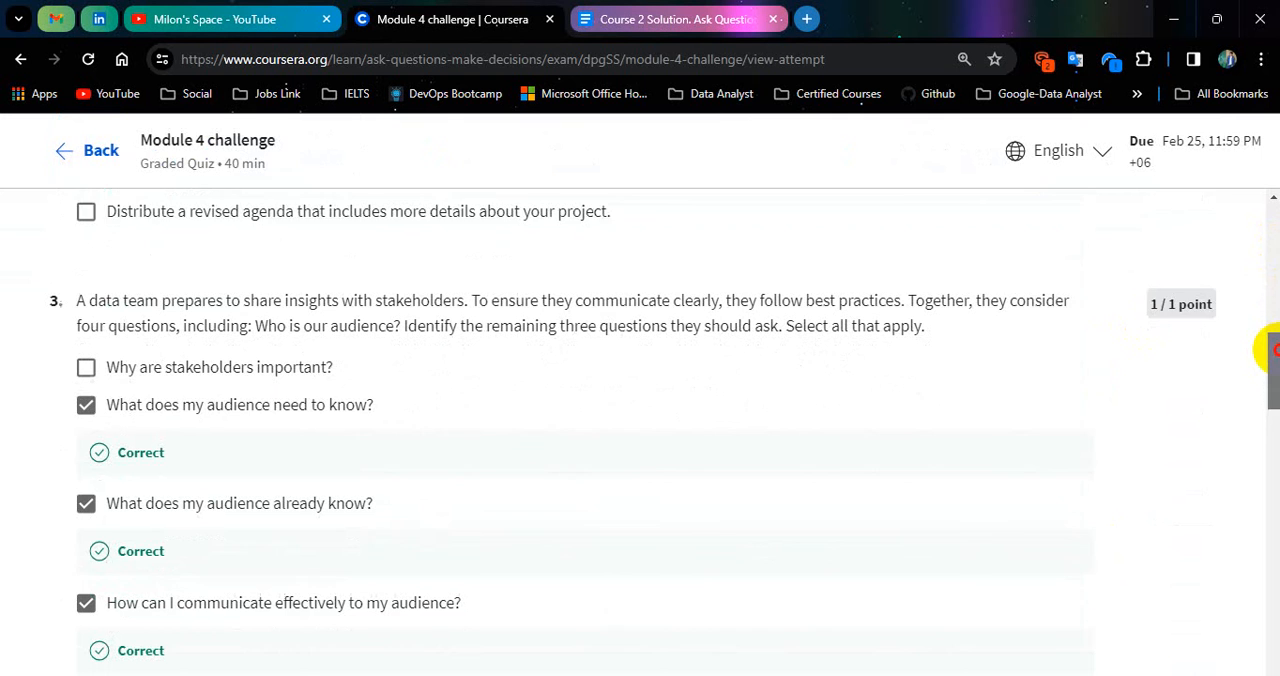
{"action": "scroll", "scroll_direction": "down", "scroll_amount": 3}
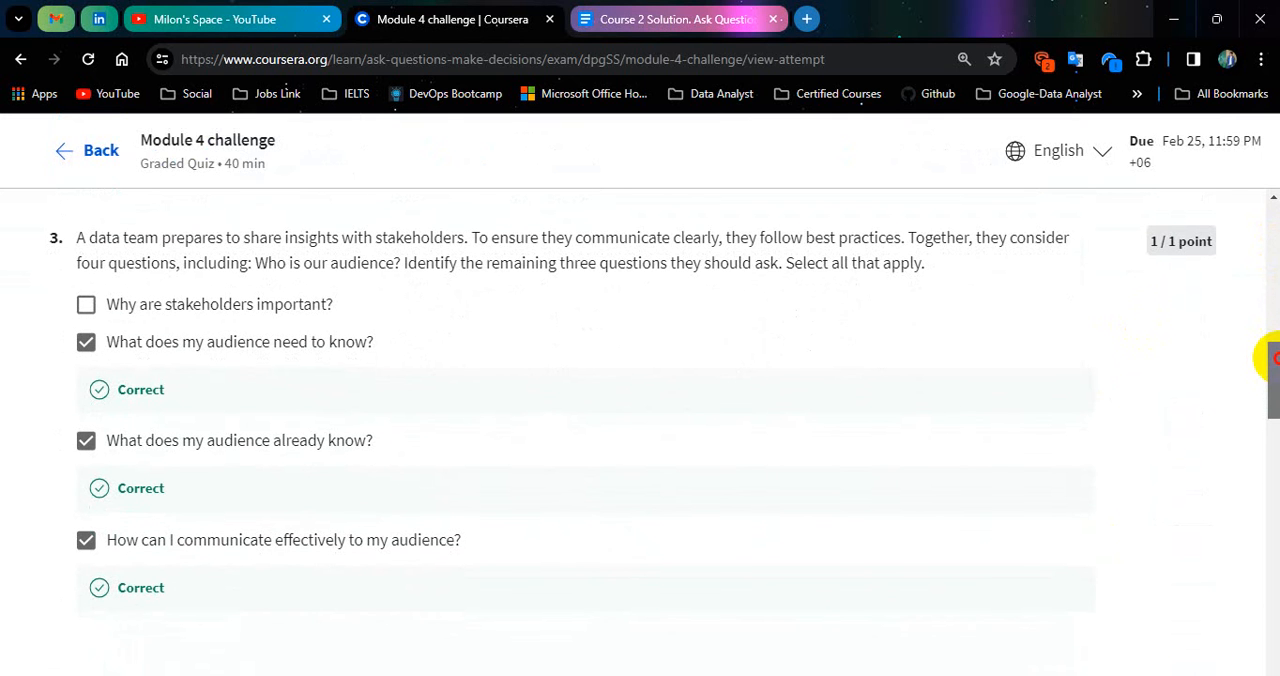
{"action": "scroll", "scroll_direction": "down", "scroll_amount": 3}
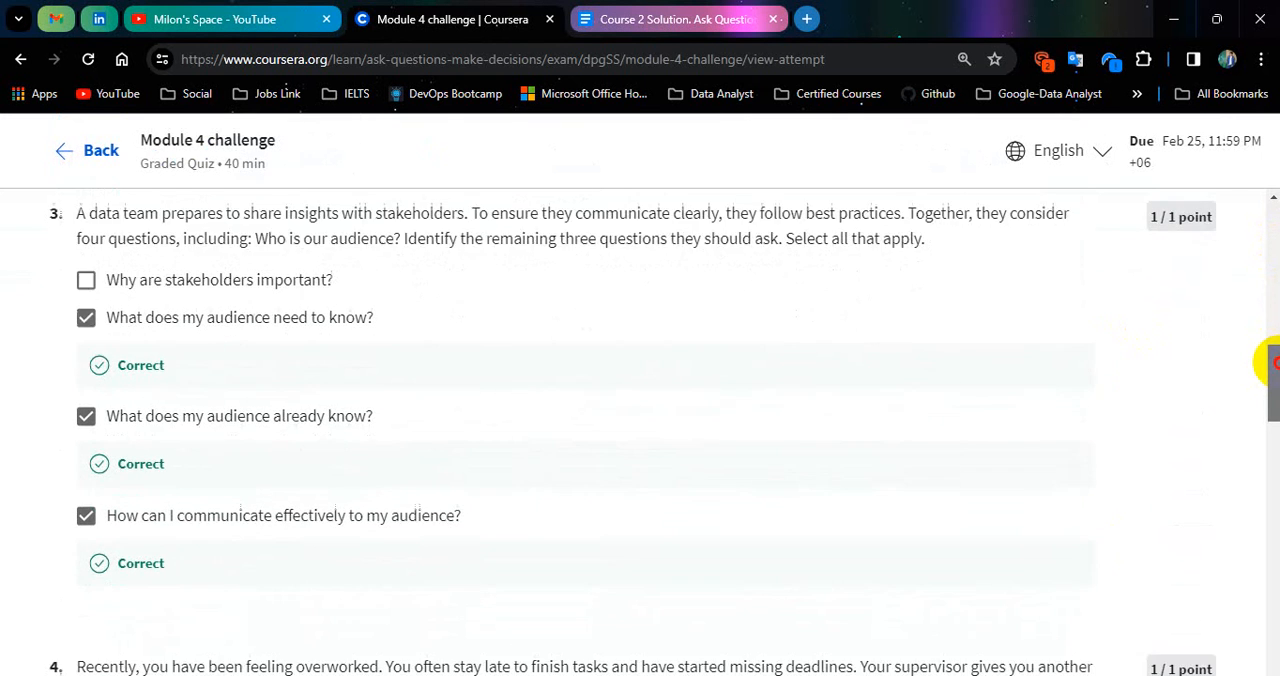
{"action": "scroll", "scroll_direction": "down", "scroll_amount": 3}
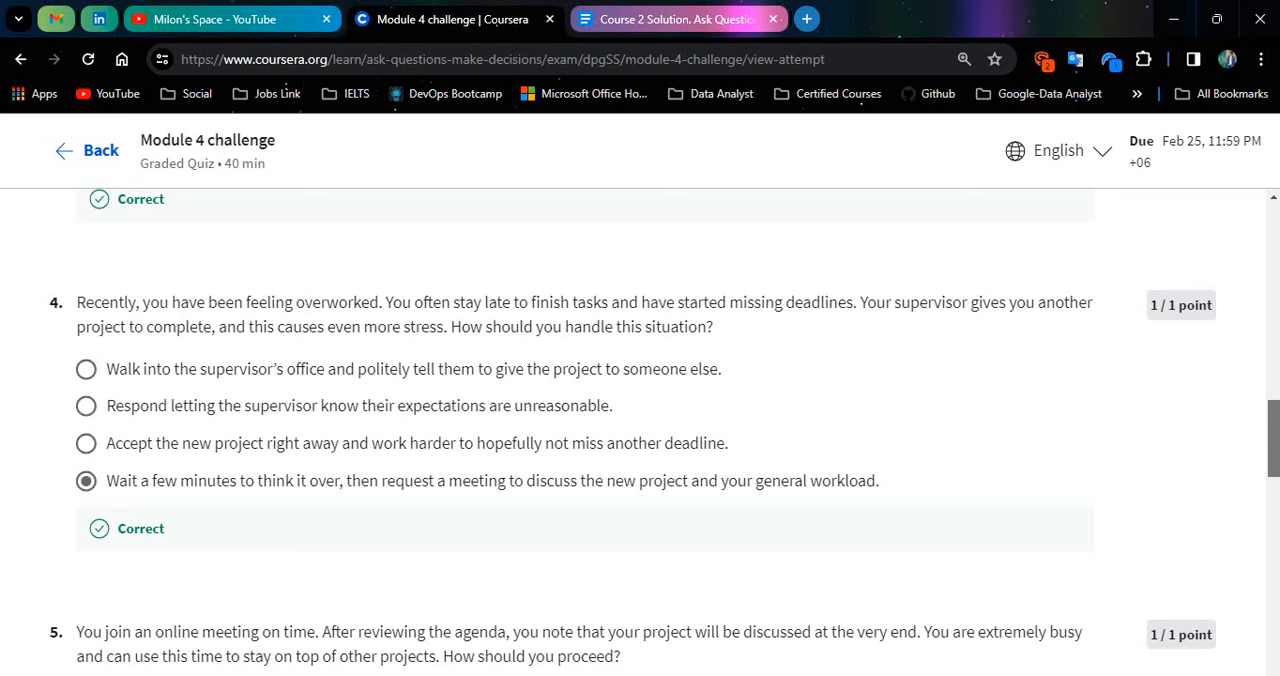
{"action": "scroll", "scroll_direction": "down", "scroll_amount": 3}
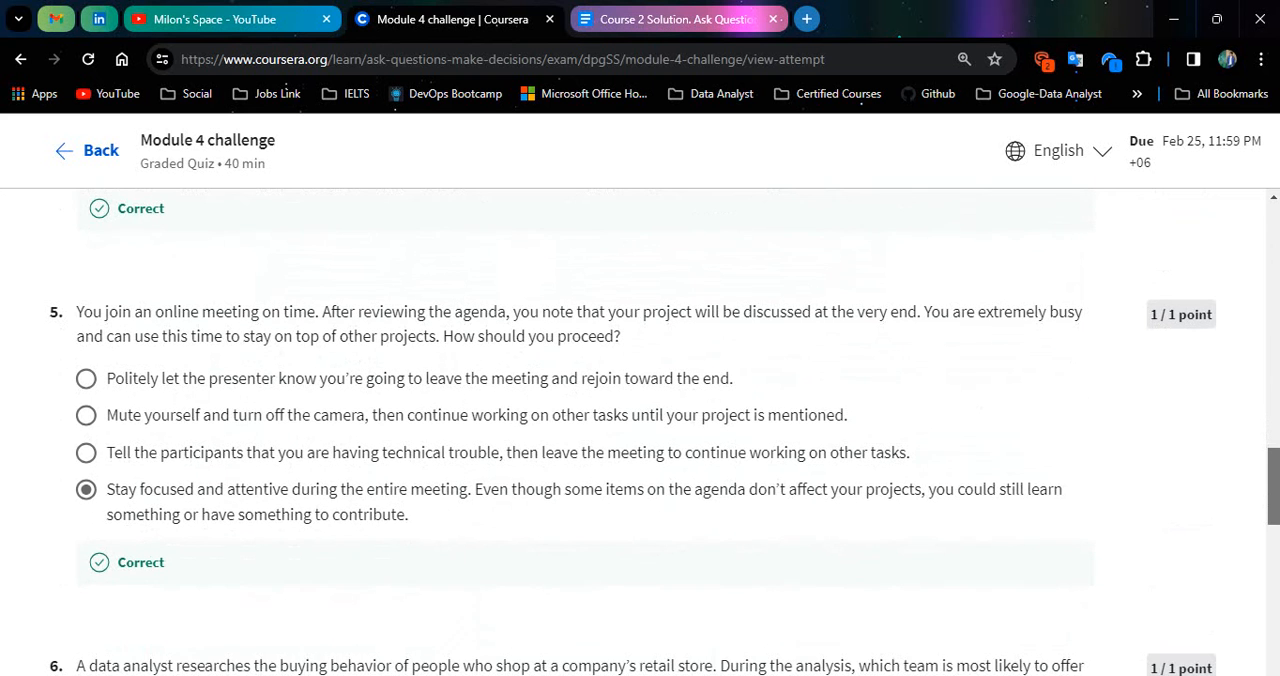
{"action": "scroll", "scroll_direction": "down", "scroll_amount": 3}
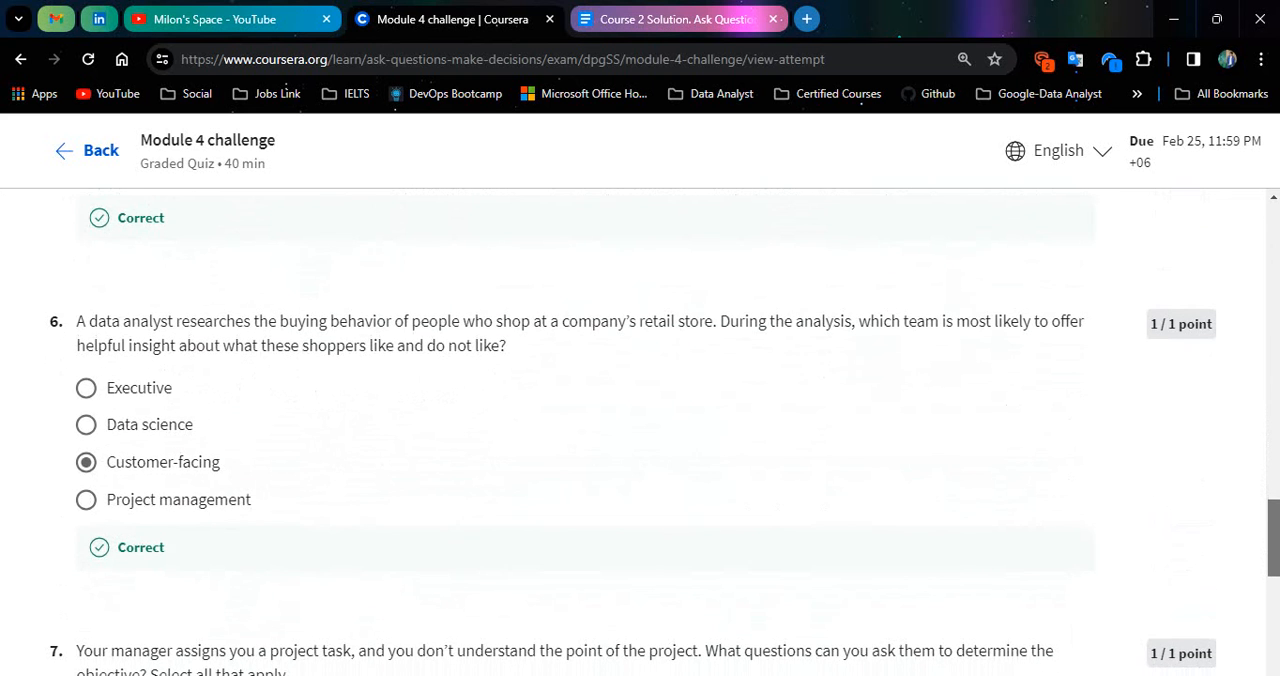
{"action": "scroll", "scroll_direction": "down", "scroll_amount": 3}
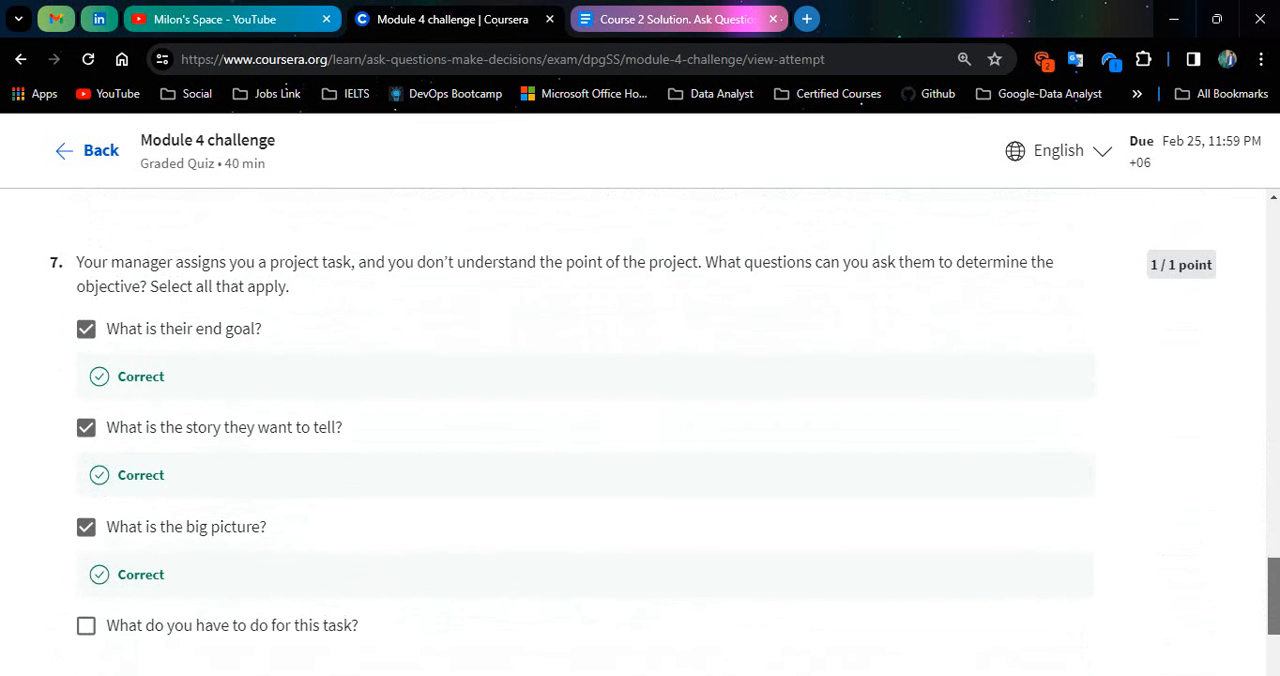
{"action": "scroll", "scroll_direction": "down", "scroll_amount": 3}
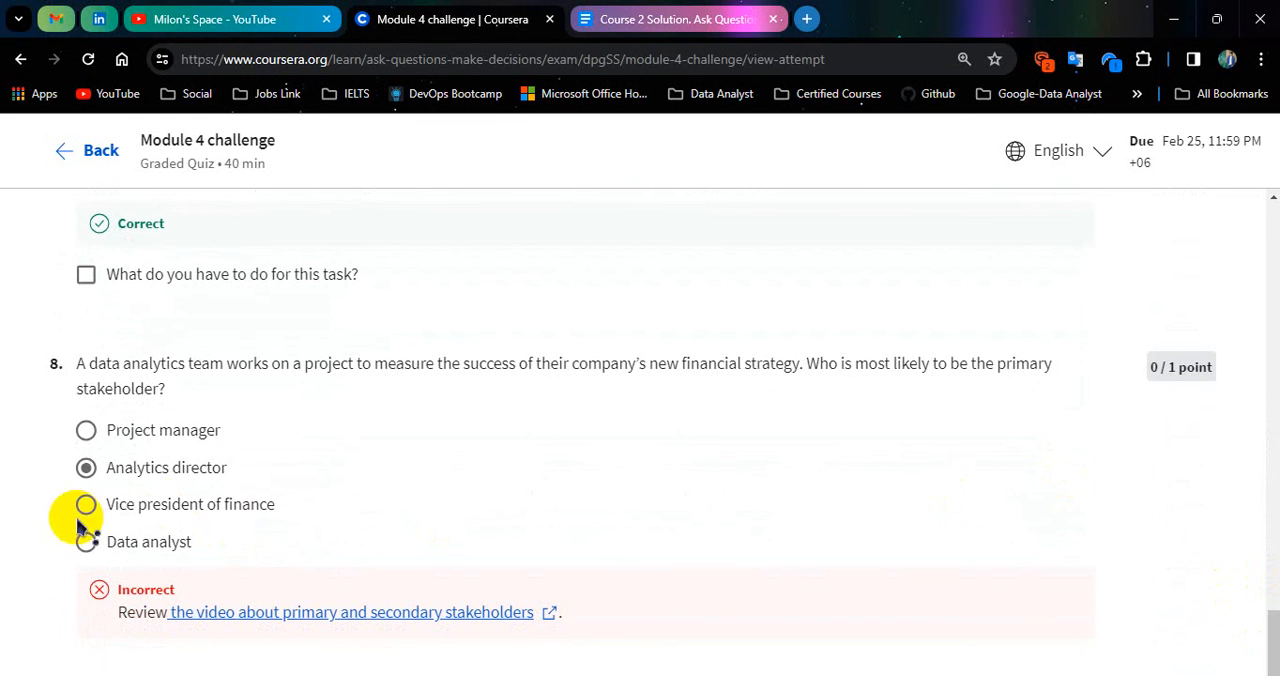
{"action": "mouse_move", "coordinate": [165, 511]}
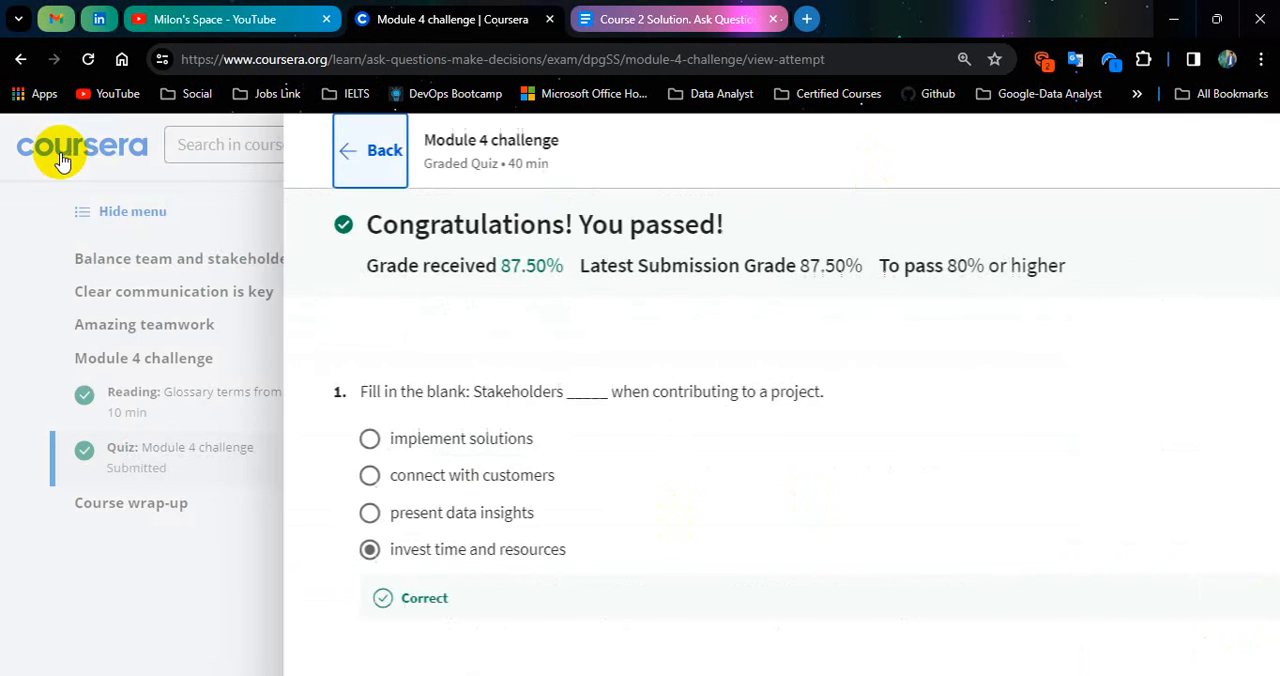
Leave the Module 4 attempt review, close the Course 2 solution doc, and switch to a new tab.
{"action": "left_click", "coordinate": [384, 150]}
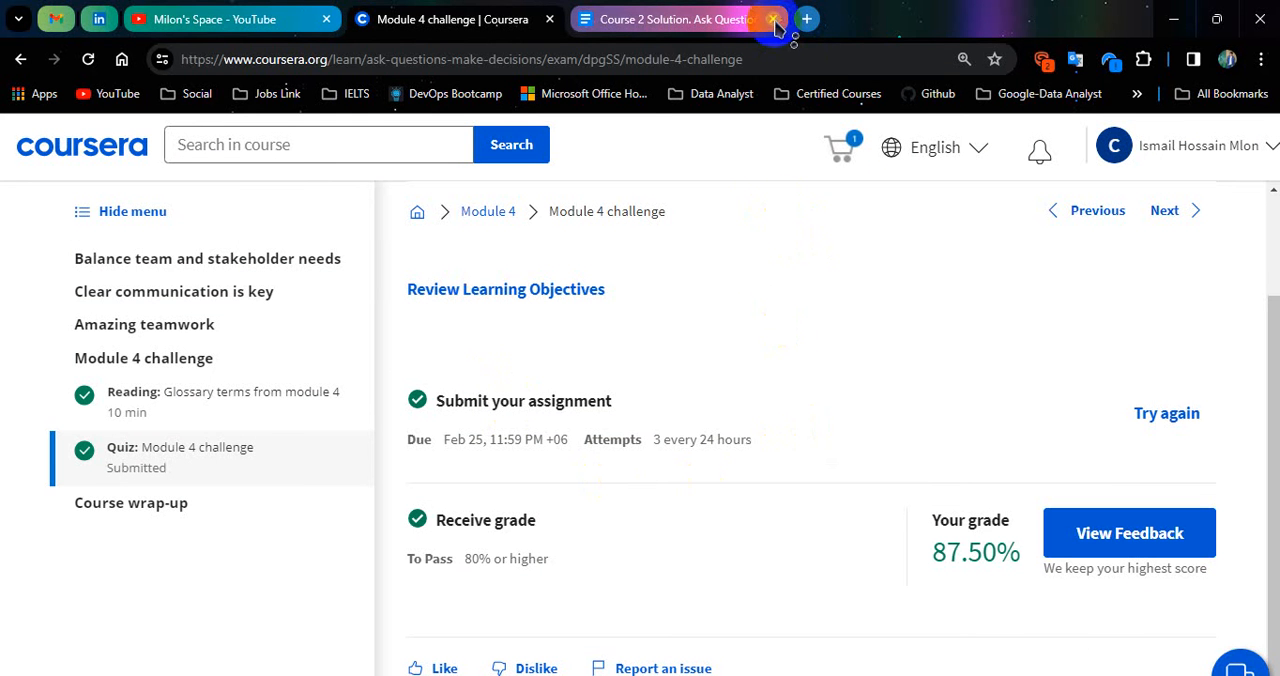
{"action": "left_click", "coordinate": [772, 19]}
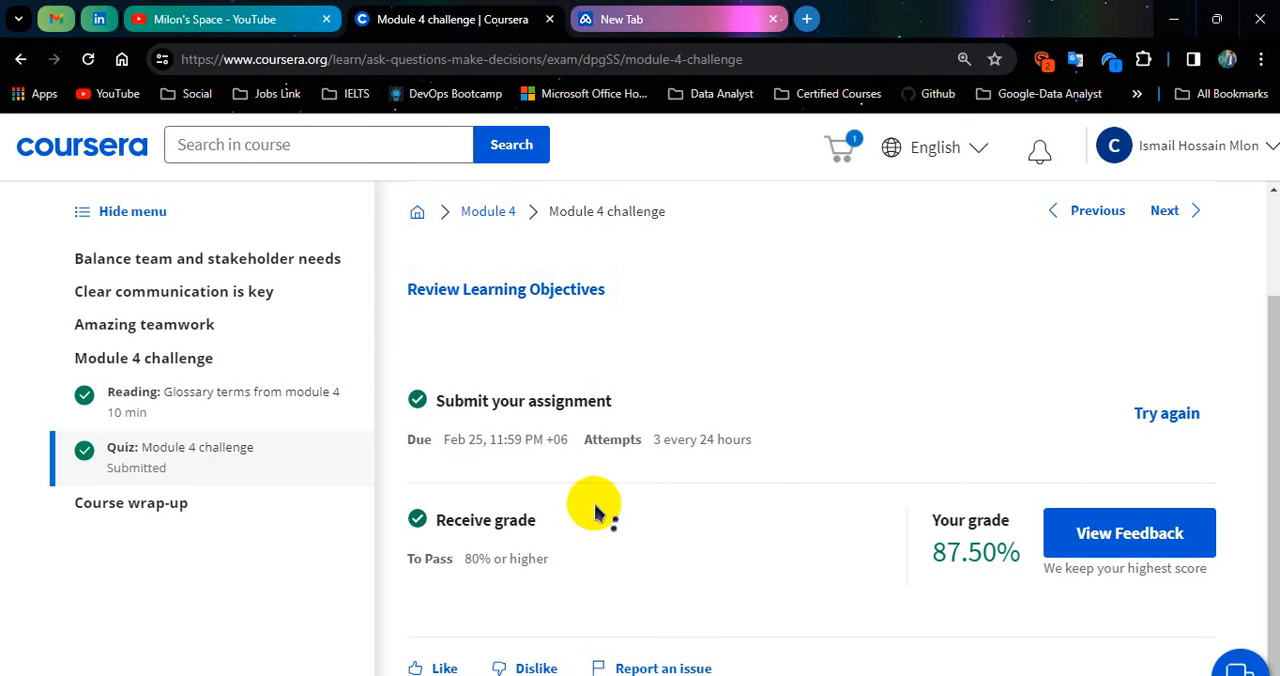
{"action": "mouse_move", "coordinate": [770, 507]}
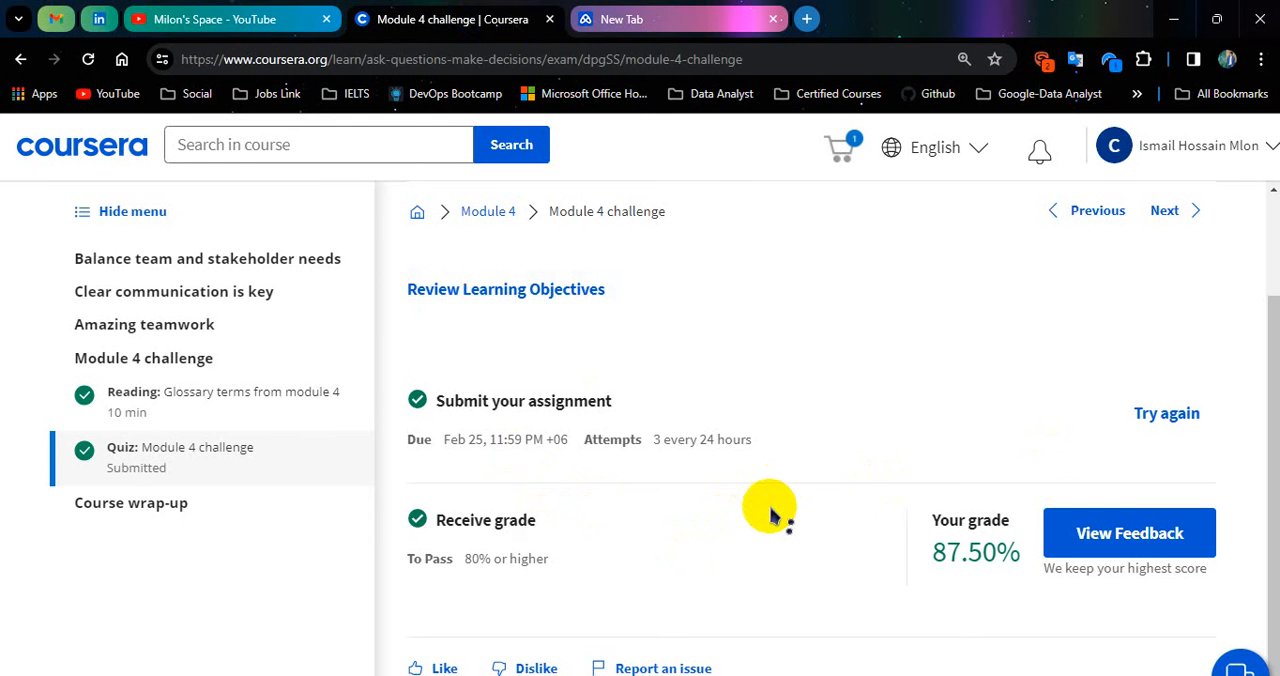
{"action": "left_click", "coordinate": [678, 19]}
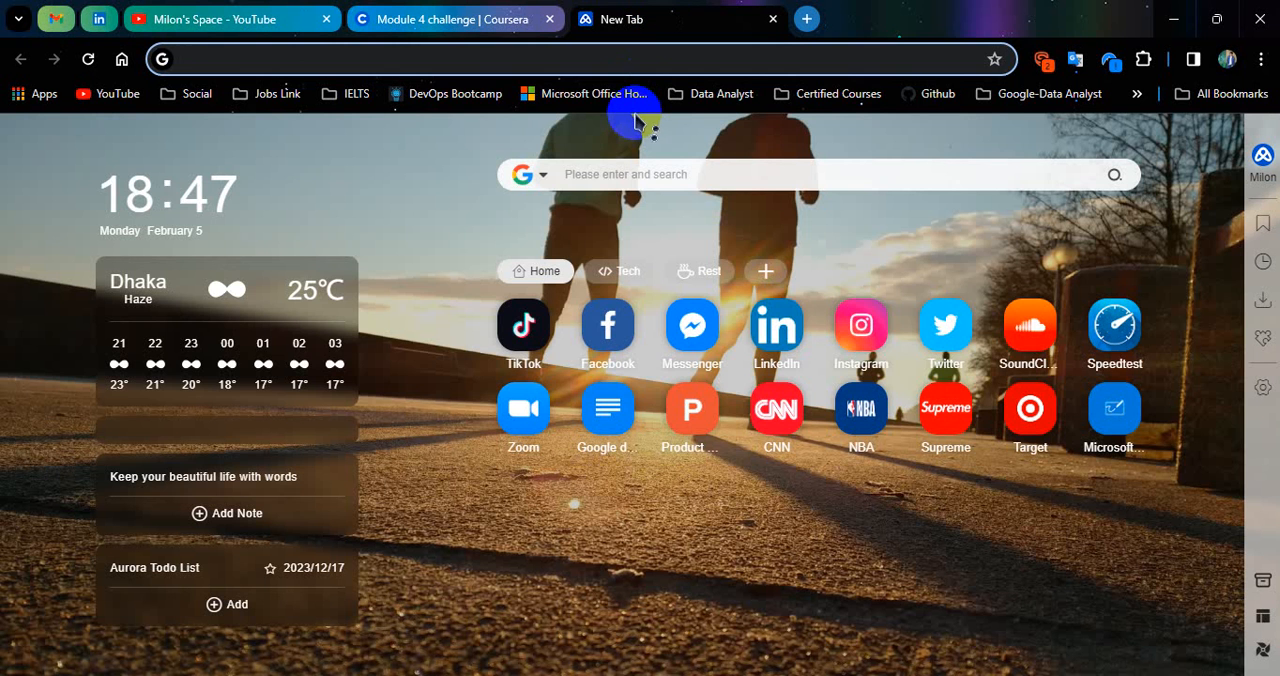
Load milon.tech in the new tab, proceeding past the not-secure connection warning.
{"action": "type", "text": "milon.tech"}
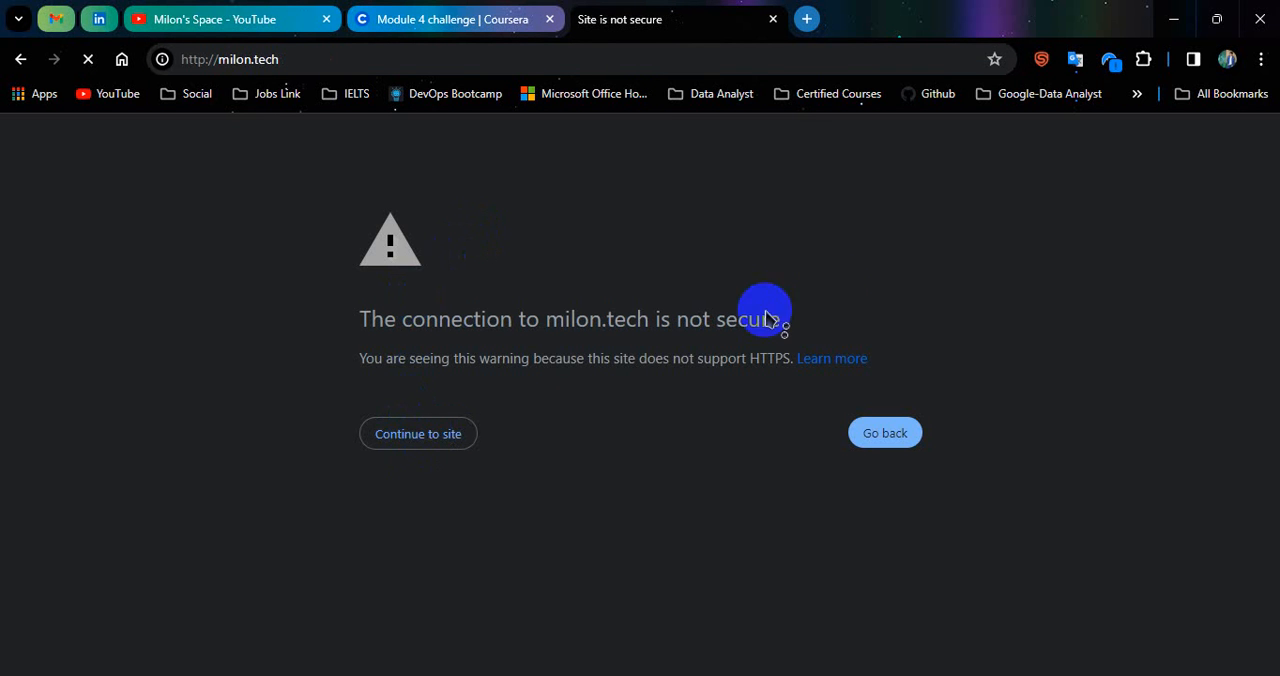
{"action": "mouse_move", "coordinate": [830, 300]}
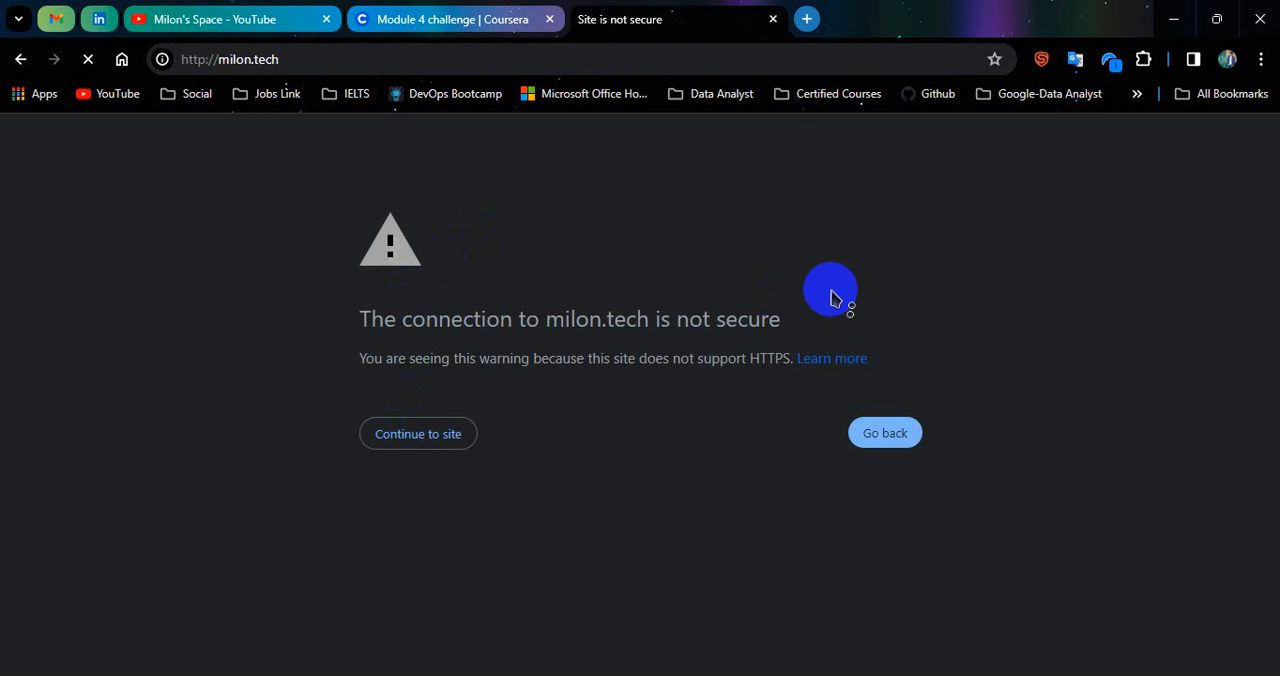
{"action": "mouse_move", "coordinate": [700, 245]}
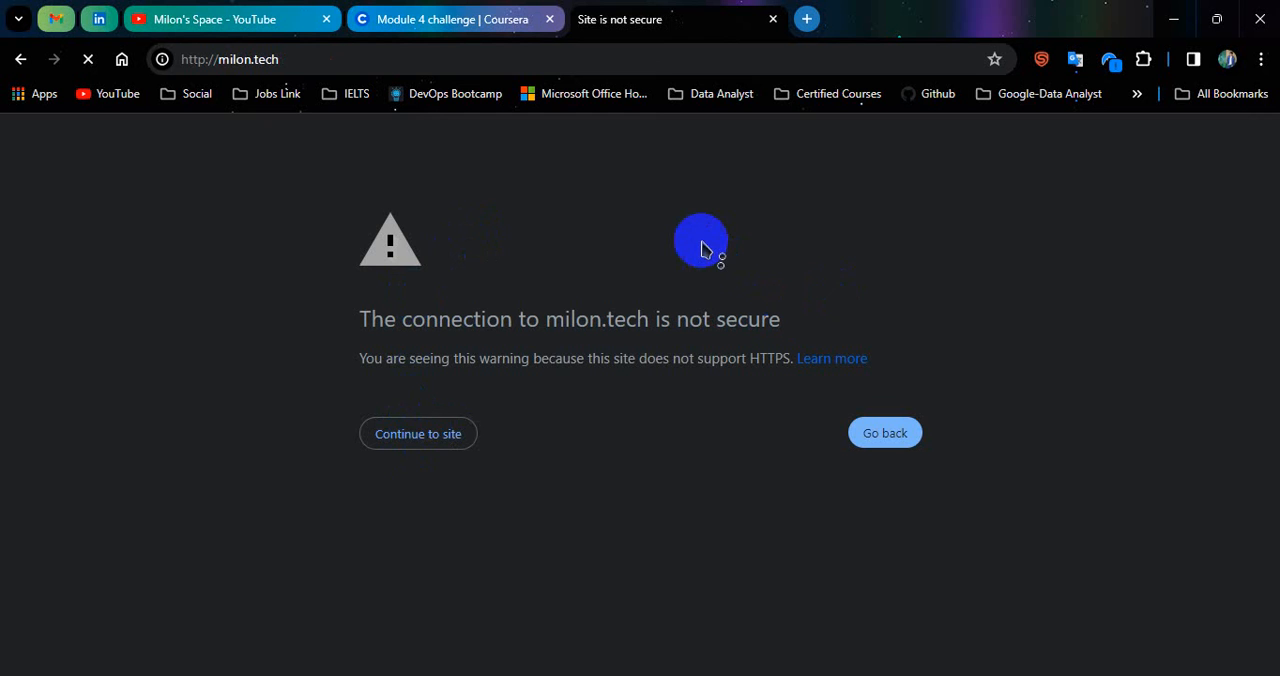
{"action": "left_click", "coordinate": [450, 19]}
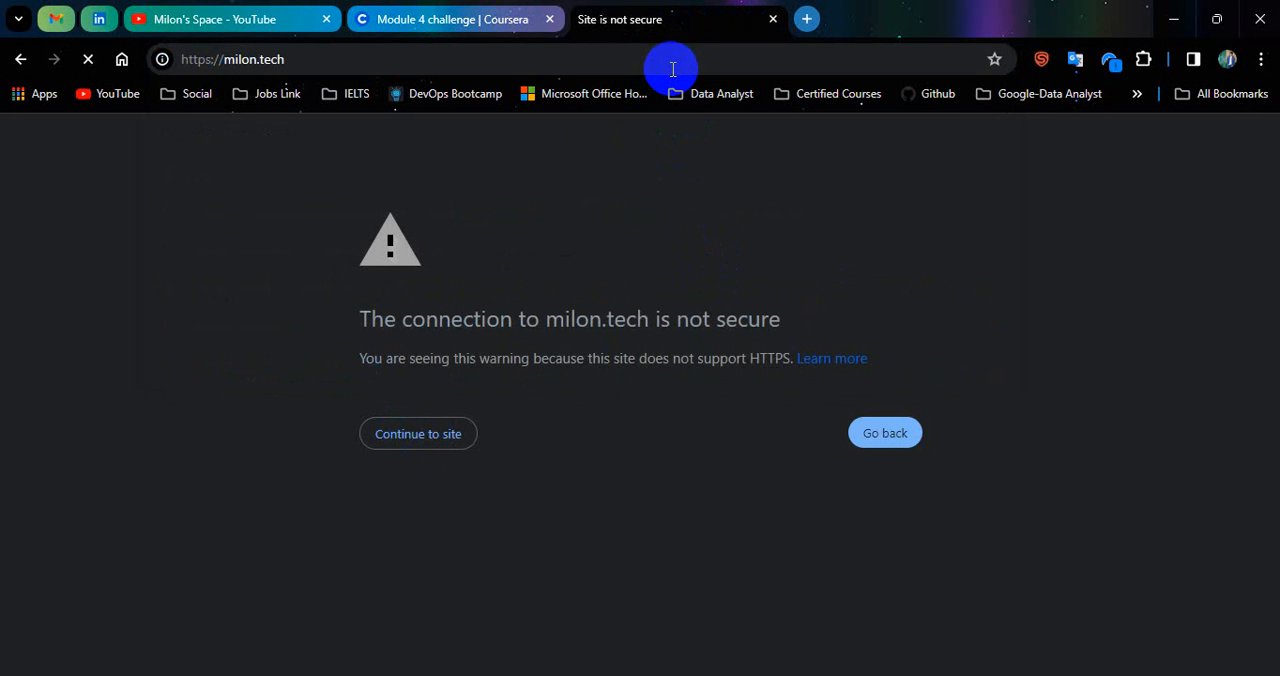
{"action": "left_click", "coordinate": [417, 433]}
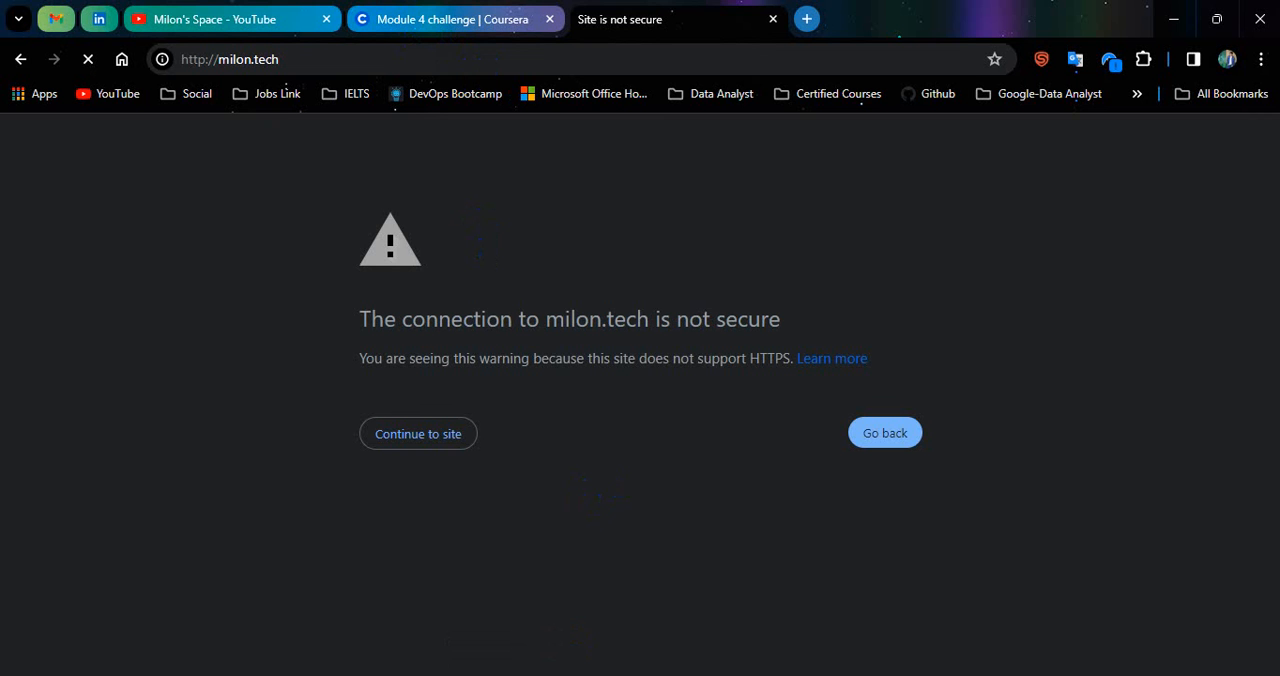
{"action": "left_click", "coordinate": [417, 433]}
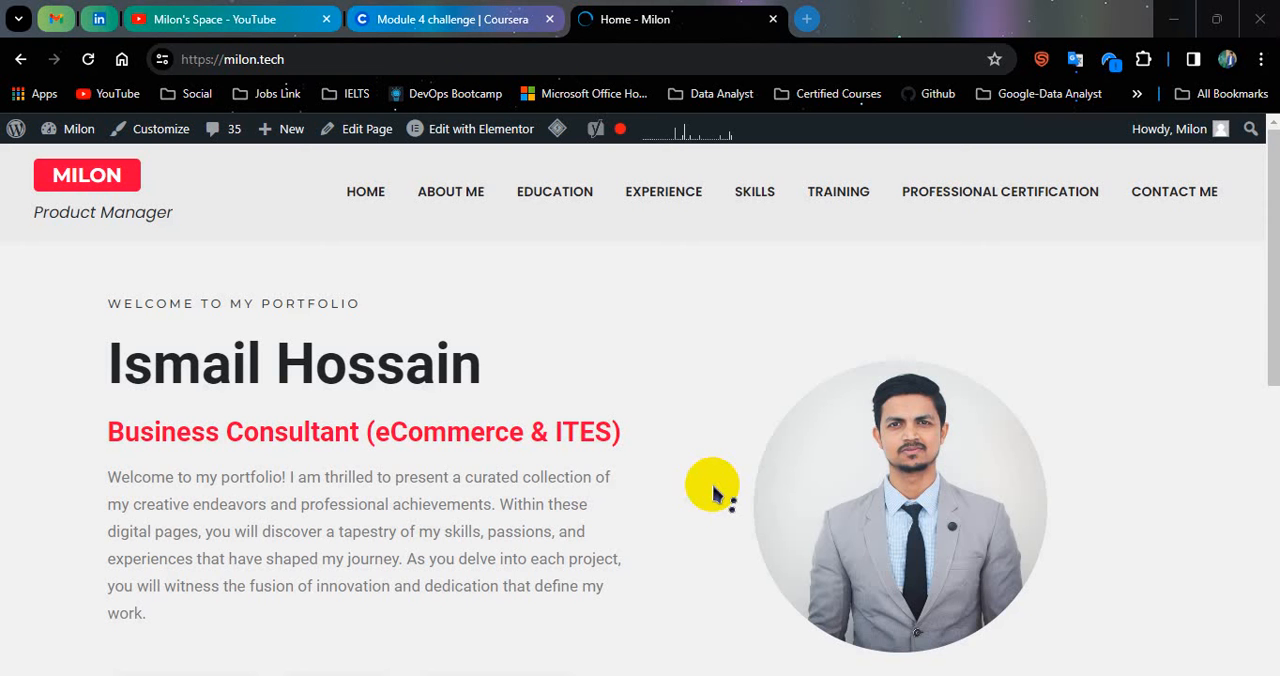
Open the Google Data Analytics Course (Coursera) post under News & Updates and scroll to its Course 1/2 links.
{"action": "scroll", "scroll_direction": "down", "scroll_amount": 3}
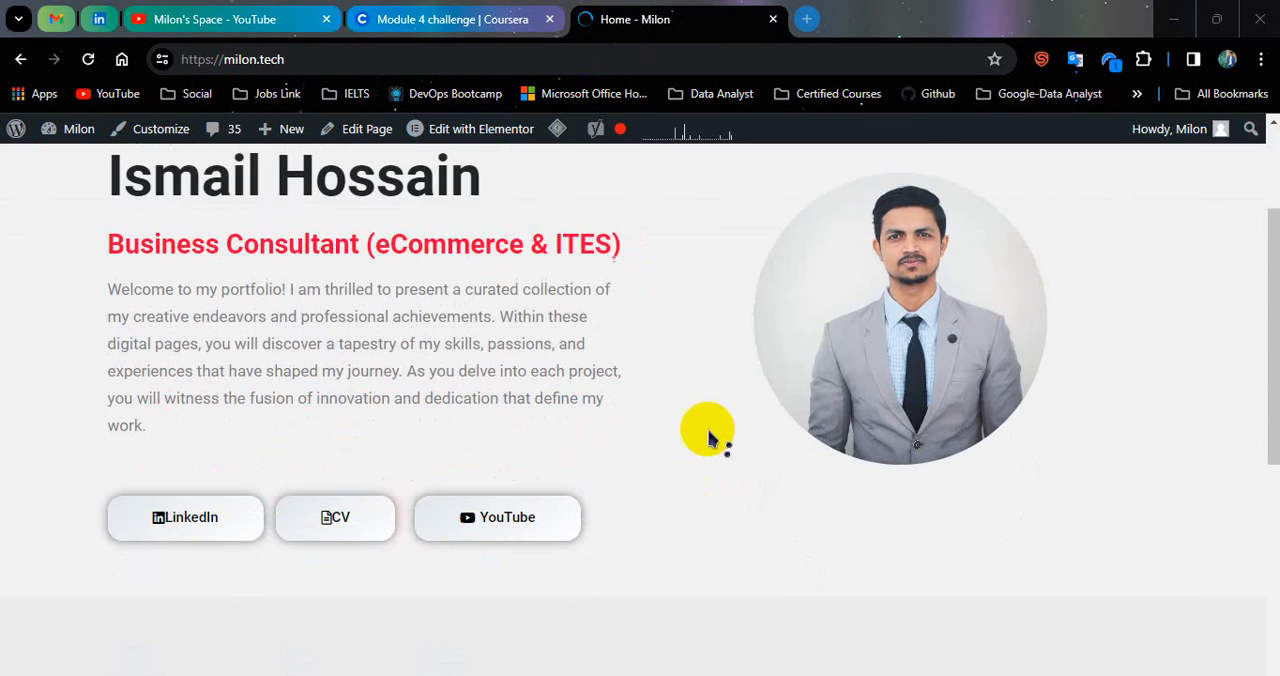
{"action": "scroll", "scroll_direction": "down", "scroll_amount": 3}
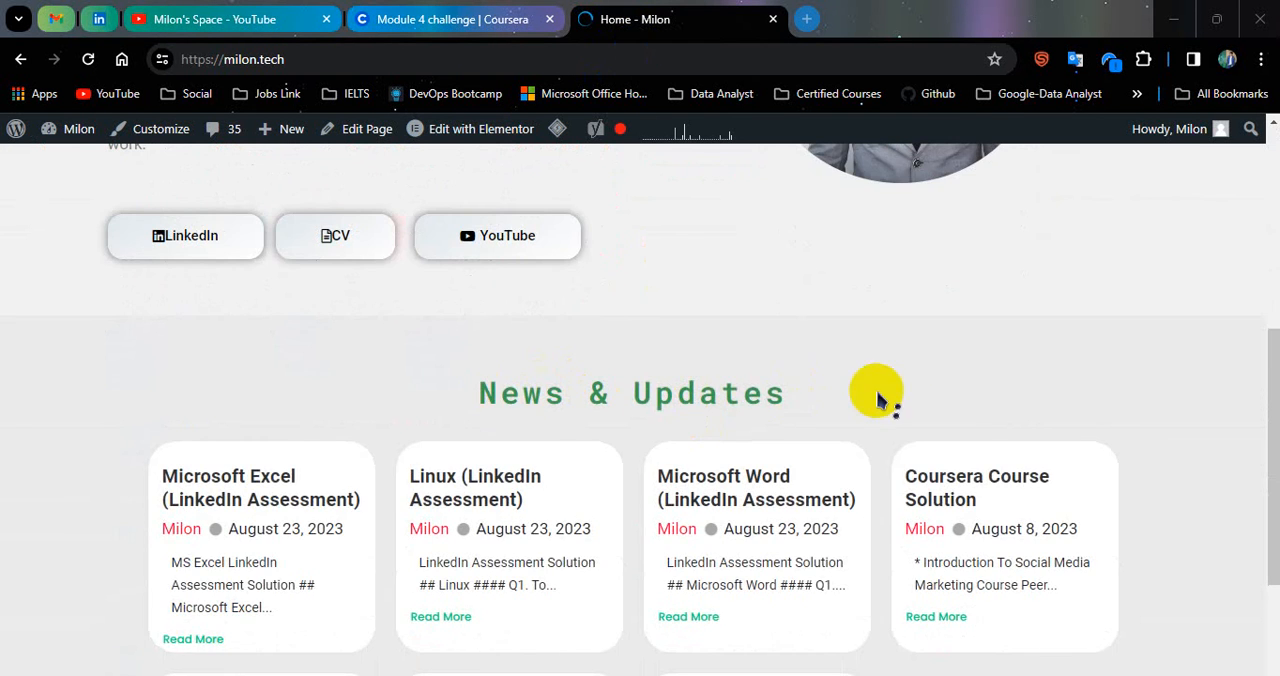
{"action": "scroll", "scroll_direction": "down", "scroll_amount": 3}
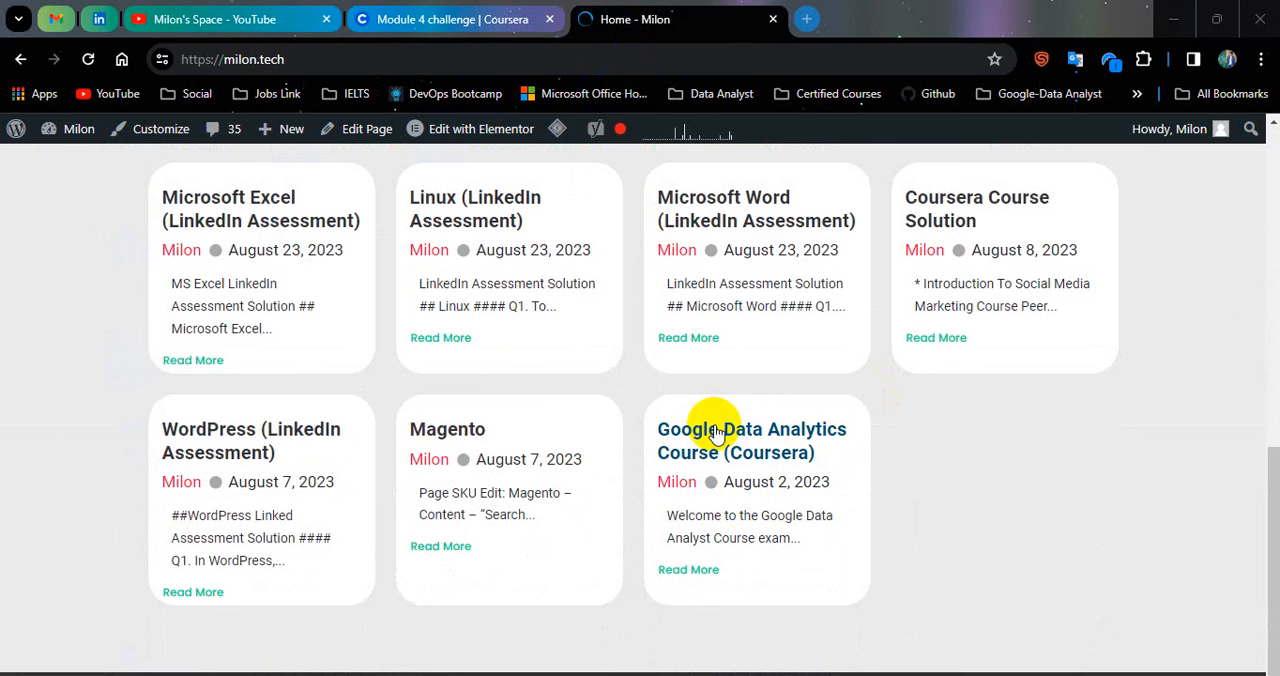
{"action": "mouse_move", "coordinate": [748, 458]}
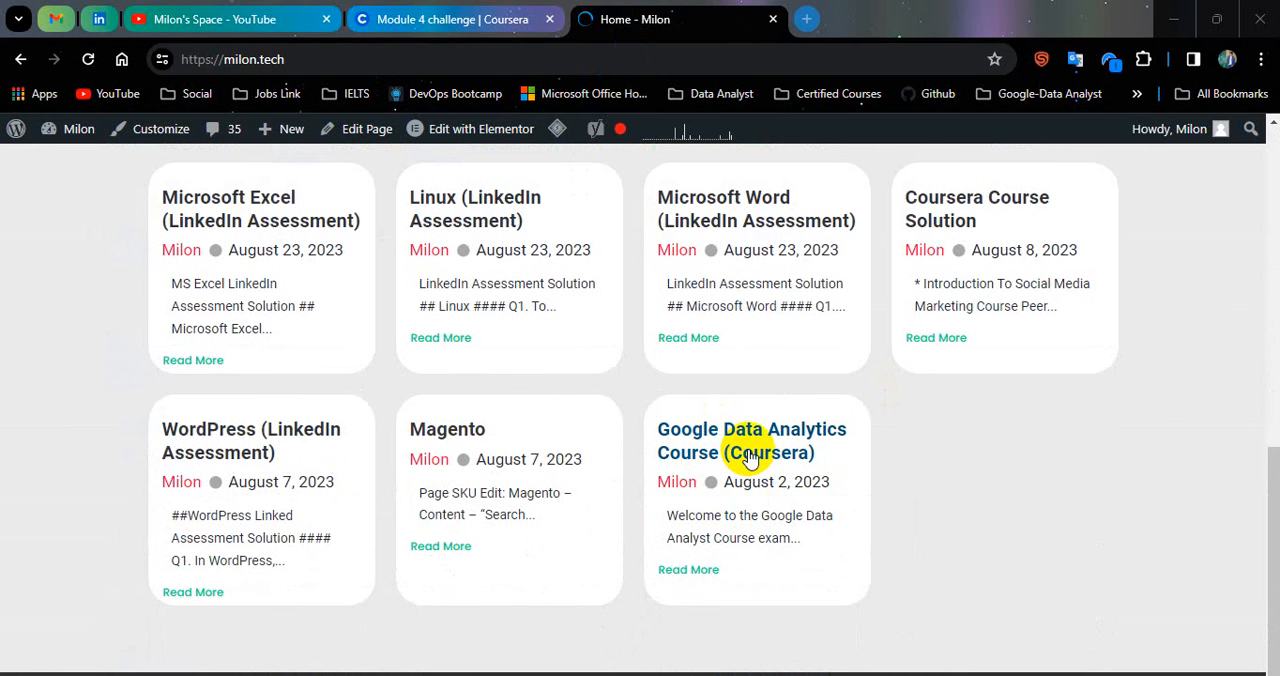
{"action": "left_click", "coordinate": [751, 440]}
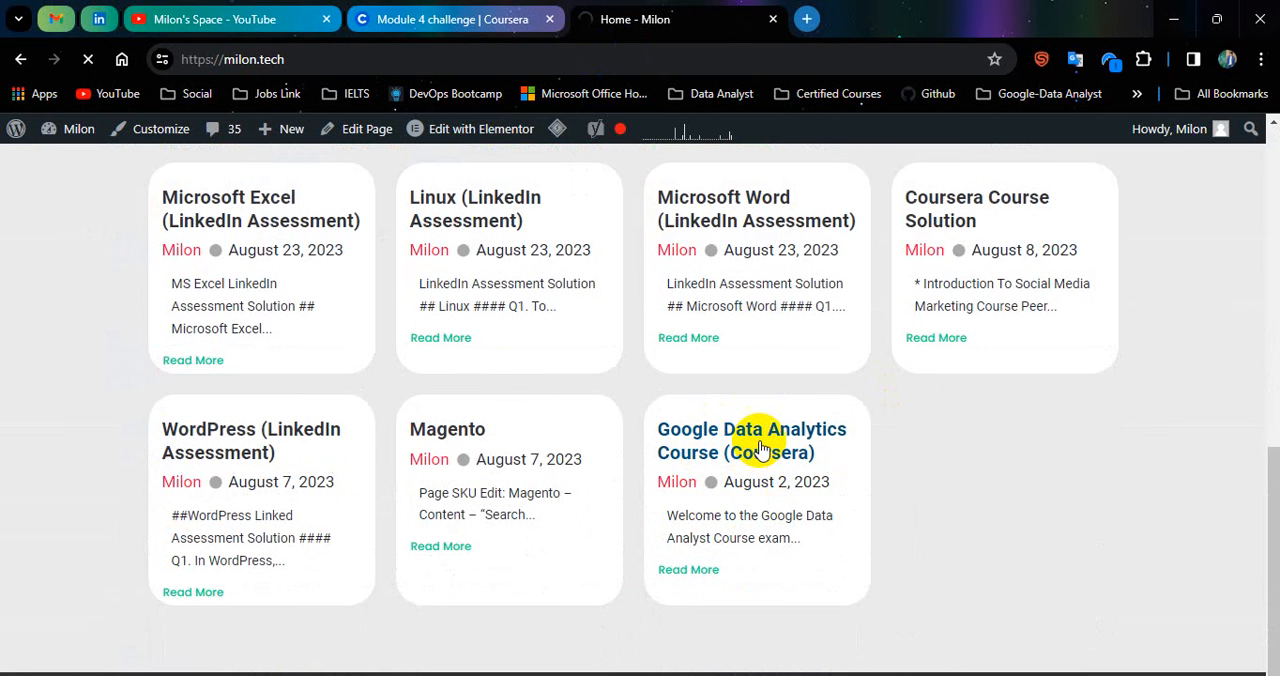
{"action": "left_click", "coordinate": [751, 440]}
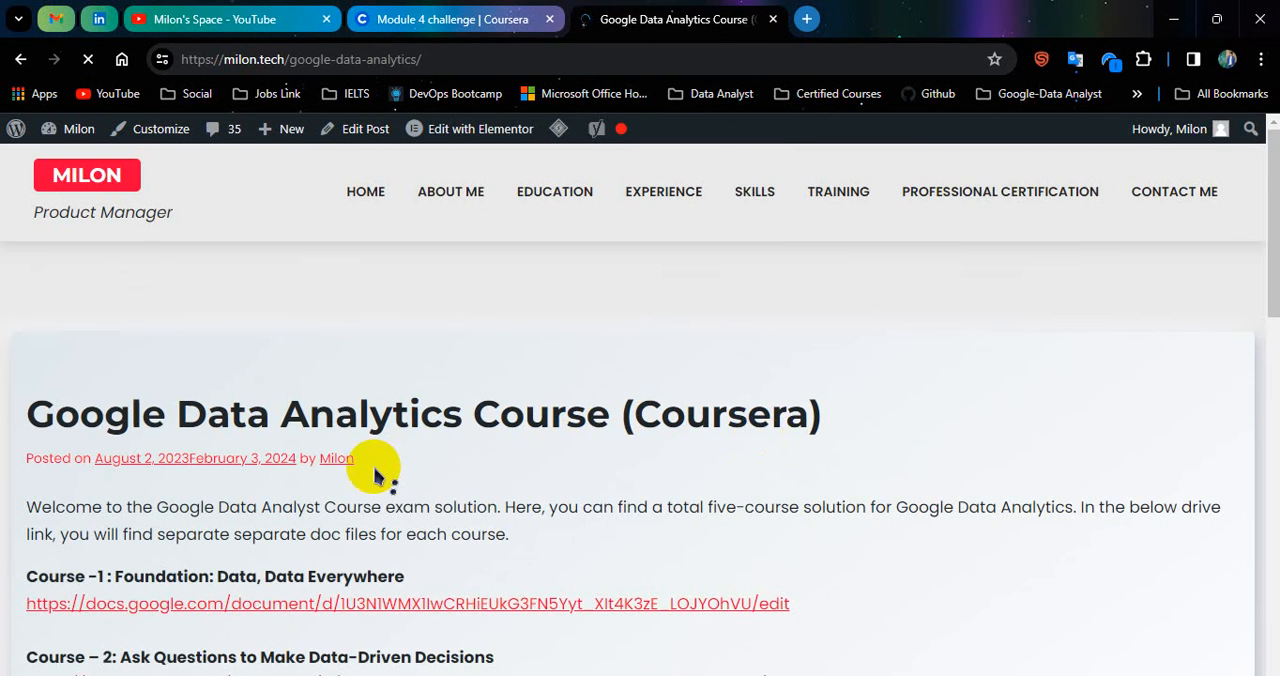
{"action": "scroll", "scroll_direction": "down", "scroll_amount": 3}
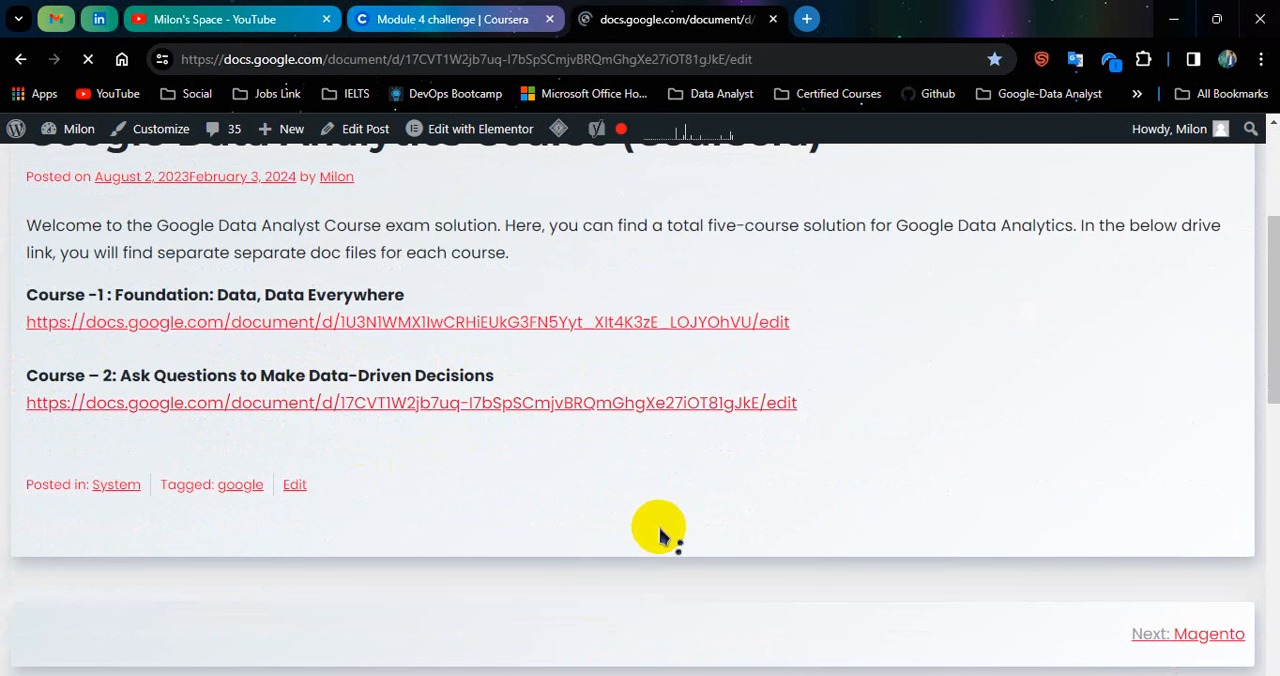
Review the Course 2 solution doc's green Correct answers, then move via Coursera to Milon's Space YouTube.
{"action": "left_click", "coordinate": [411, 402]}
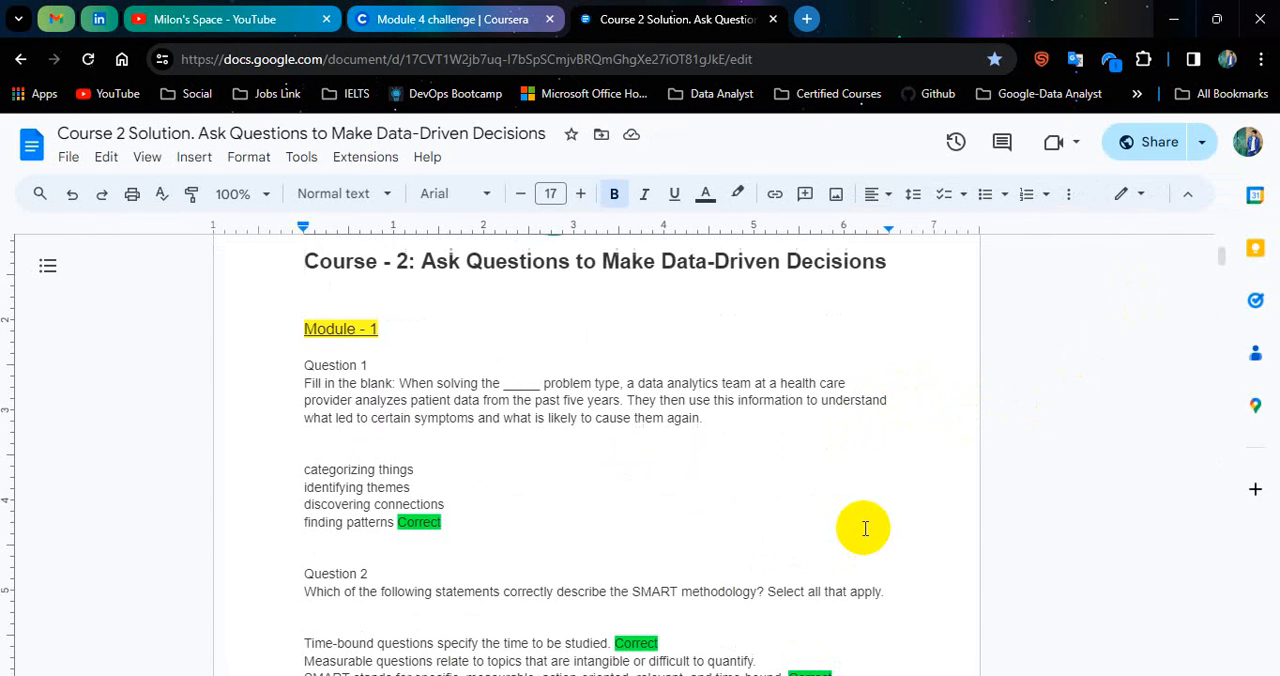
{"action": "scroll", "scroll_direction": "down", "scroll_amount": 3}
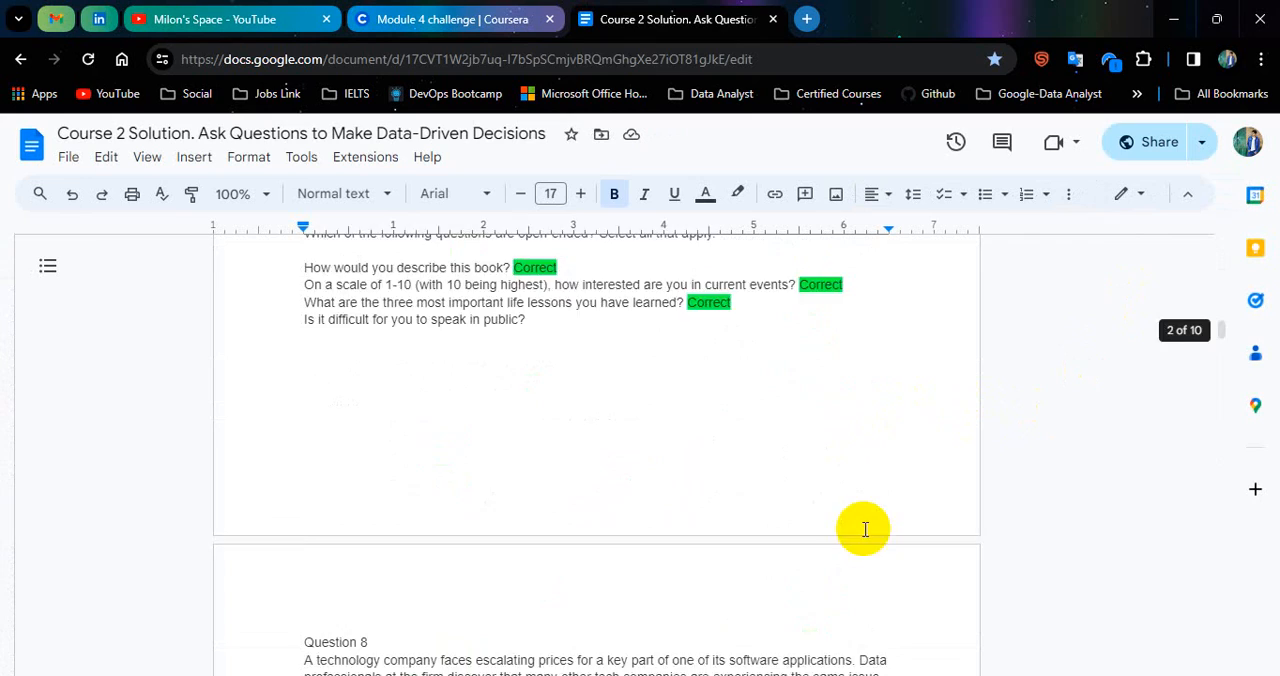
{"action": "scroll", "scroll_direction": "down", "scroll_amount": 3}
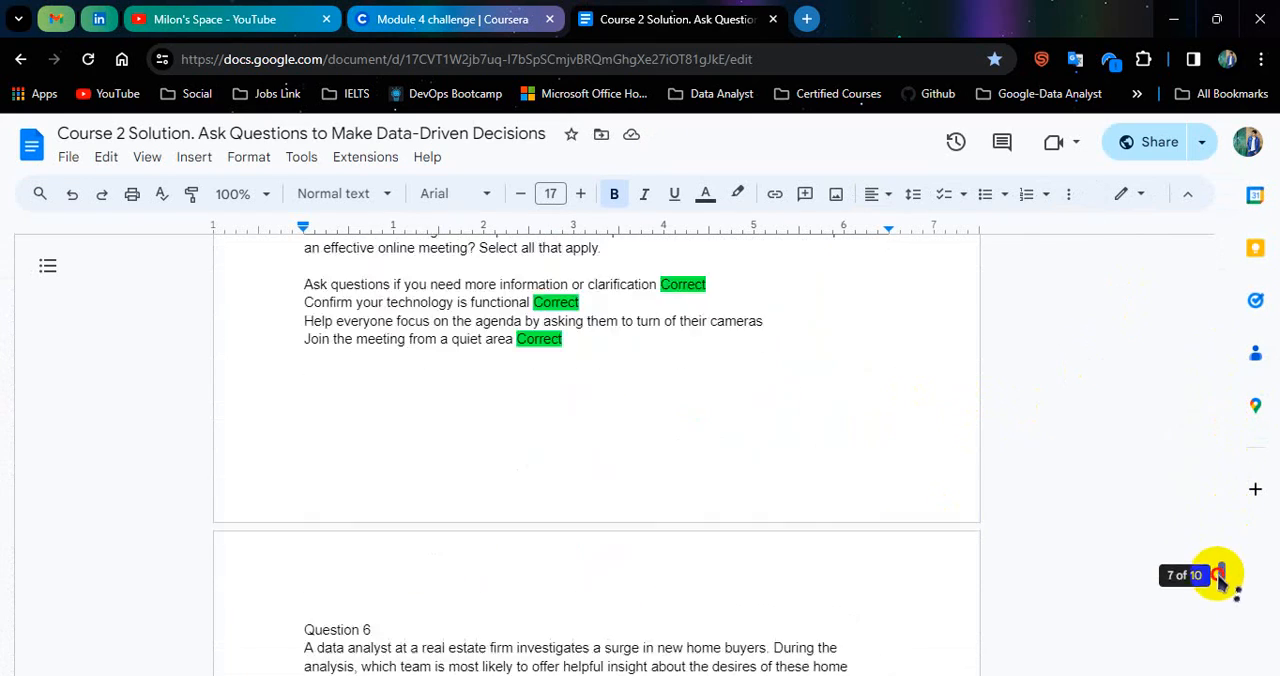
{"action": "scroll", "scroll_direction": "down", "scroll_amount": 3}
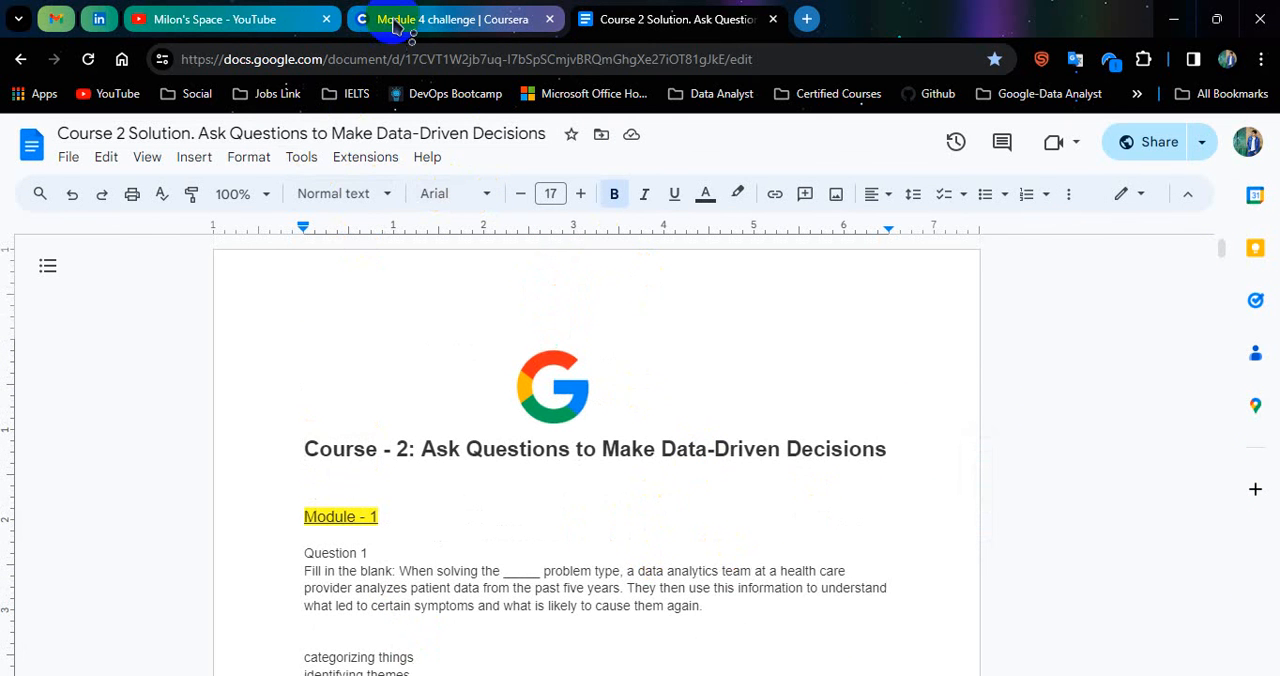
{"action": "mouse_move", "coordinate": [565, 477]}
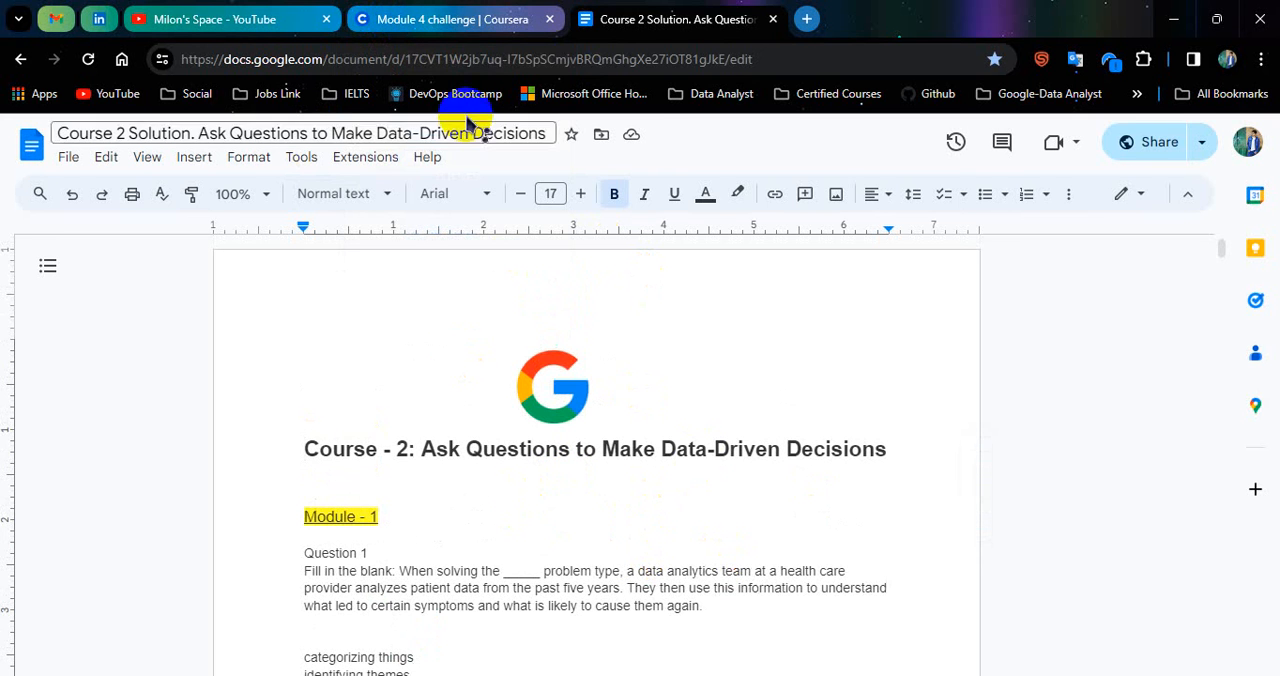
{"action": "left_click", "coordinate": [454, 19]}
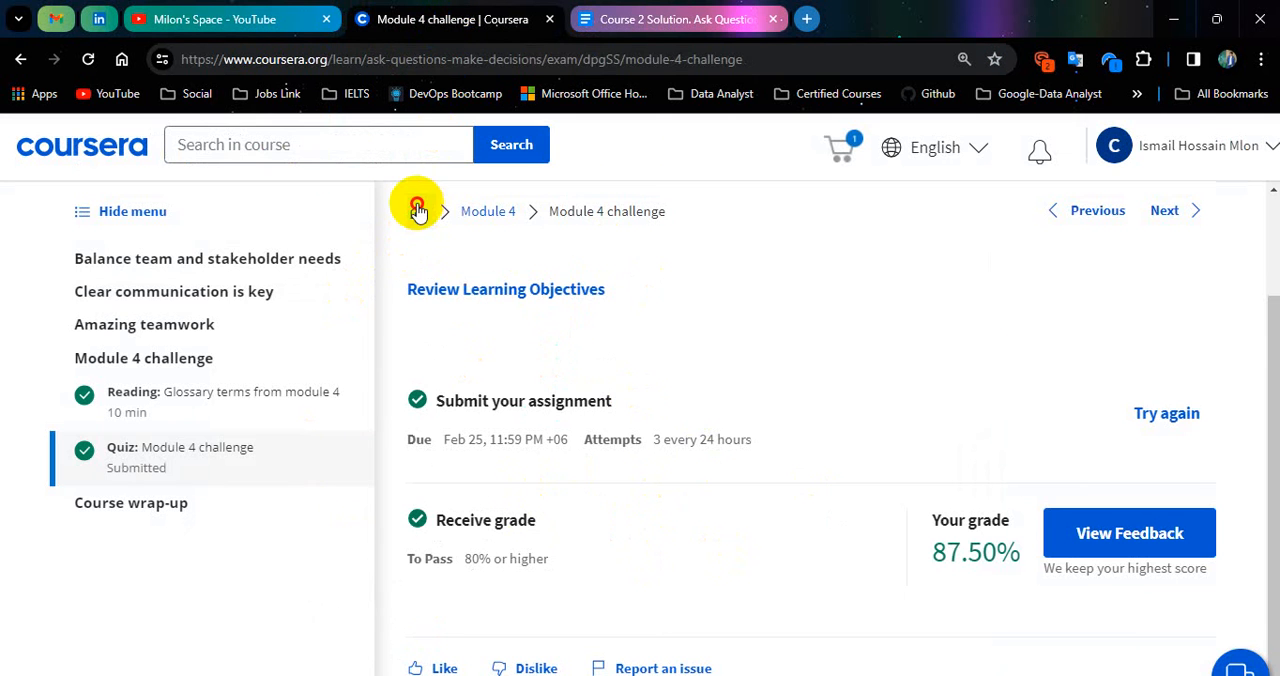
{"action": "left_click", "coordinate": [230, 19]}
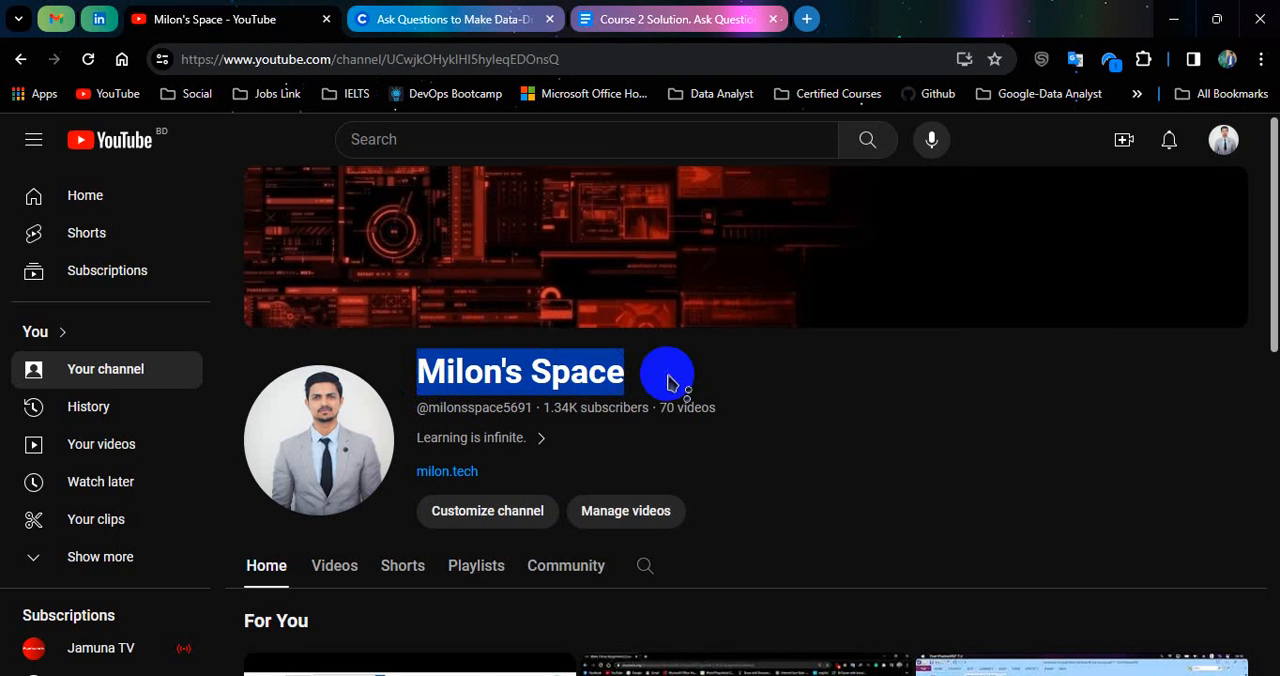